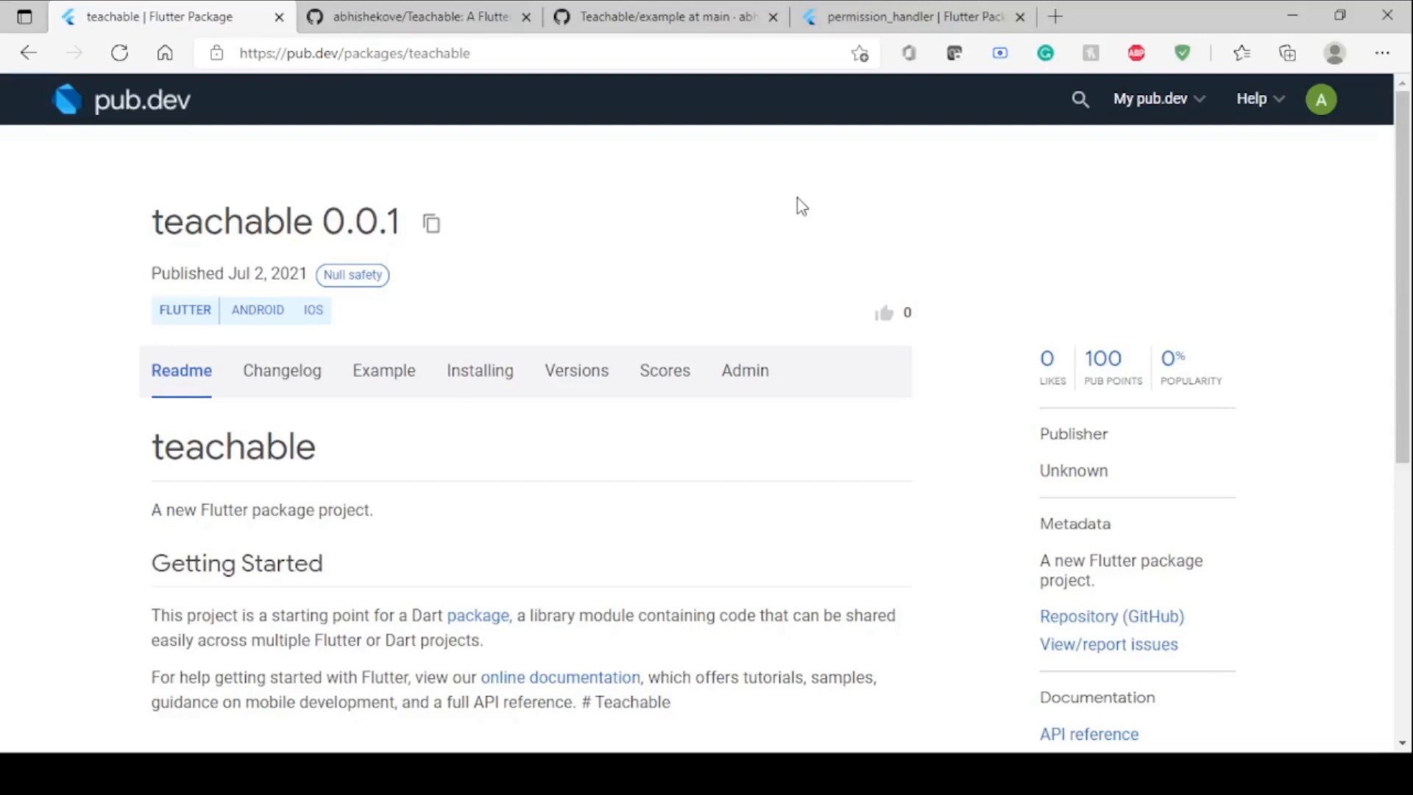
- Switch from the example folder listing to the Teachable repository page
scroll(down, 3)
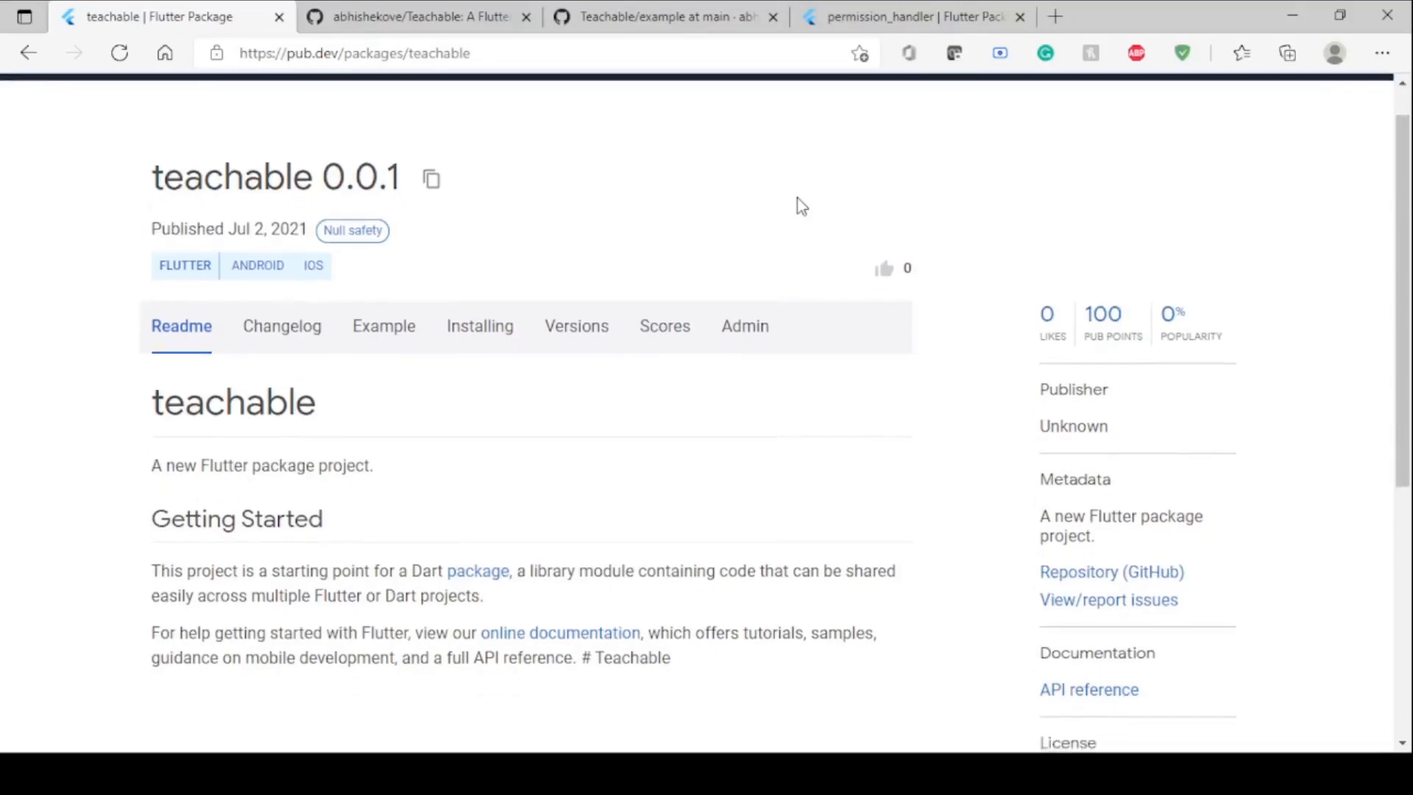
scroll(down, 3)
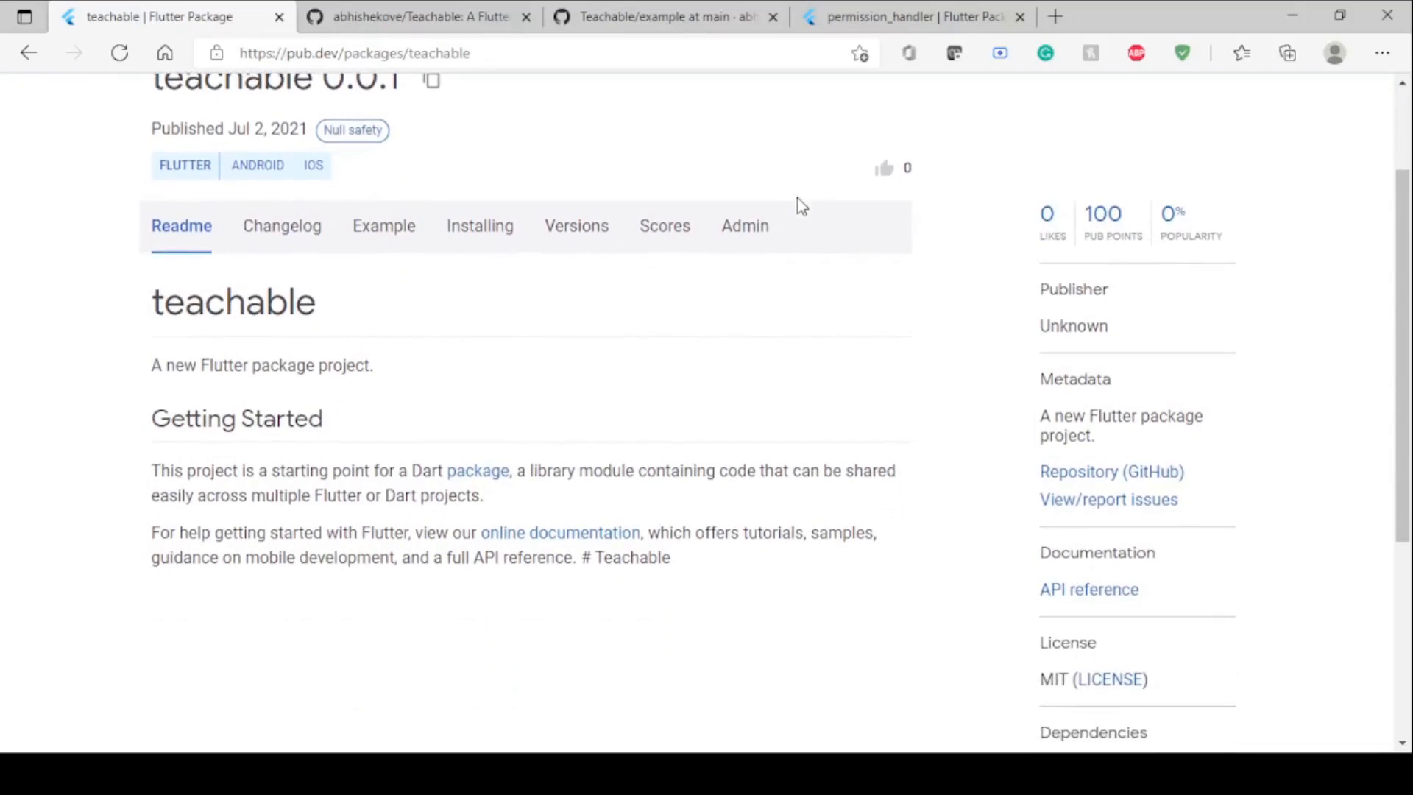
scroll(up, 3)
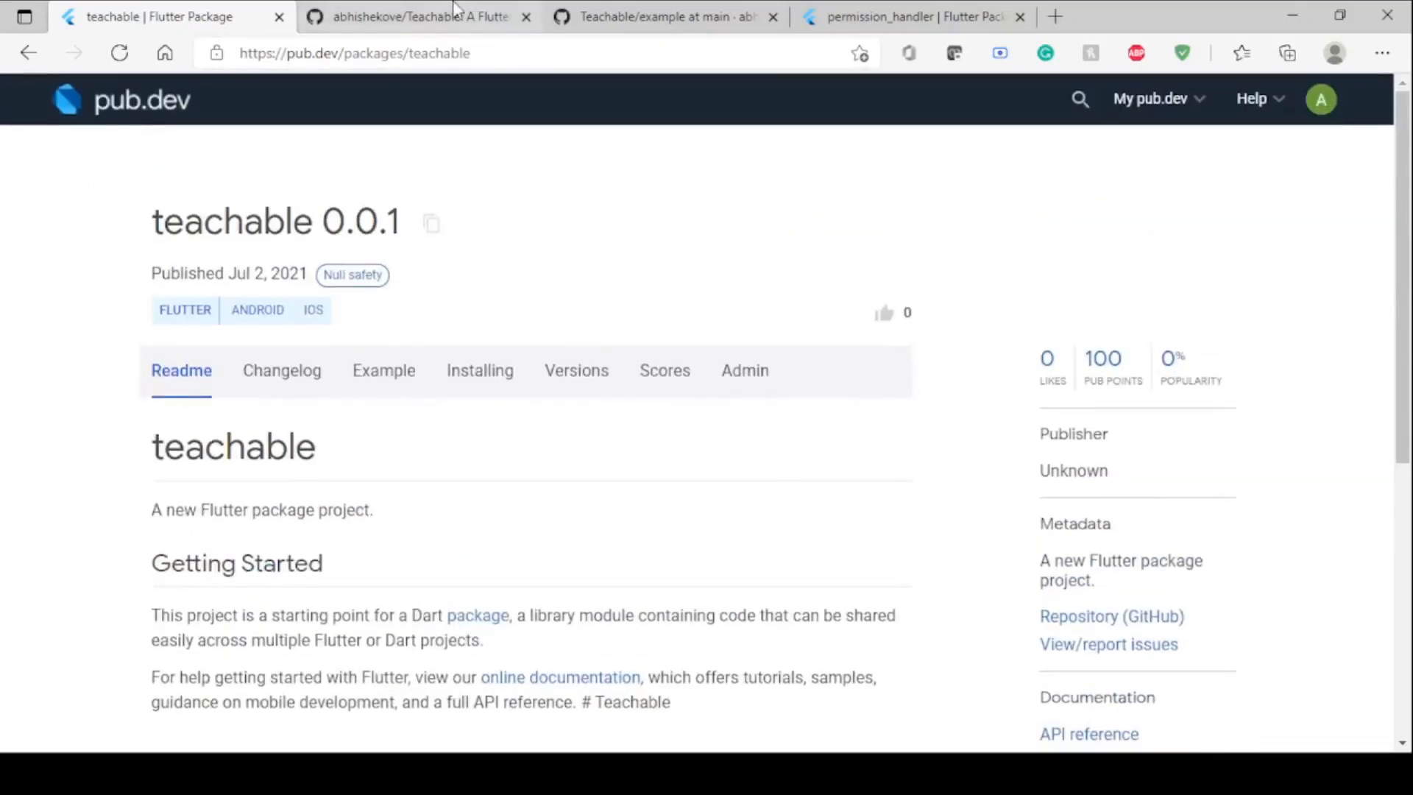
click(419, 16)
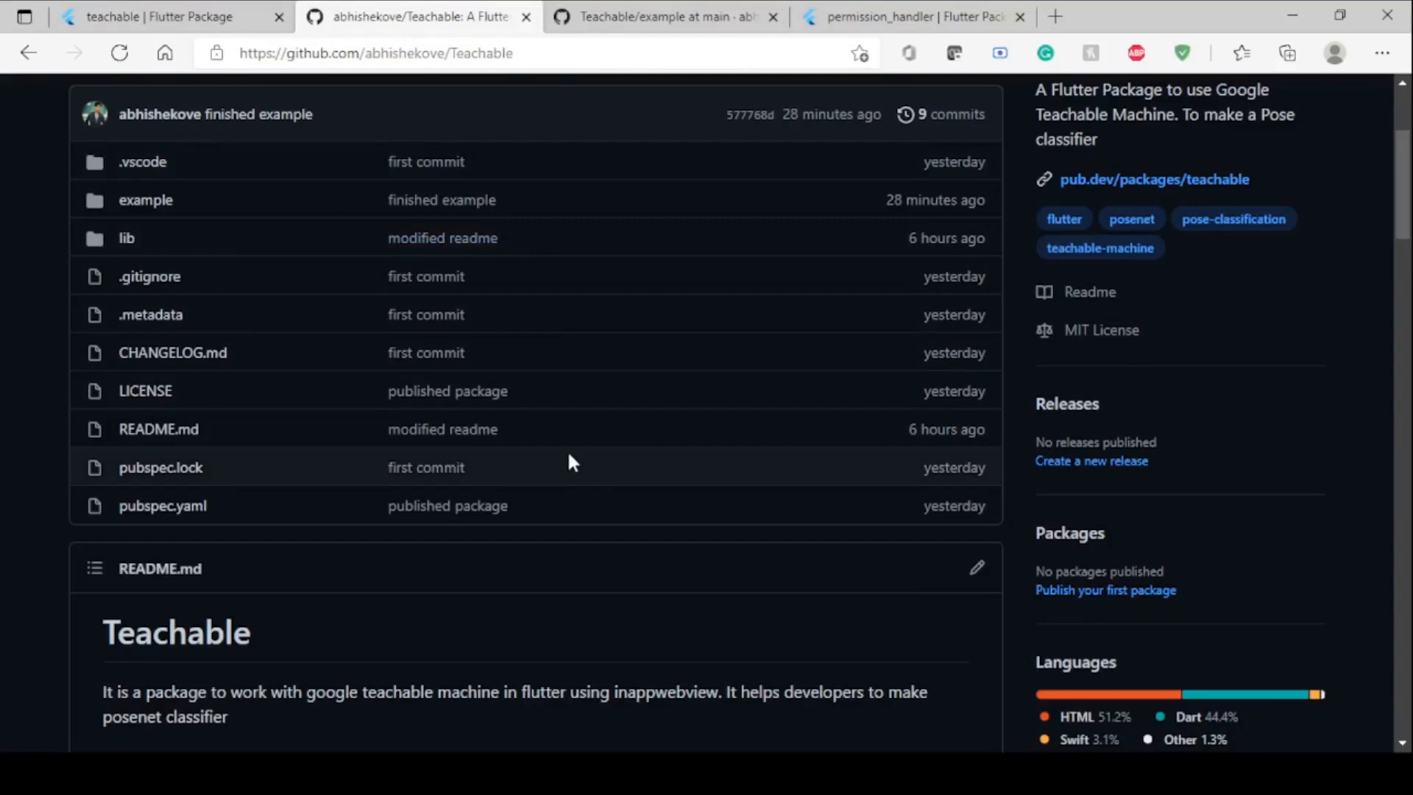
- Scroll the README down through the 'HTML for teachable machine' code snippet
scroll(down, 3)
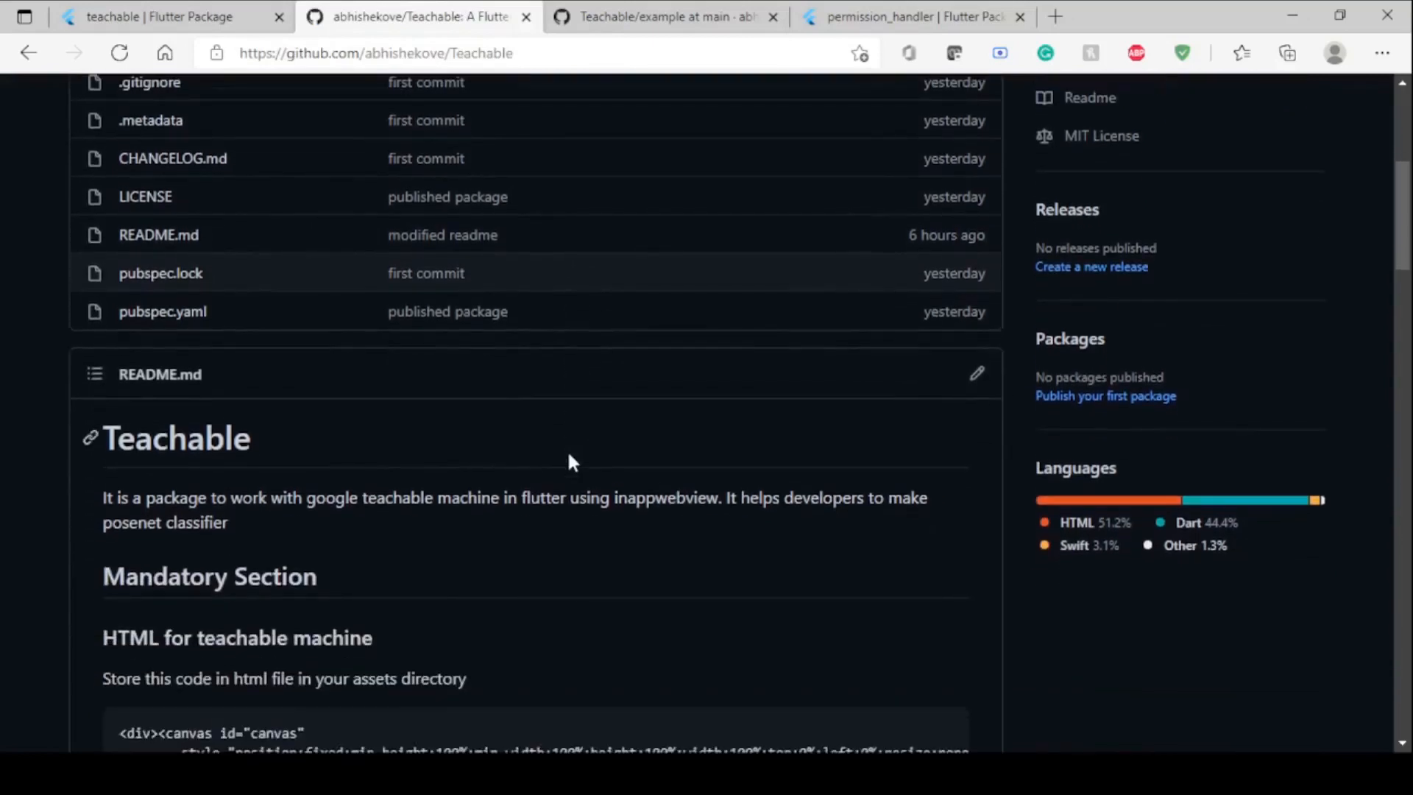
scroll(down, 3)
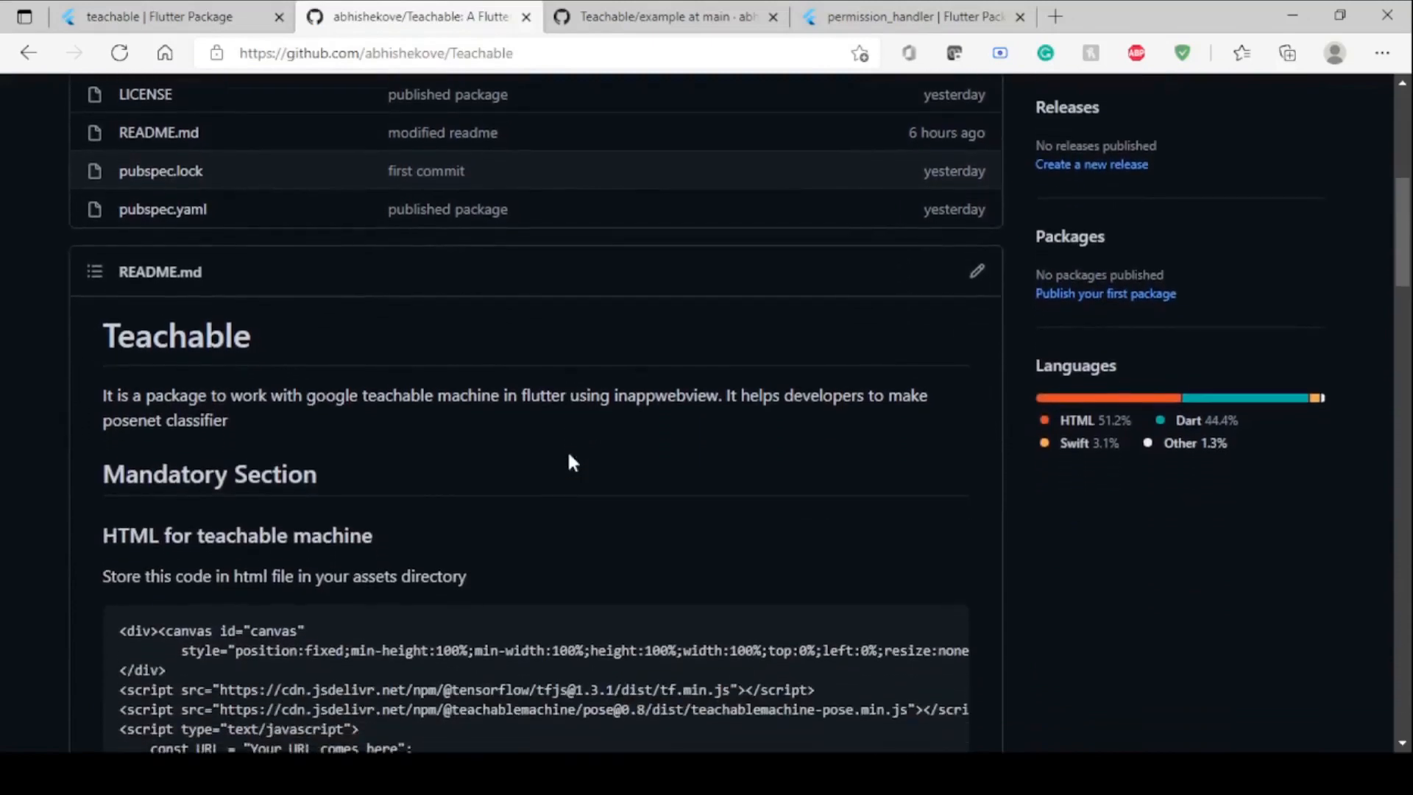
scroll(down, 3)
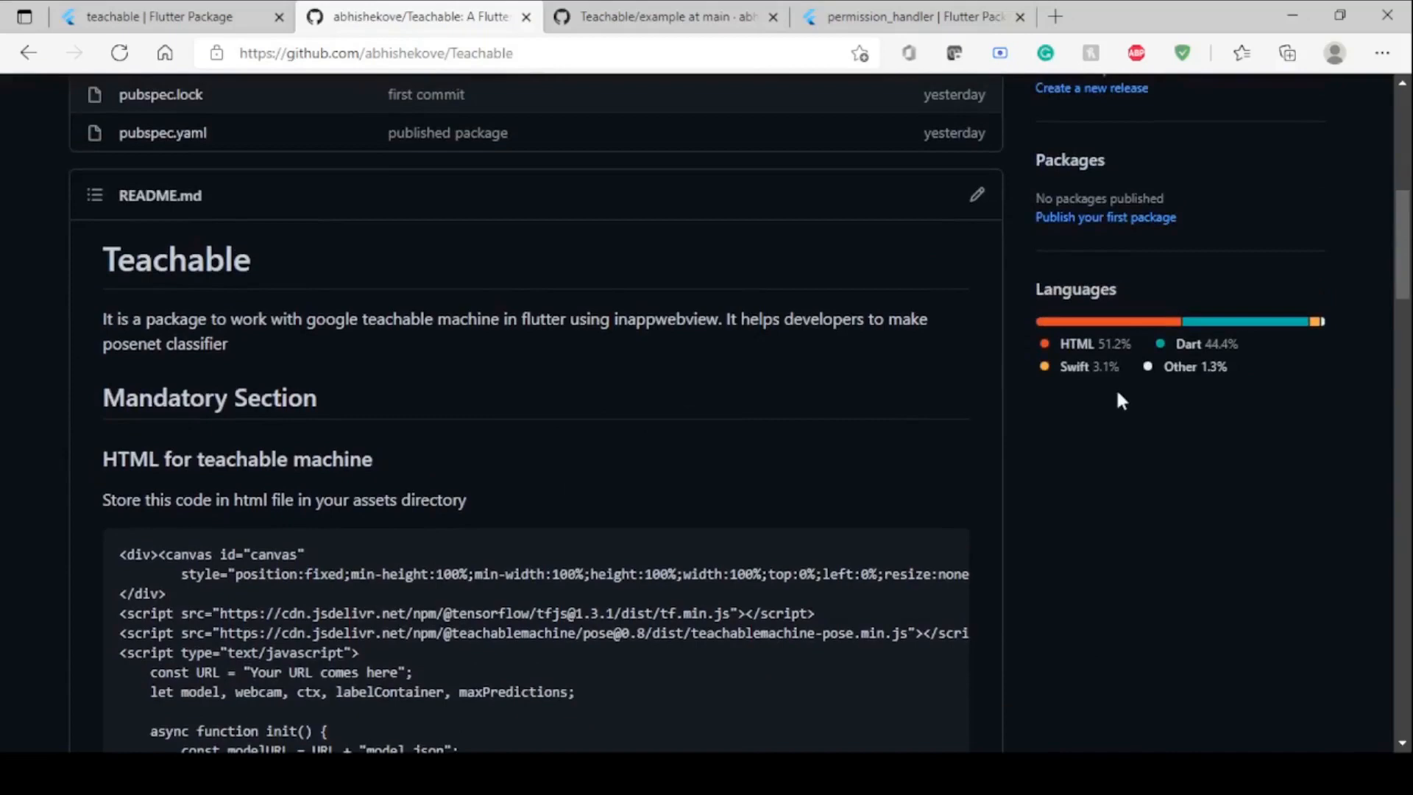
scroll(down, 3)
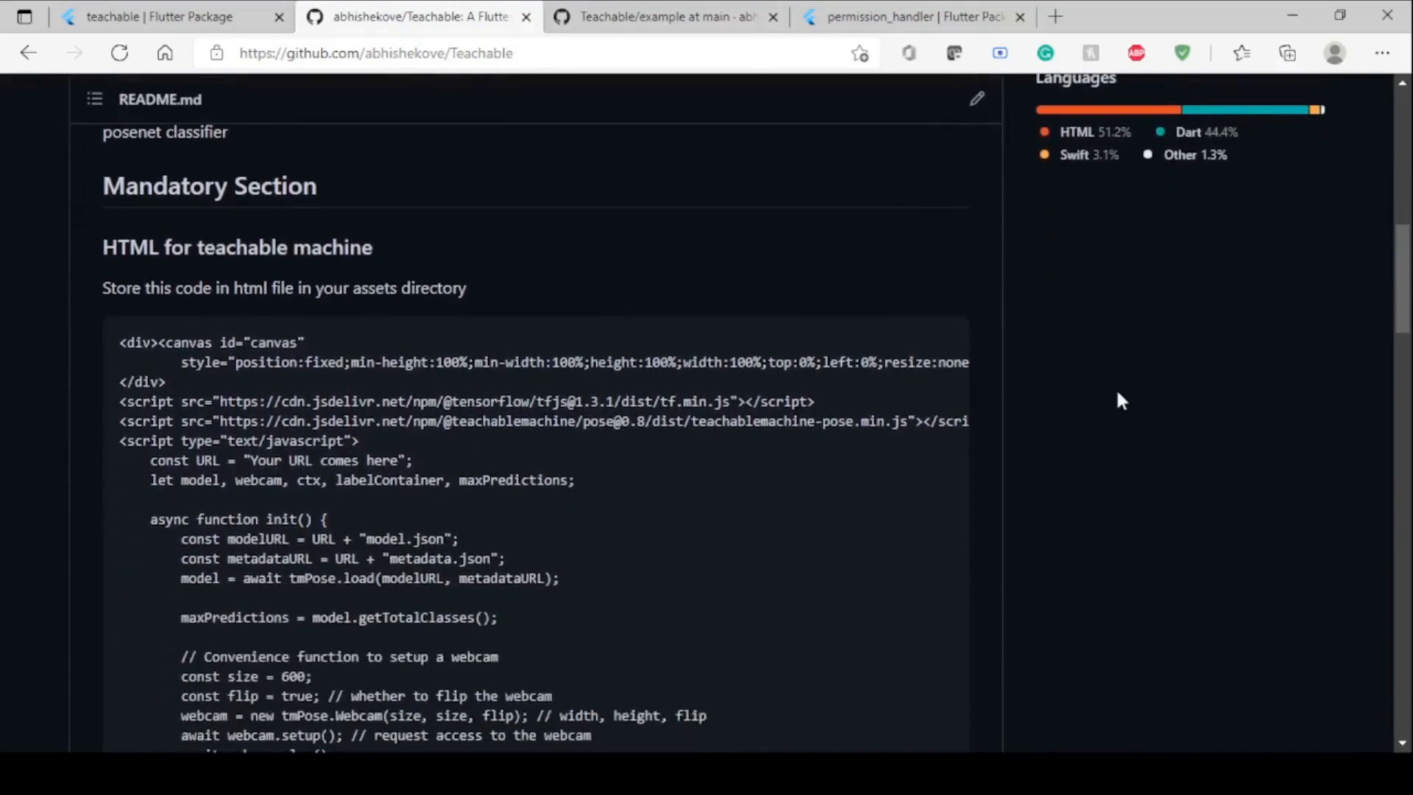
scroll(down, 3)
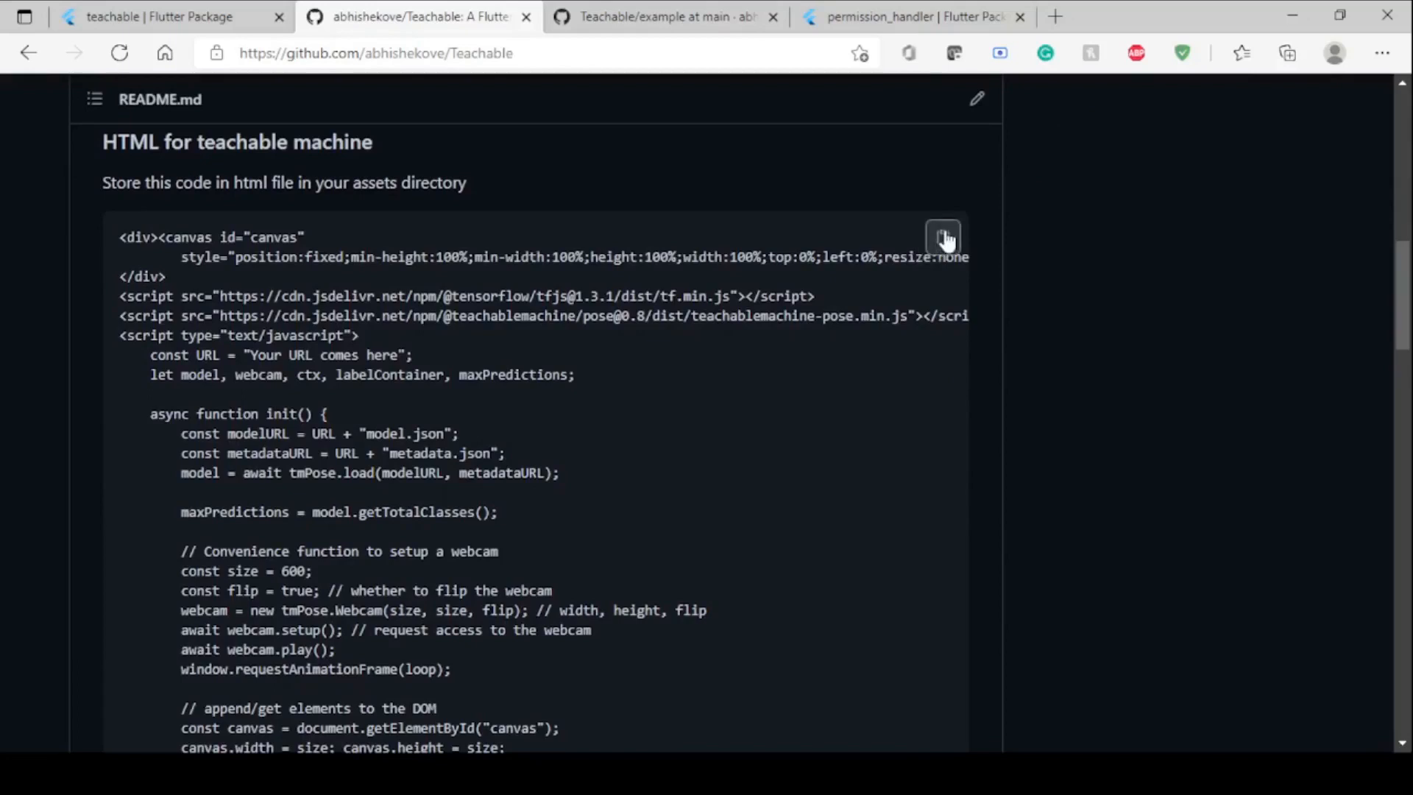
mouse_move(965, 150)
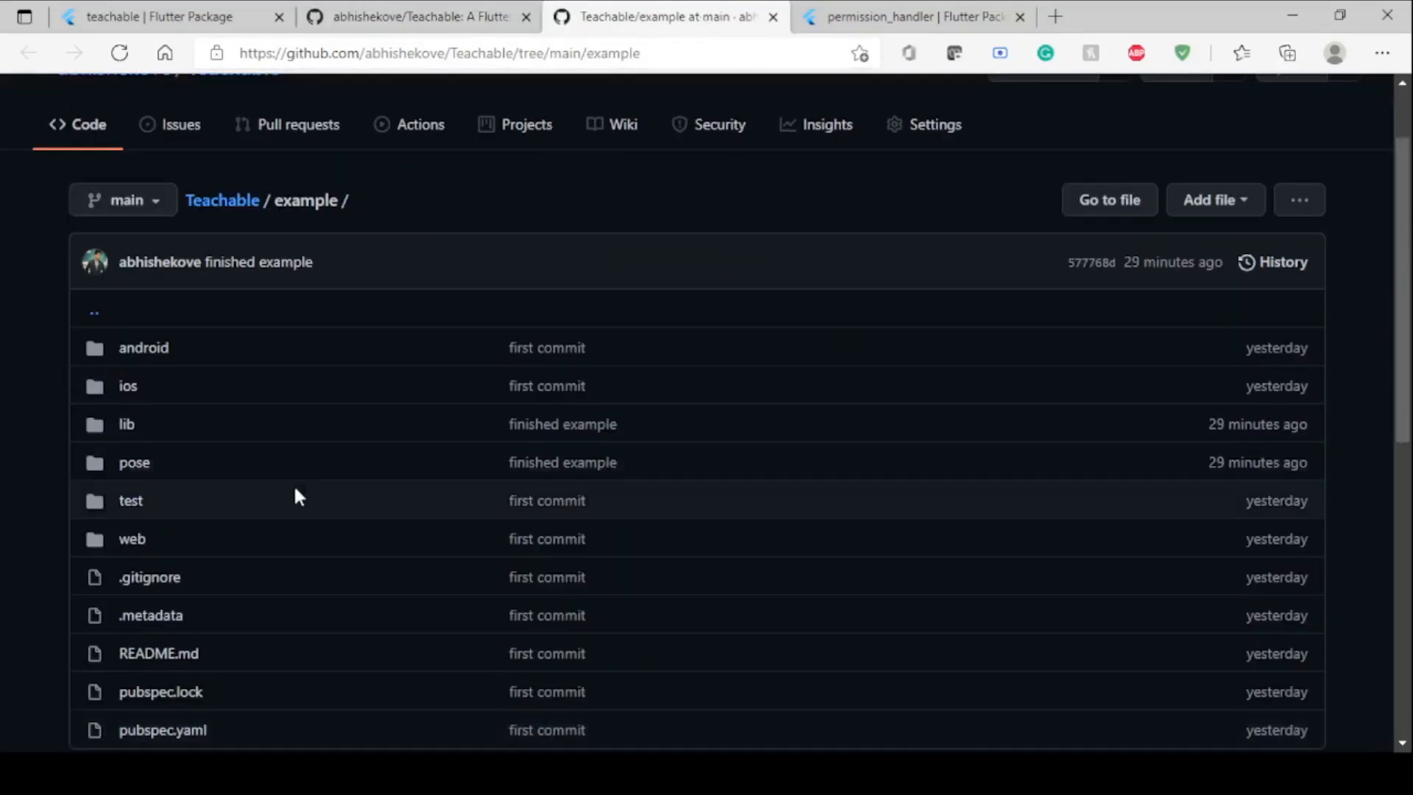
- Open the example's pose folder and its index.html, then return to the repository readme
scroll(down, 3)
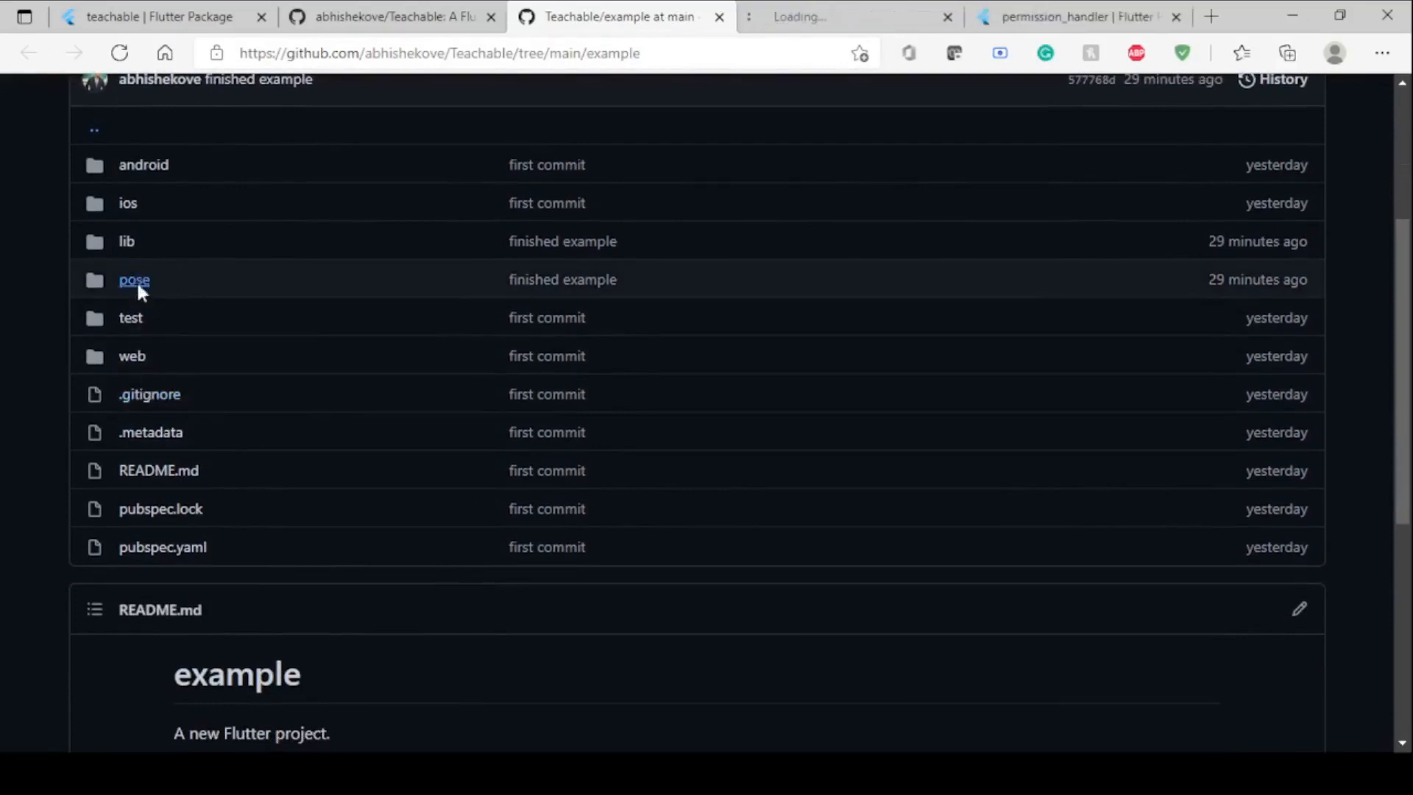
click(133, 280)
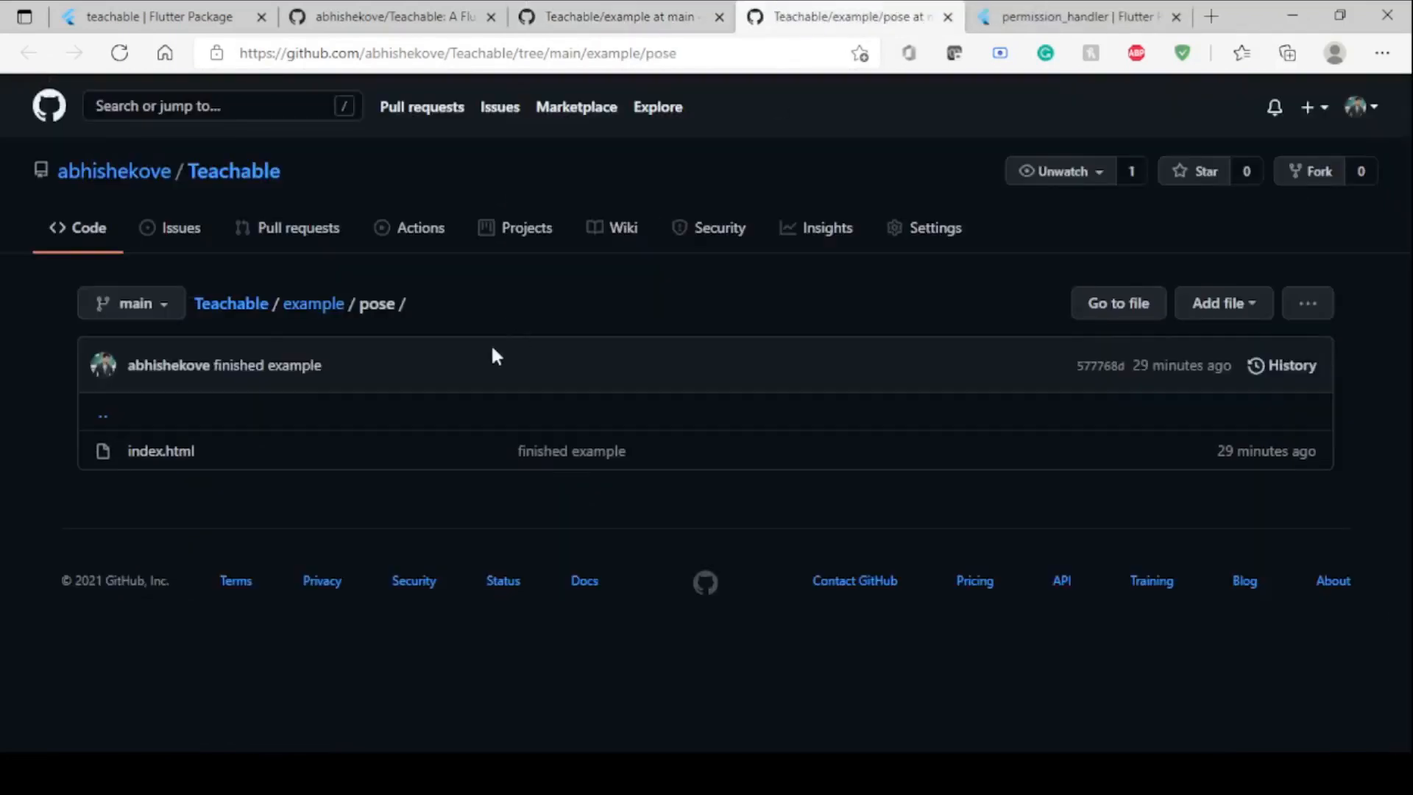
click(160, 450)
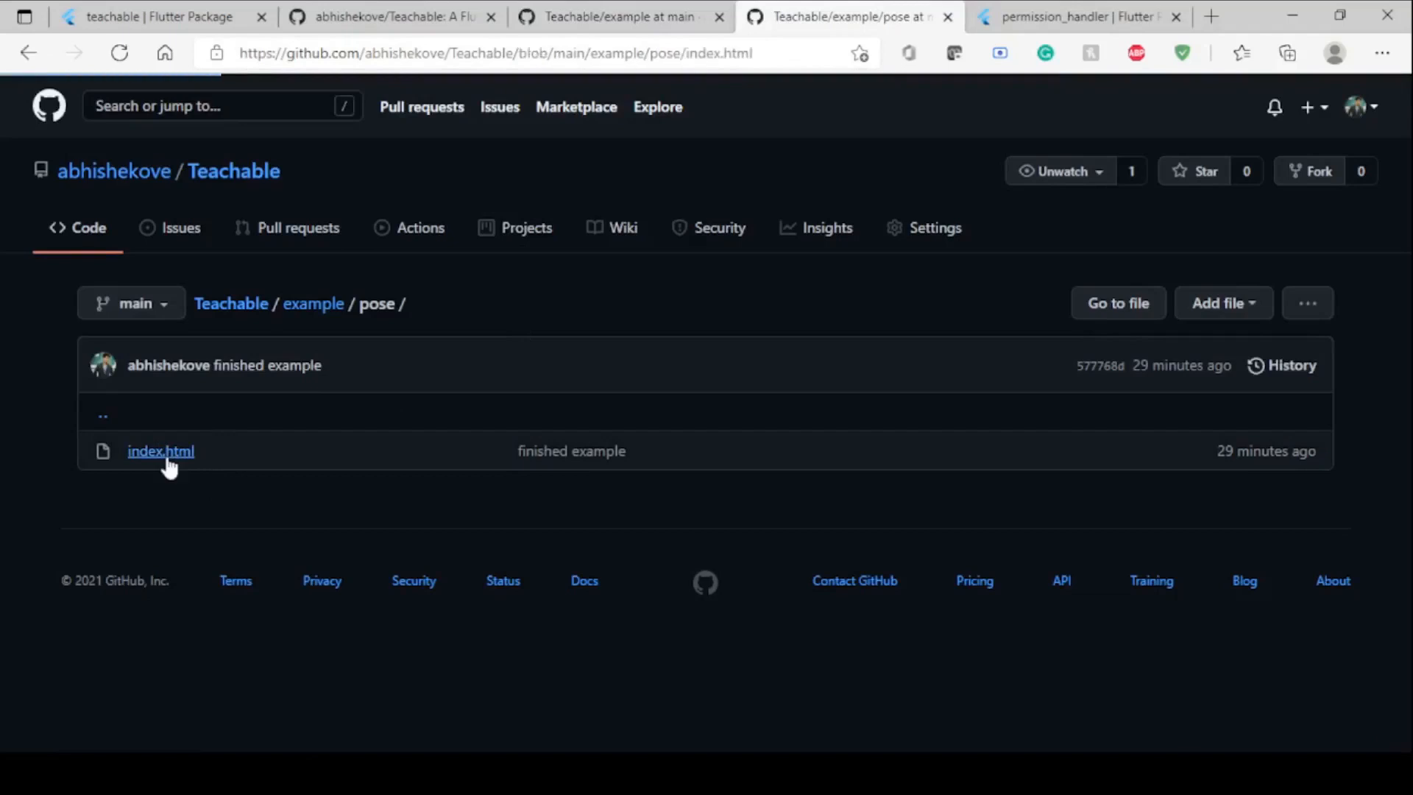
click(161, 451)
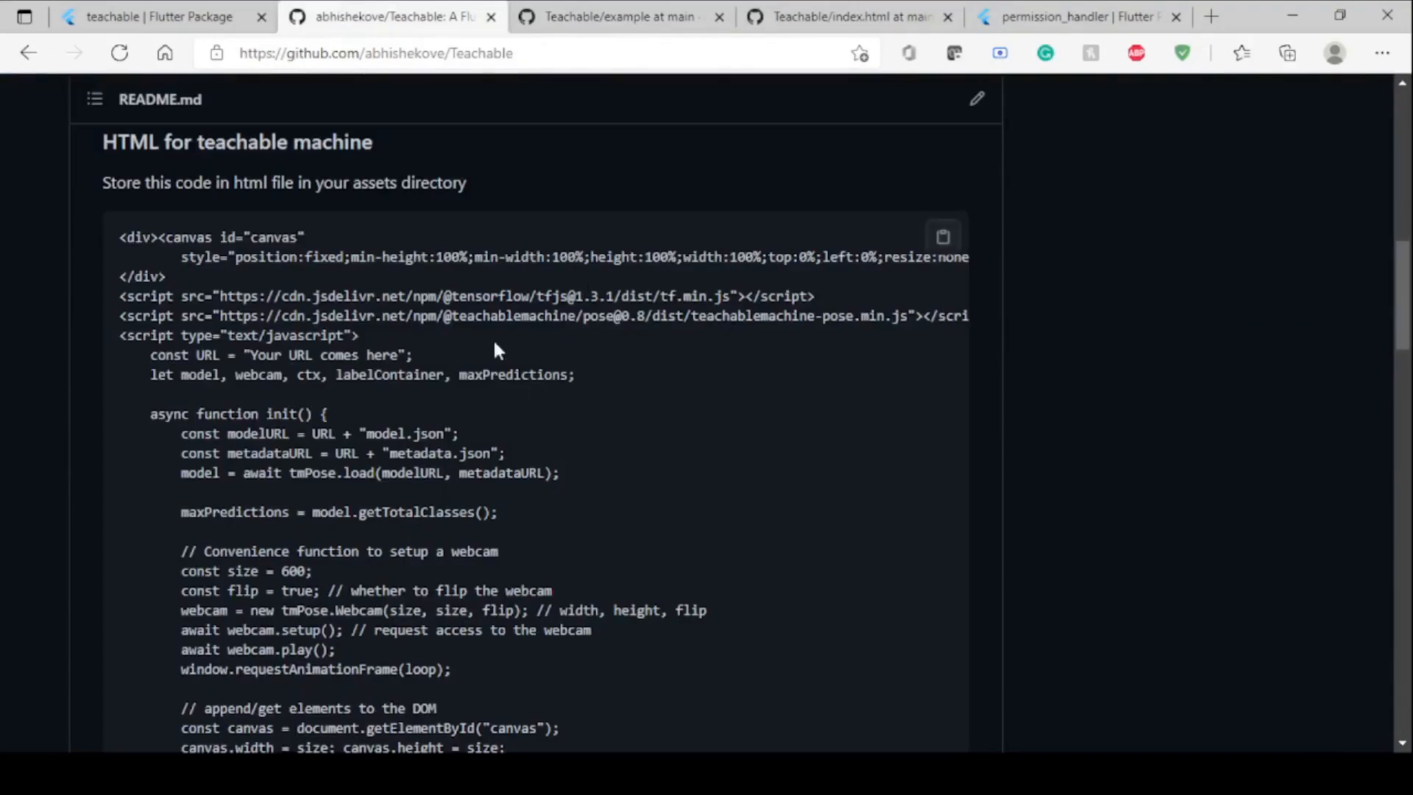
- Highlight the 'Your URL comes here' placeholder and scroll on to the Flutter Section code
double_click(323, 355)
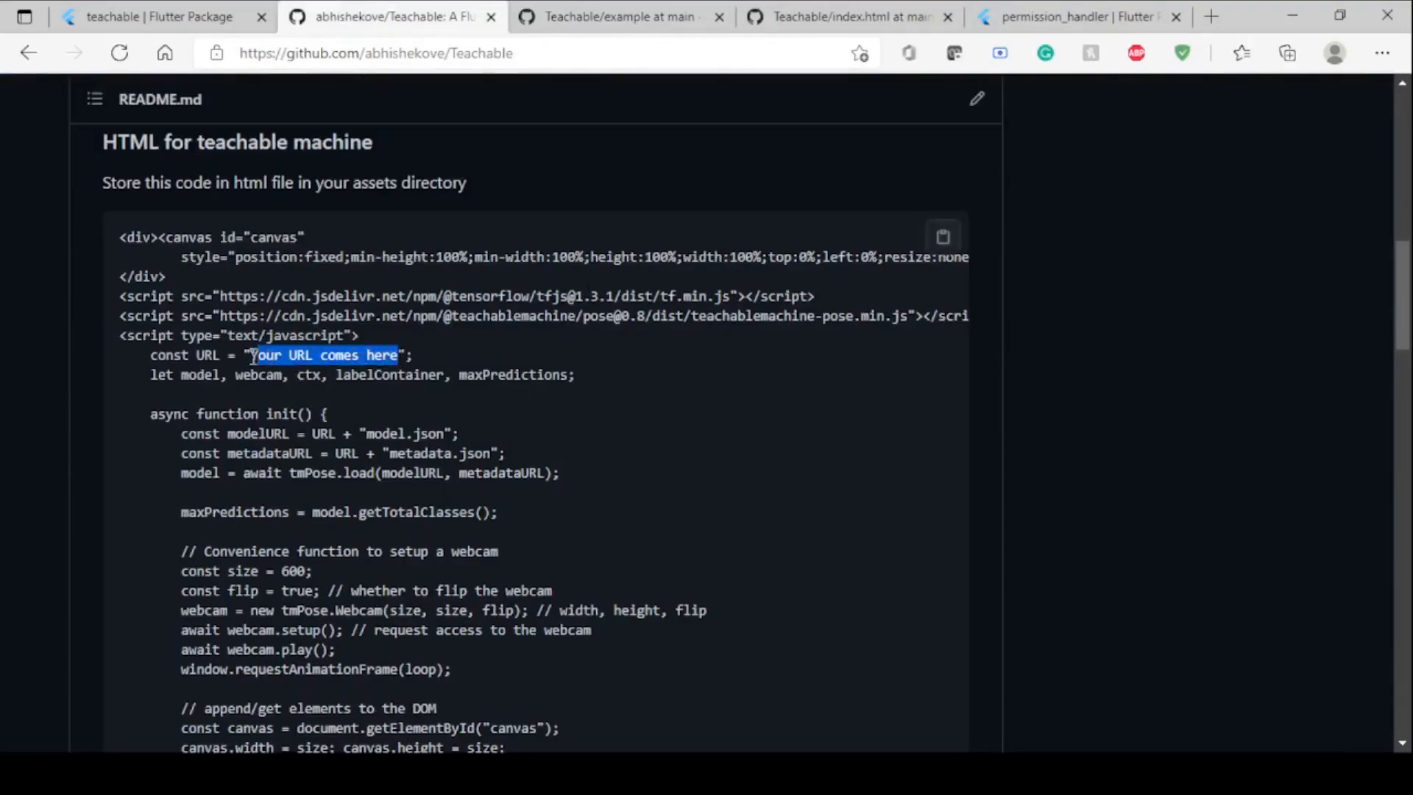
click(441, 355)
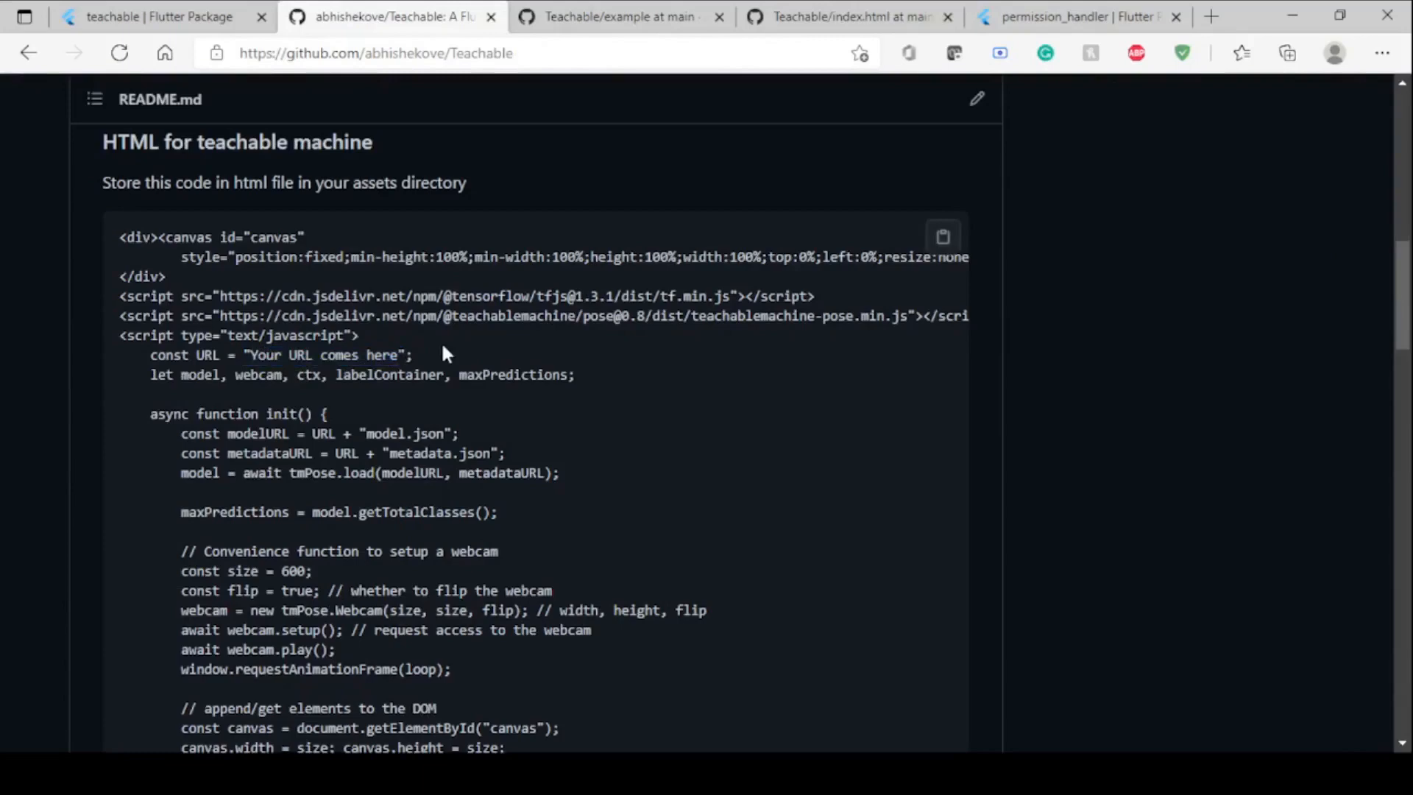
mouse_move(861, 456)
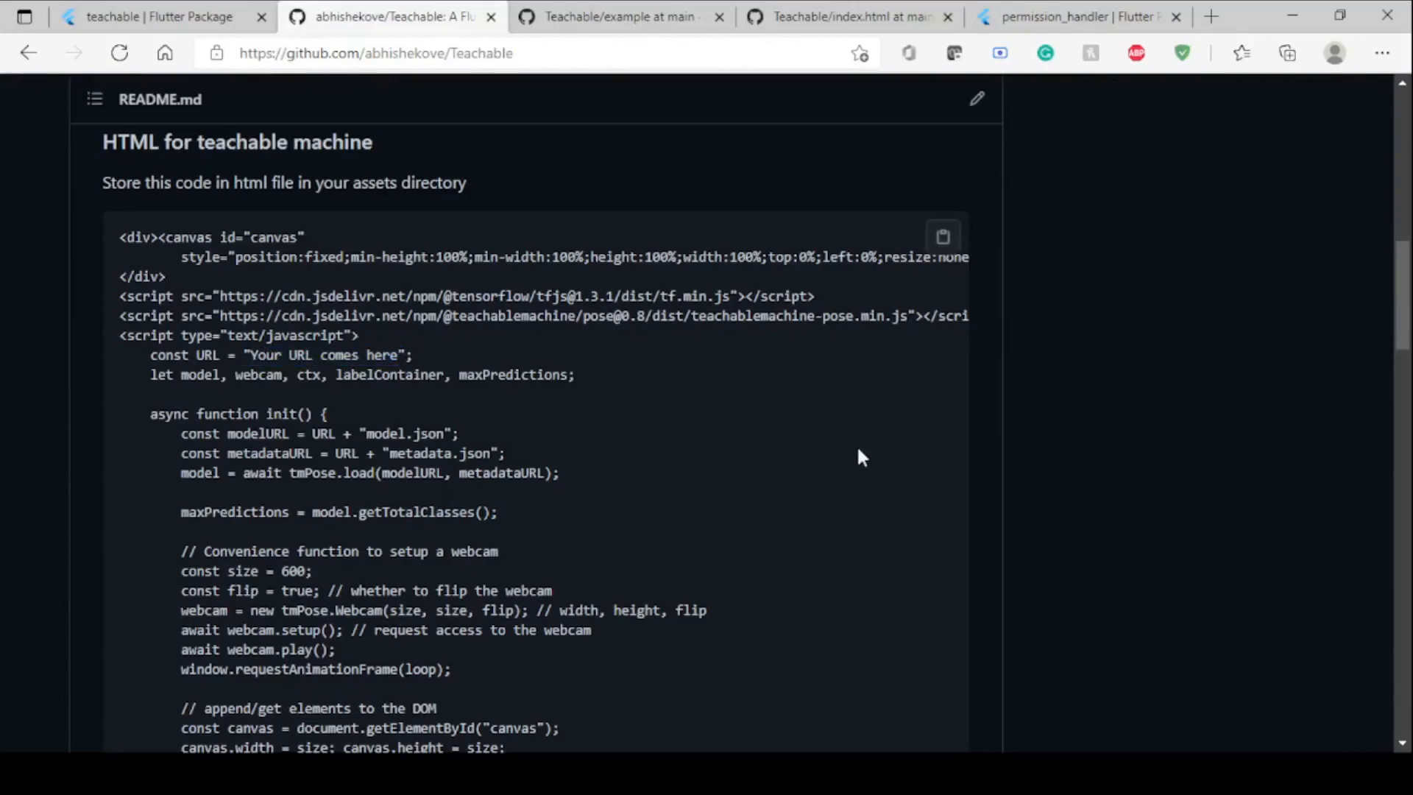
scroll(down, 3)
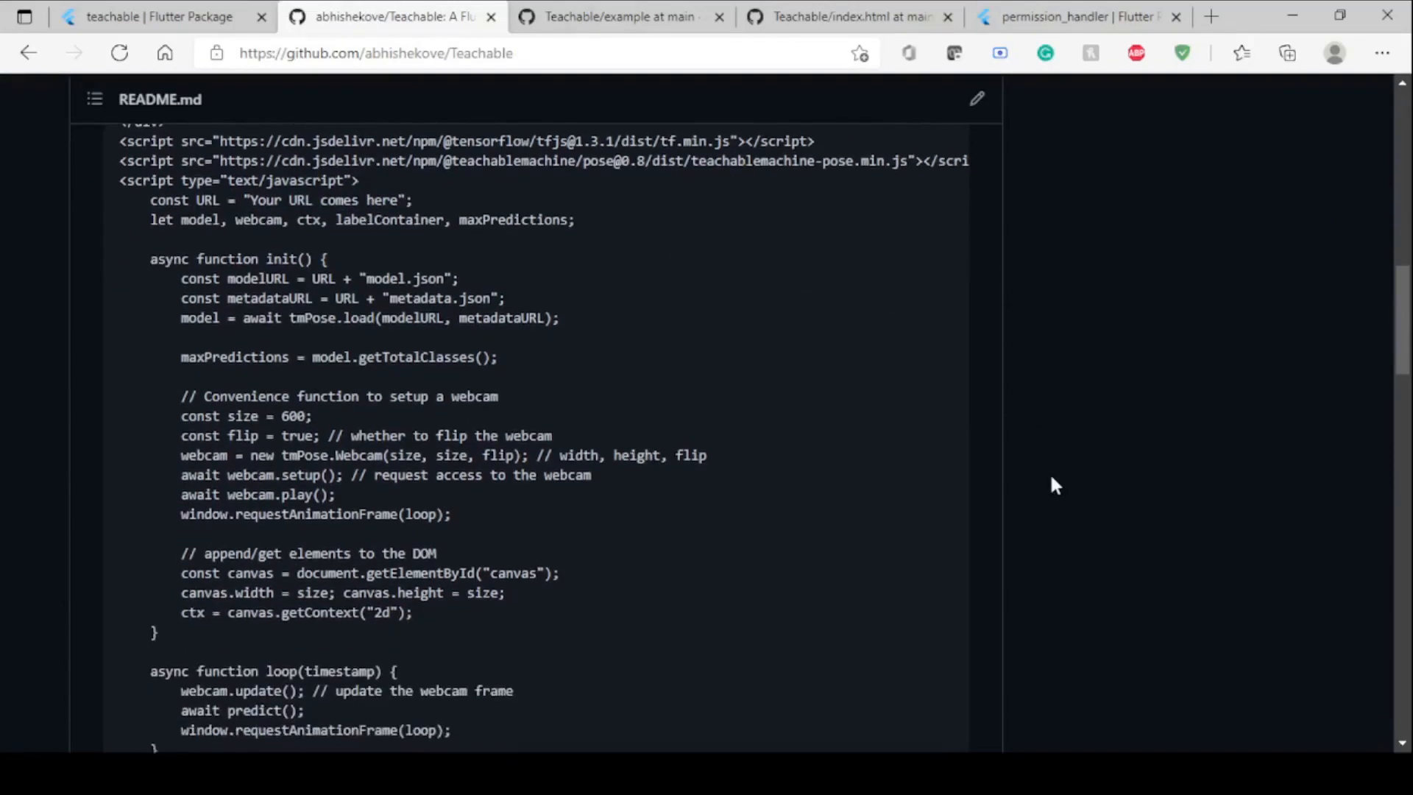
scroll(down, 3)
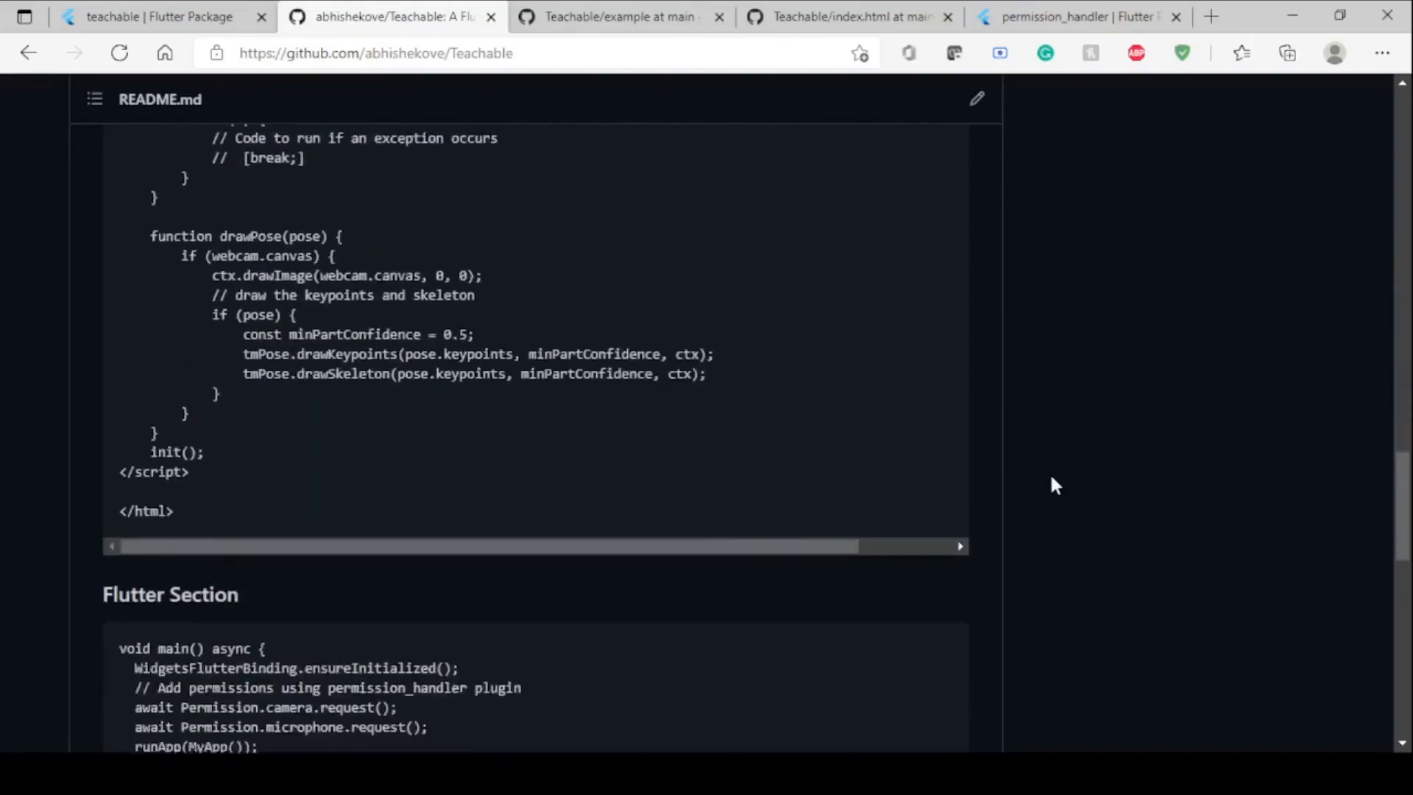
- Review the README permissions, then open the example's lib/main.dart with its camera and microphone permission requests
scroll(down, 3)
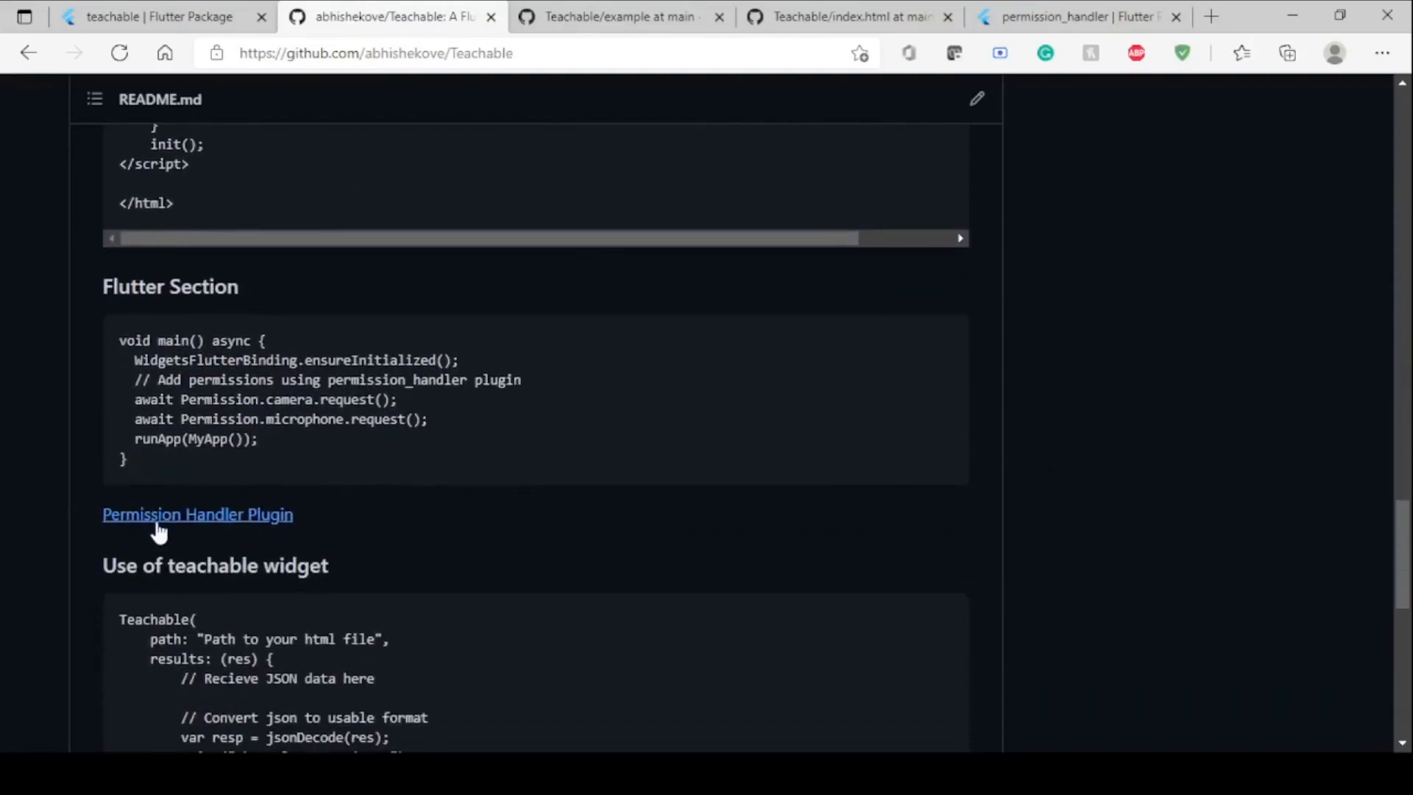
click(197, 514)
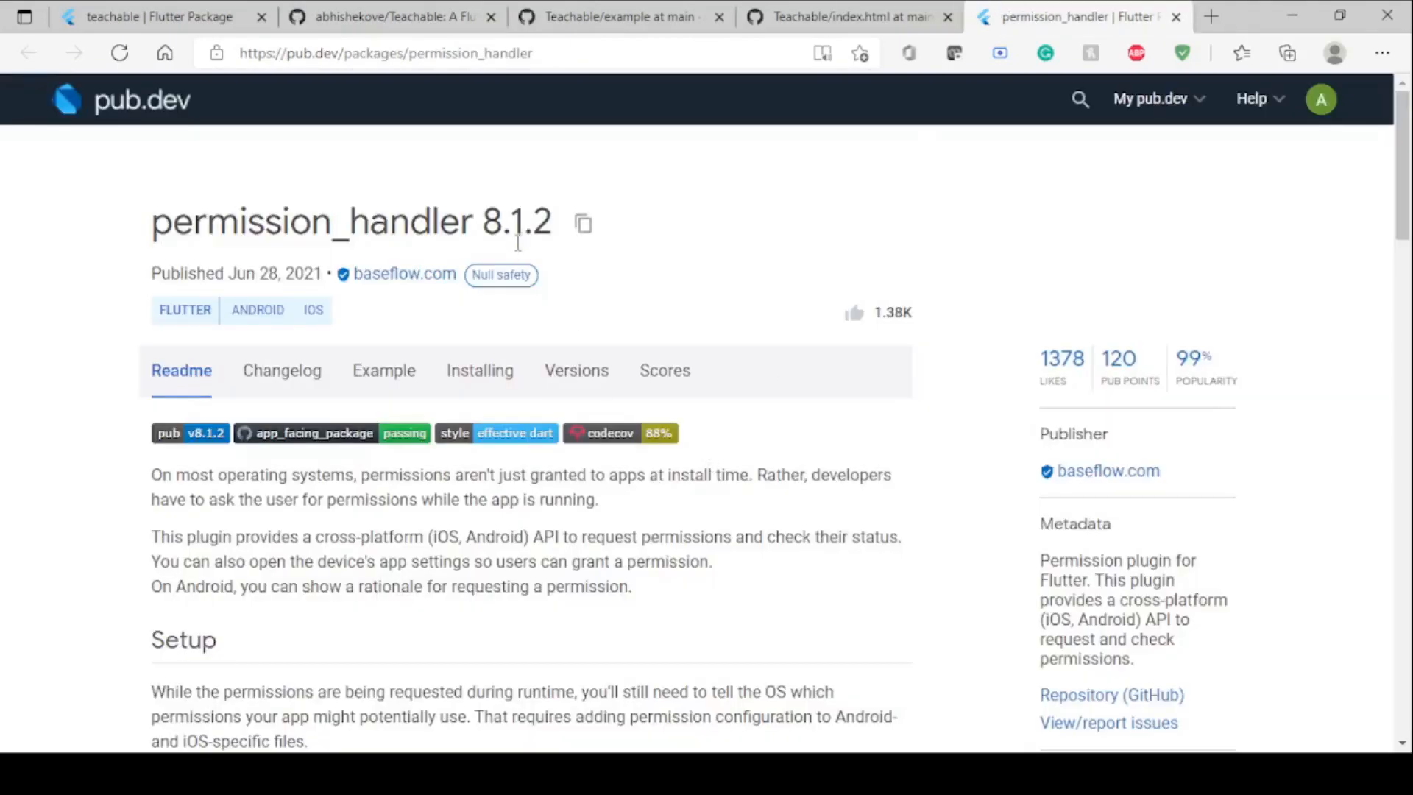
mouse_move(577, 129)
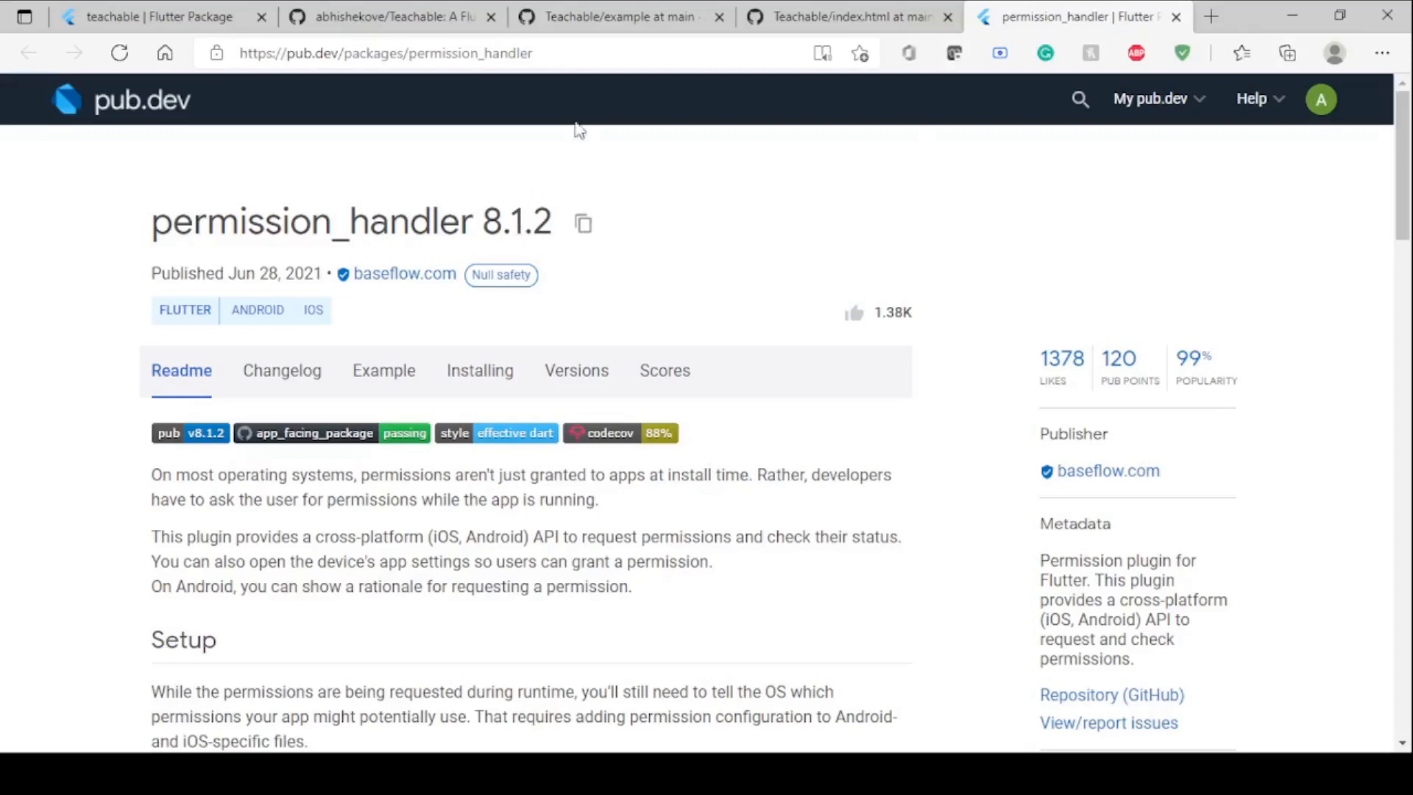
mouse_move(681, 16)
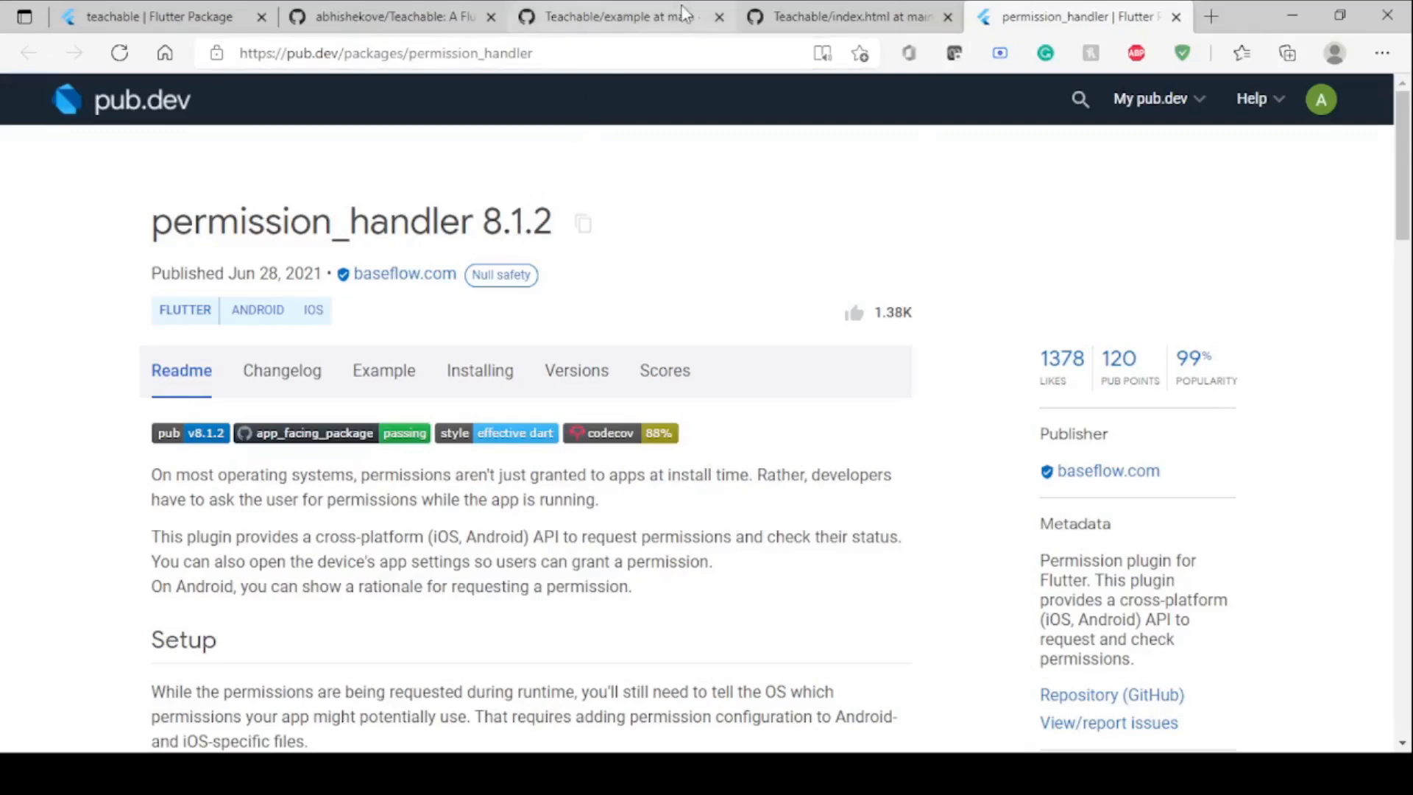
mouse_move(685, 14)
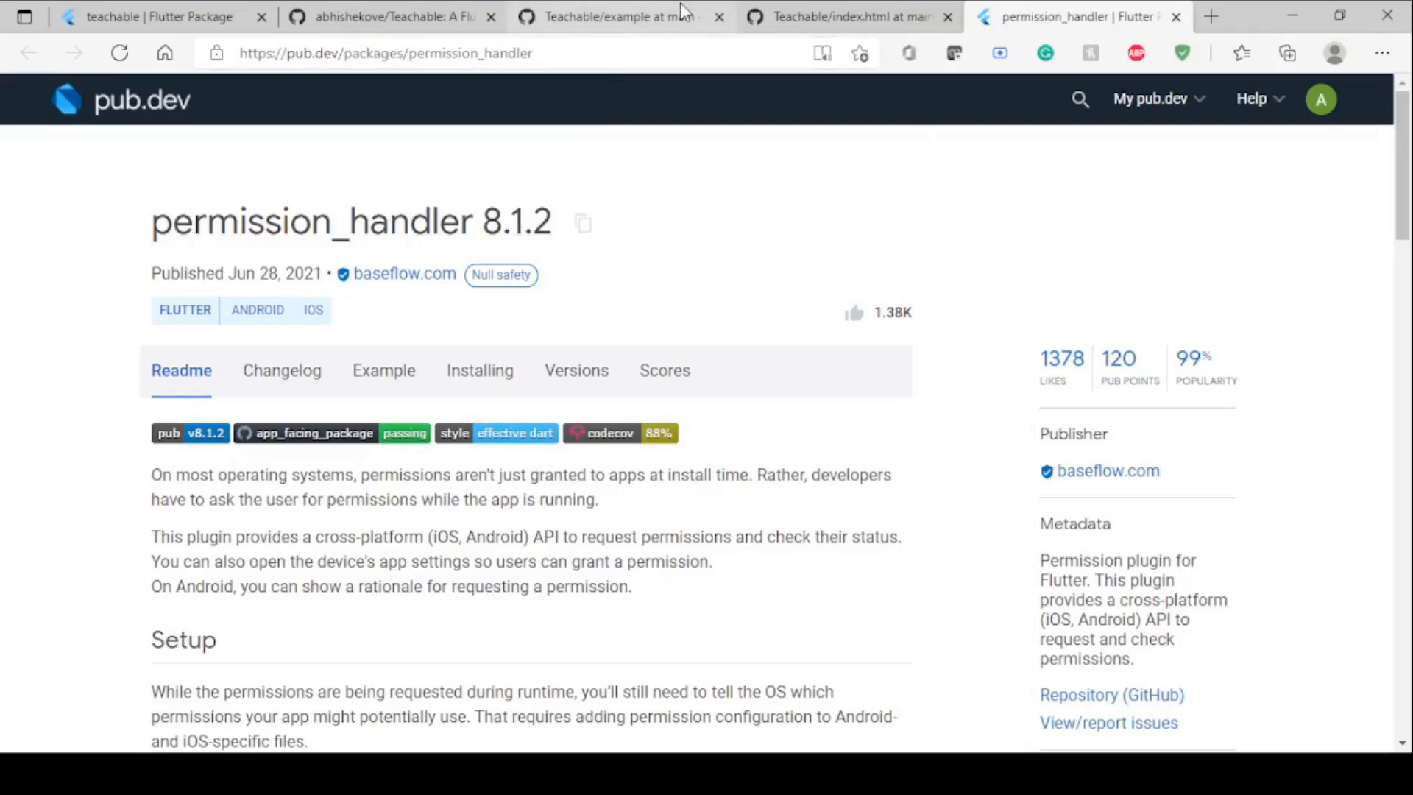
click(619, 17)
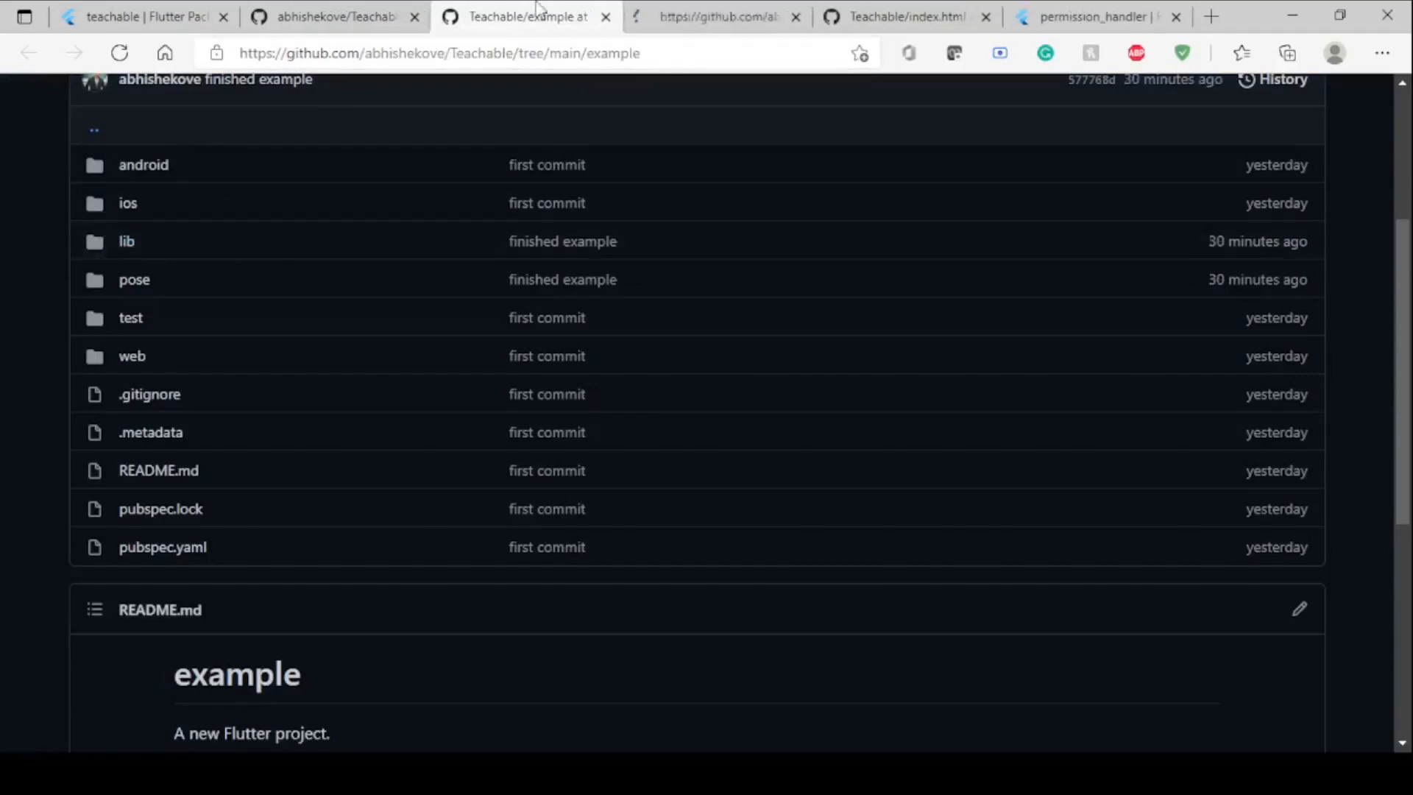
click(127, 240)
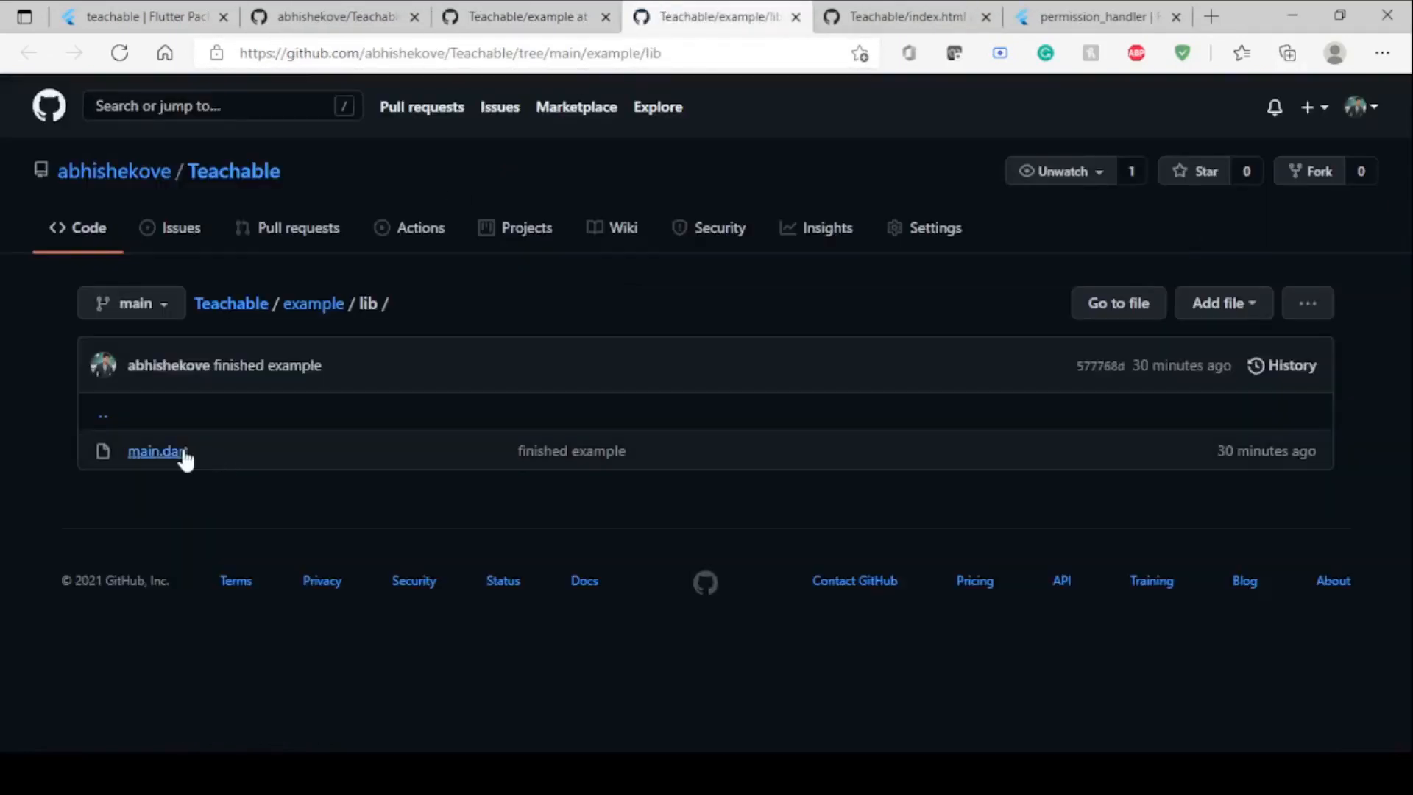
click(155, 450)
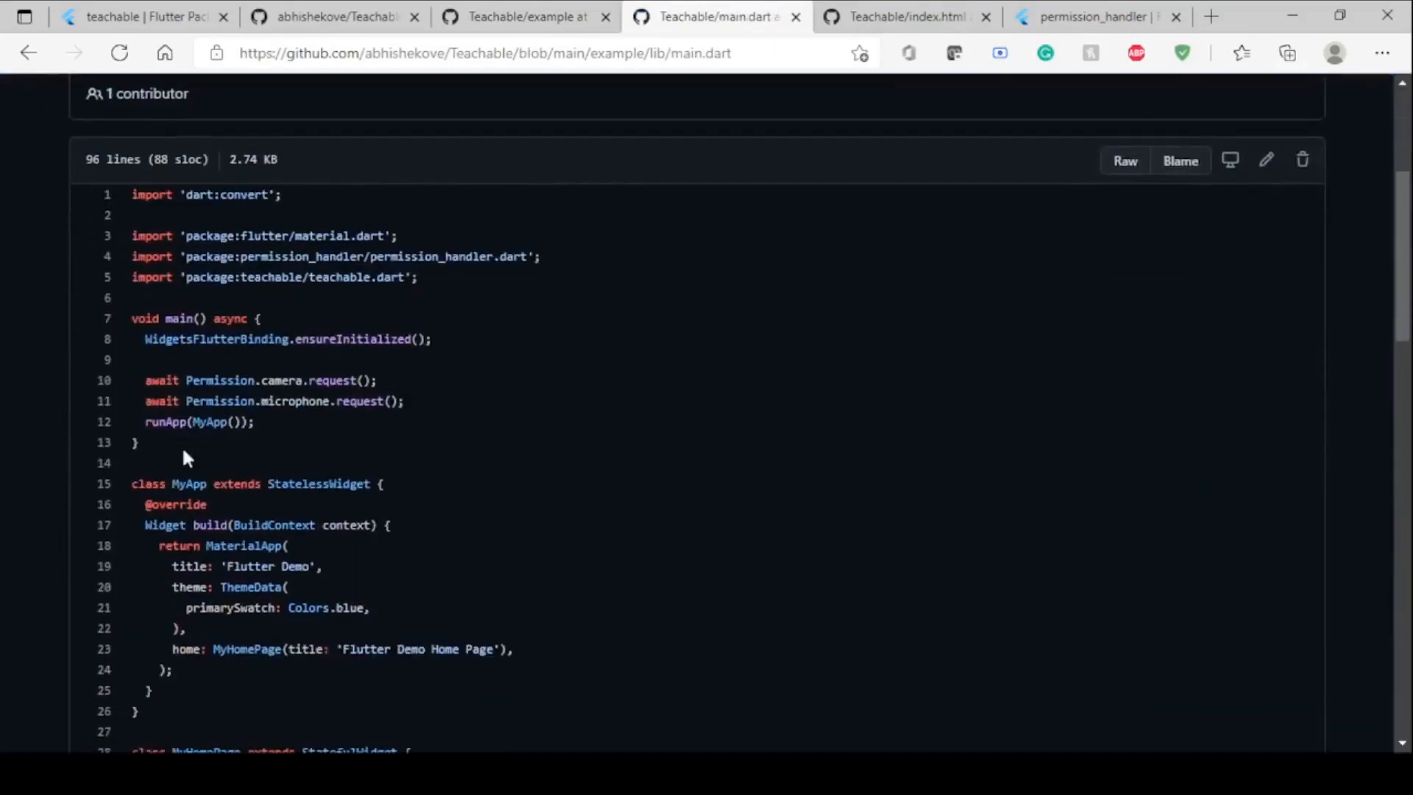
mouse_move(451, 350)
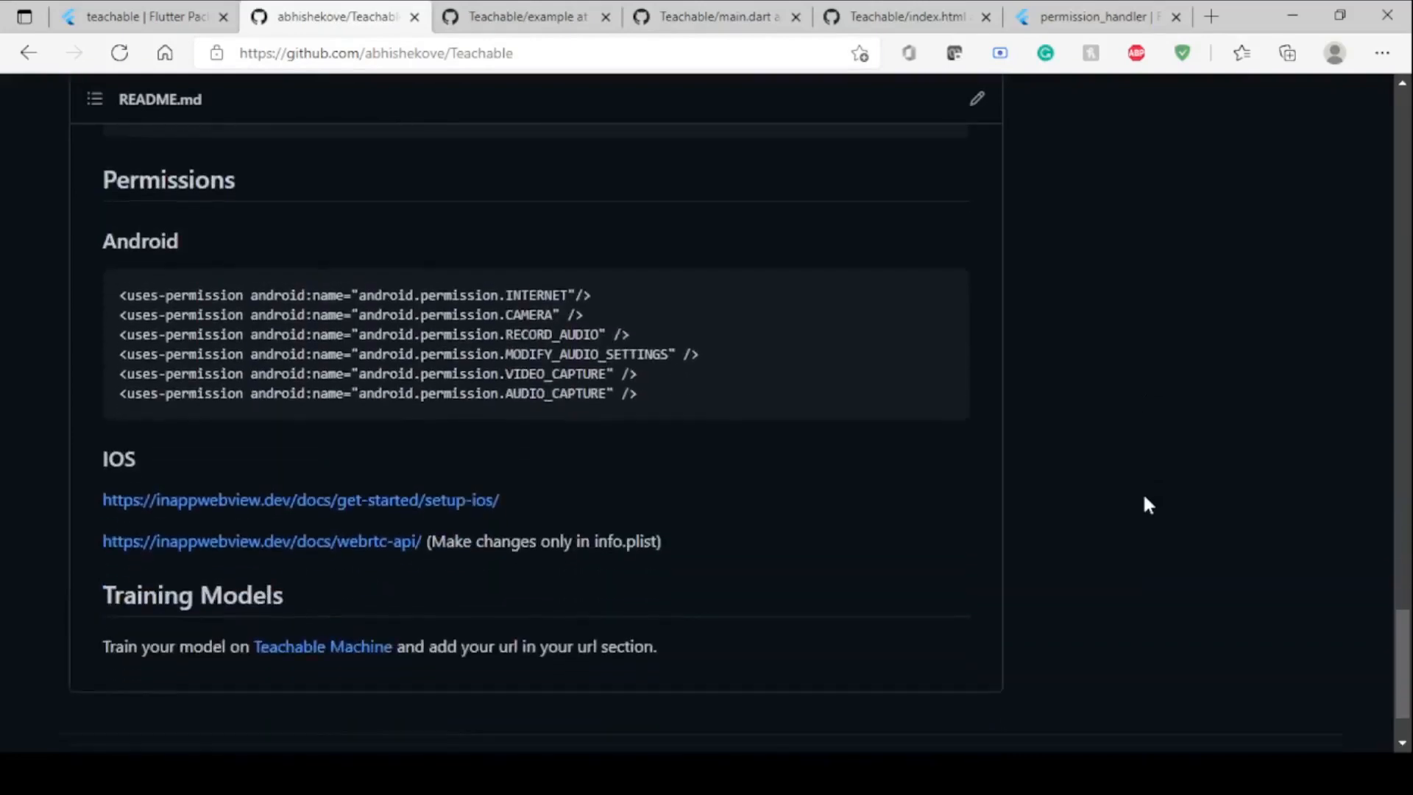
scroll(down, 3)
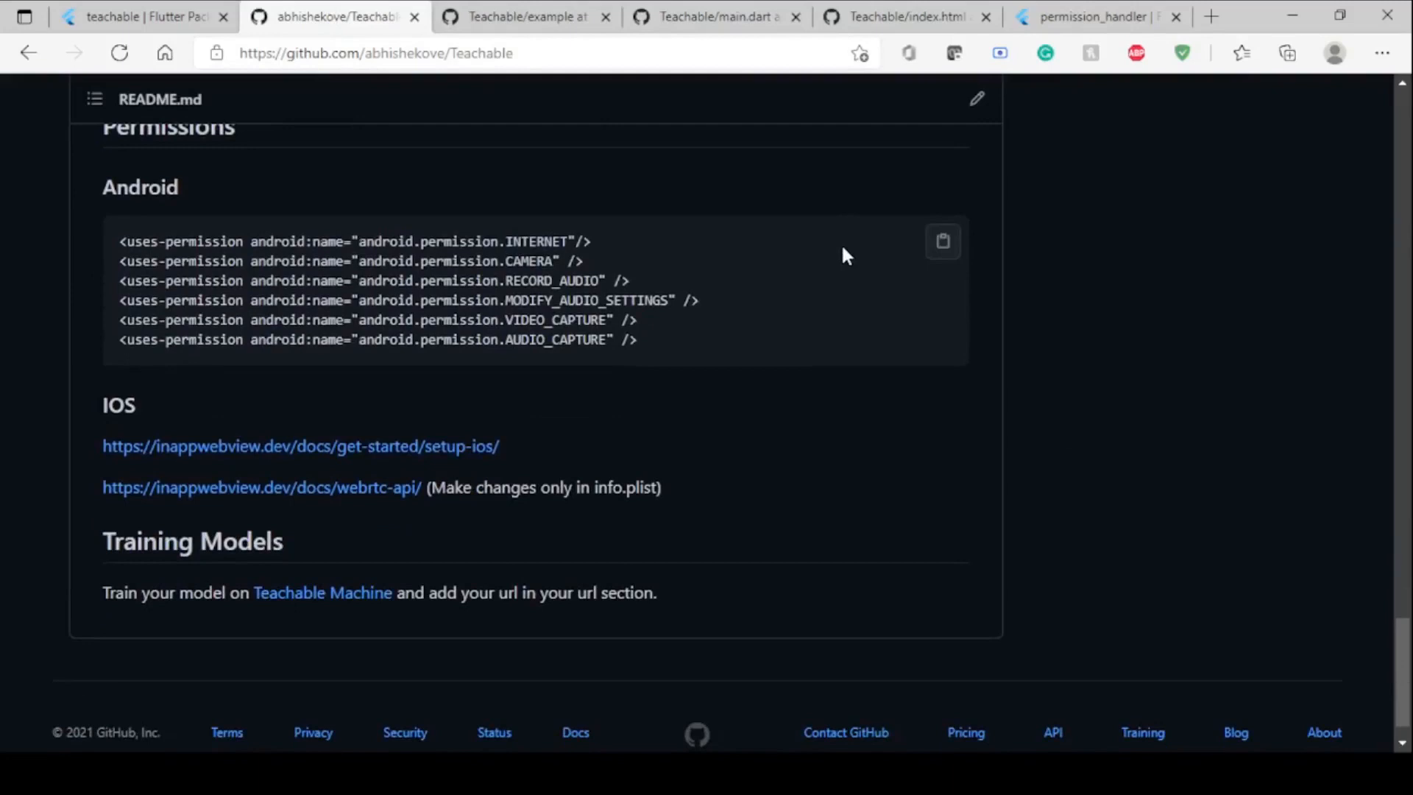
mouse_move(628, 530)
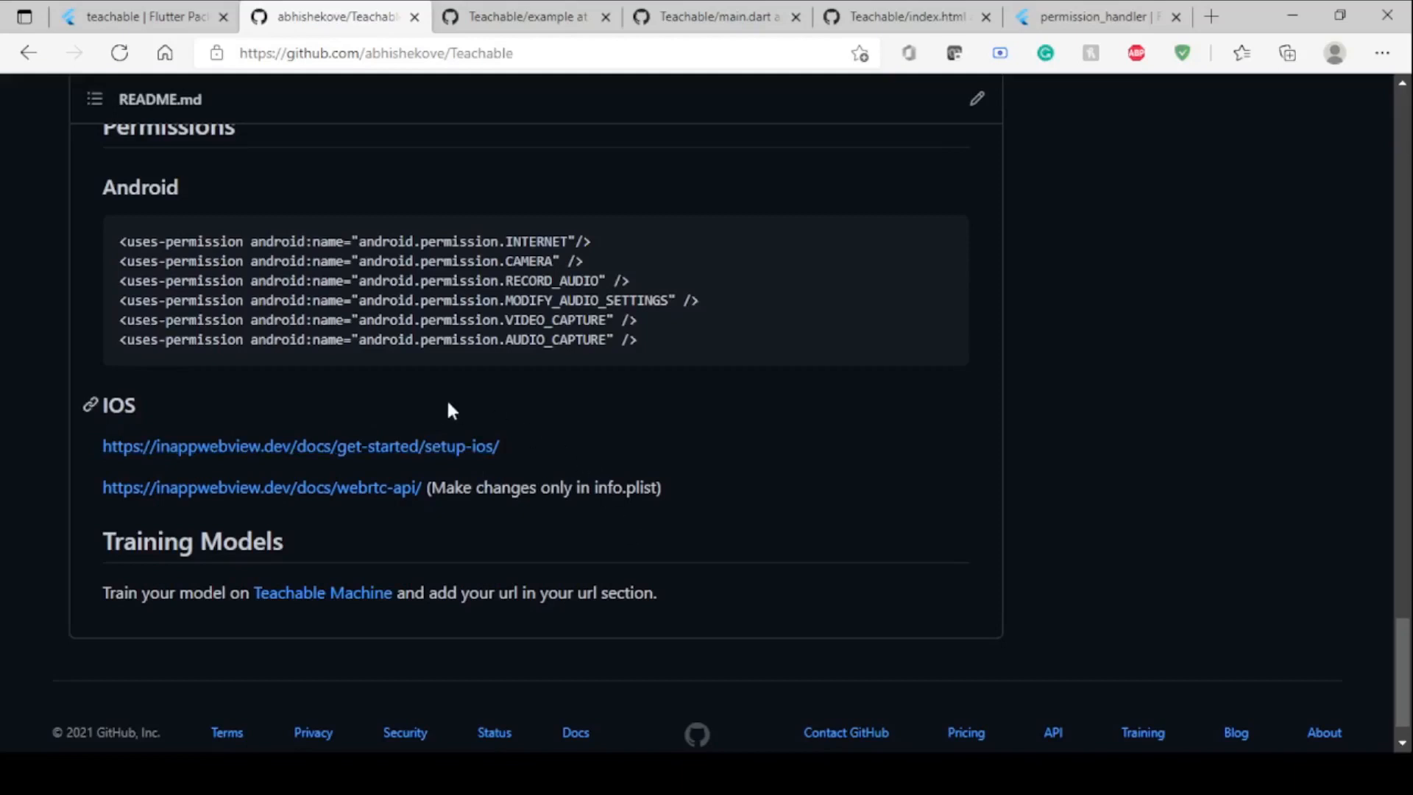
mouse_move(416, 459)
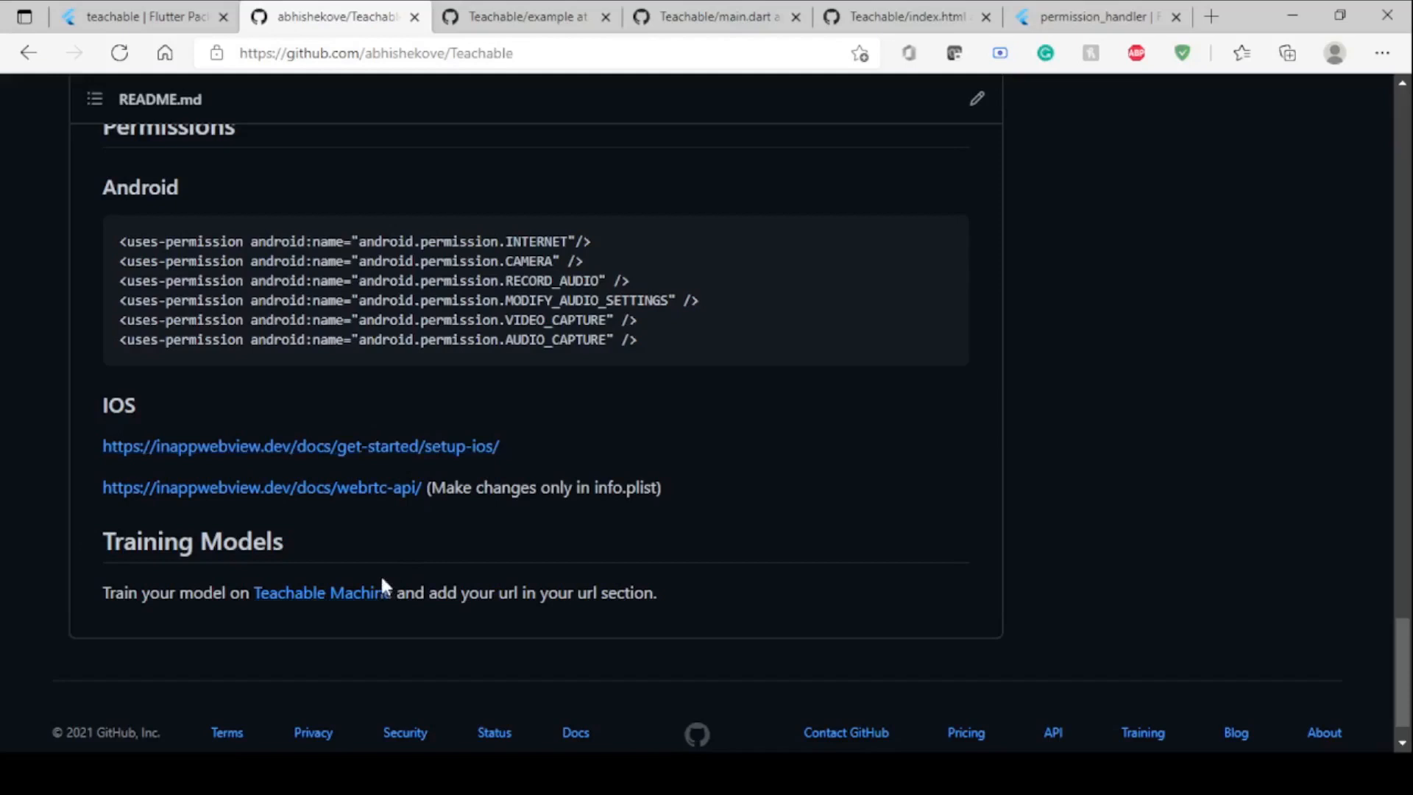
mouse_move(322, 592)
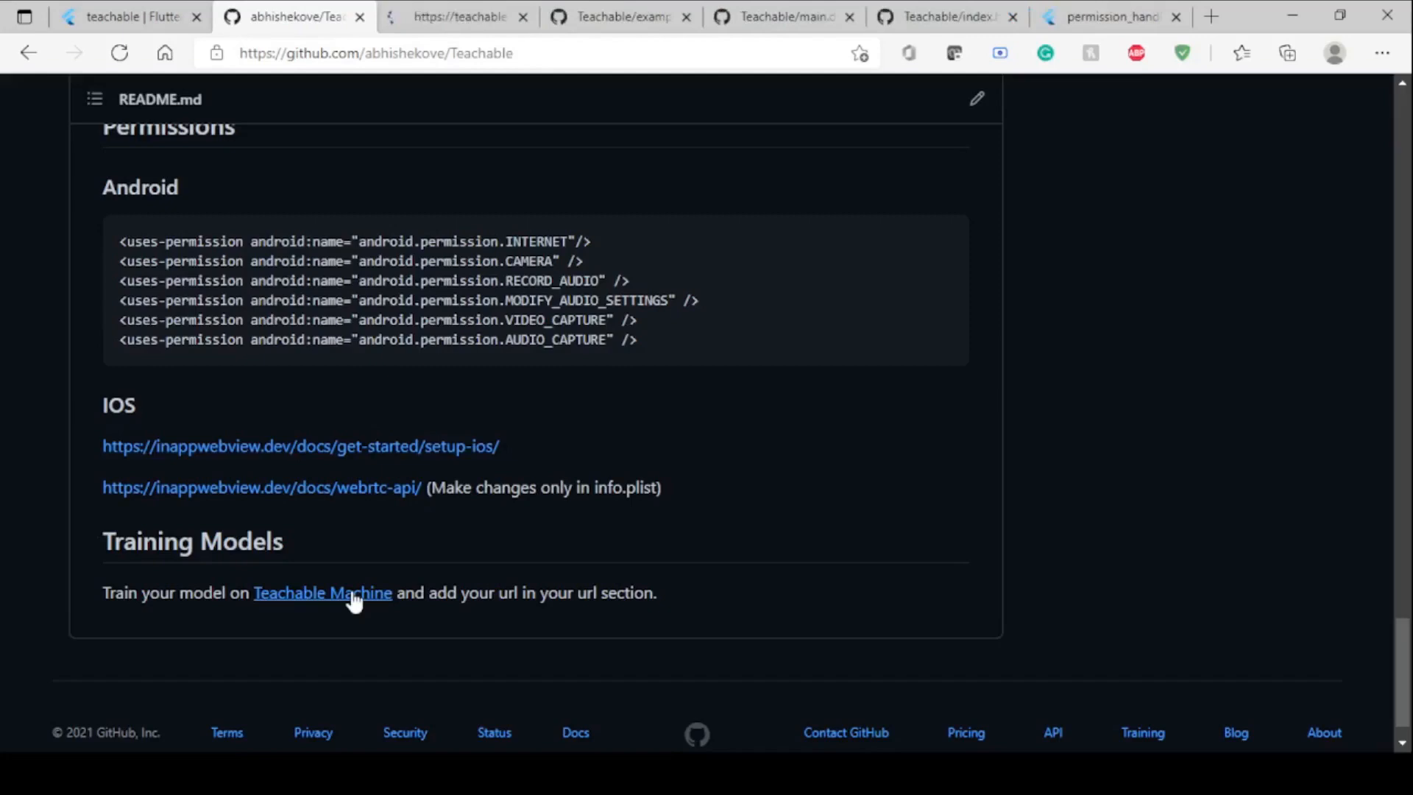
- Start a new Teachable Machine pose project and upload 207 image samples into the first class
click(323, 593)
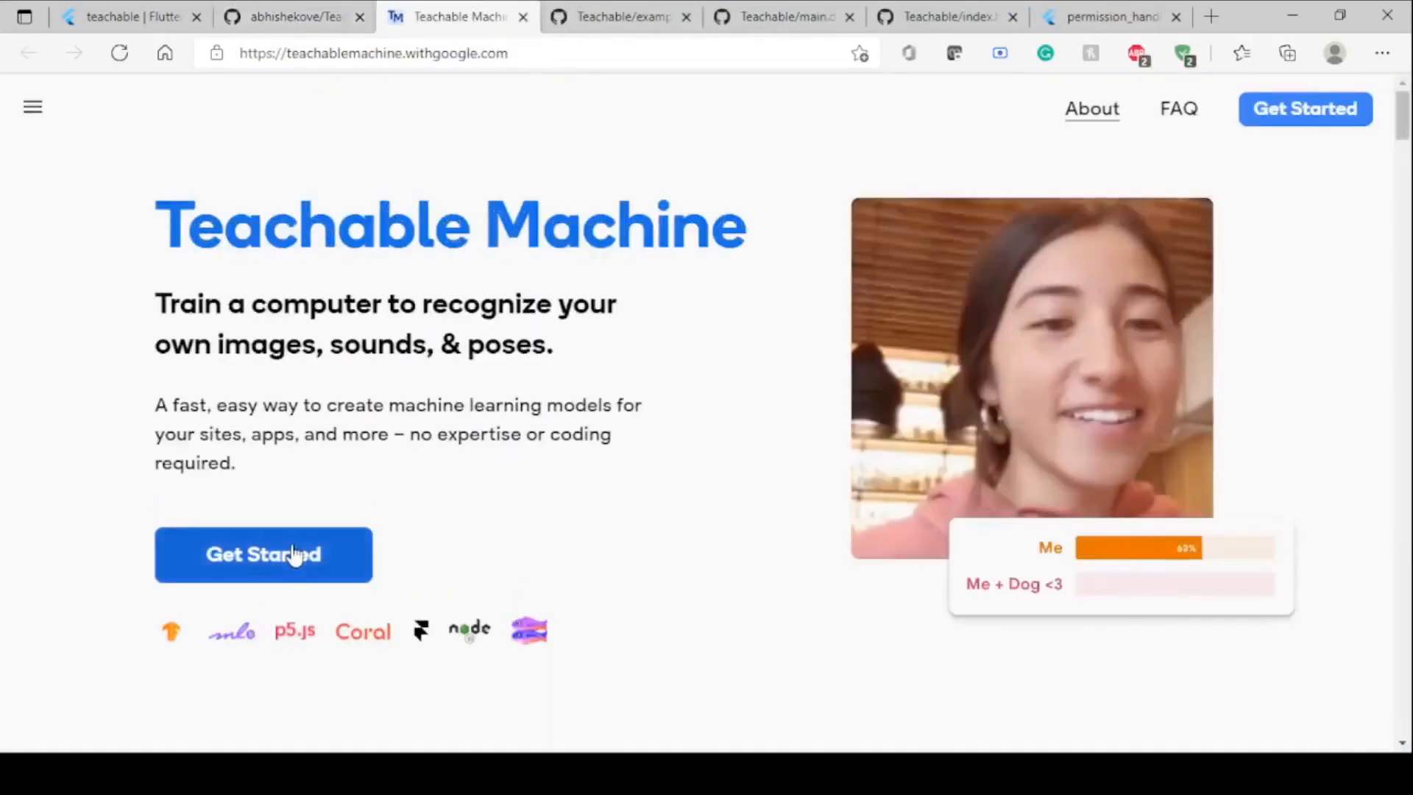
click(264, 555)
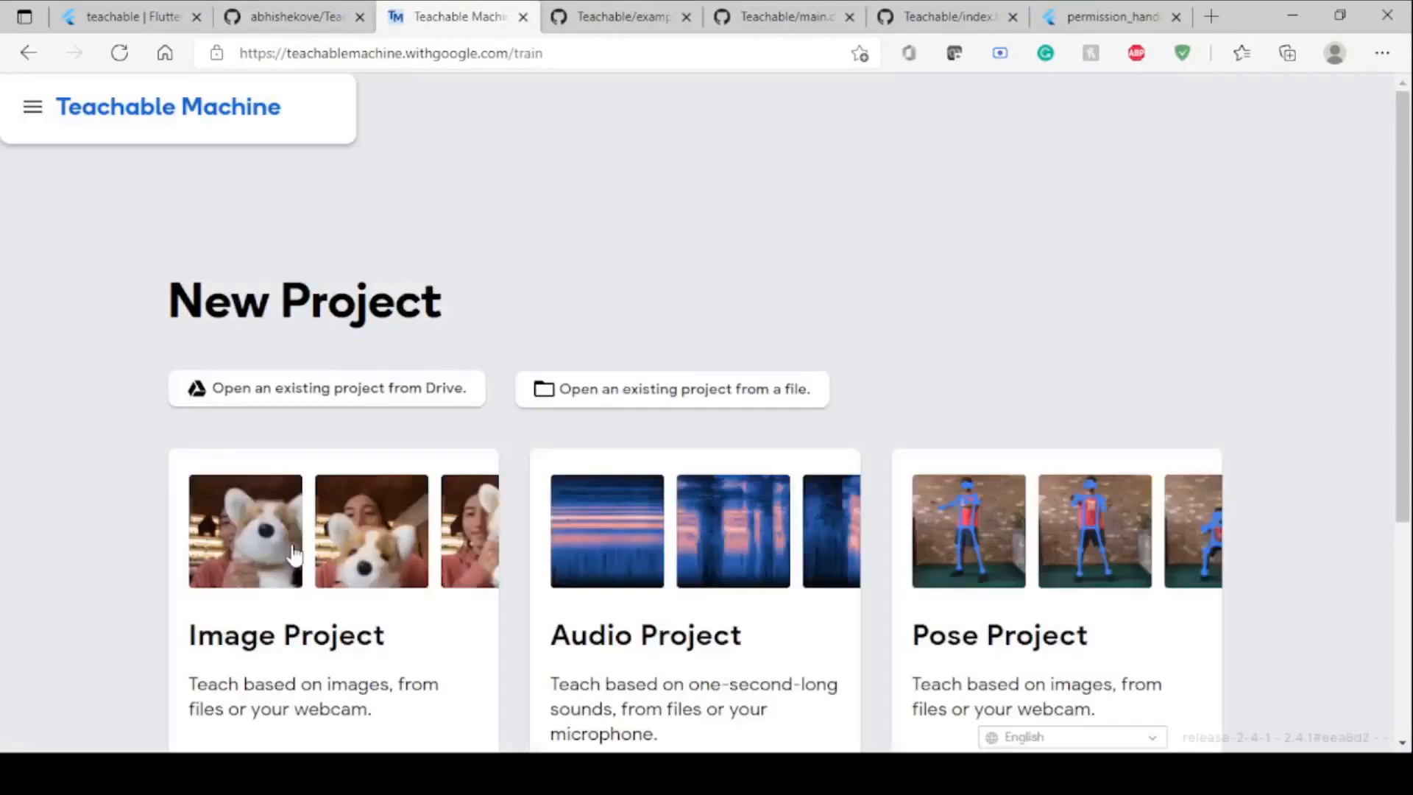
scroll(down, 3)
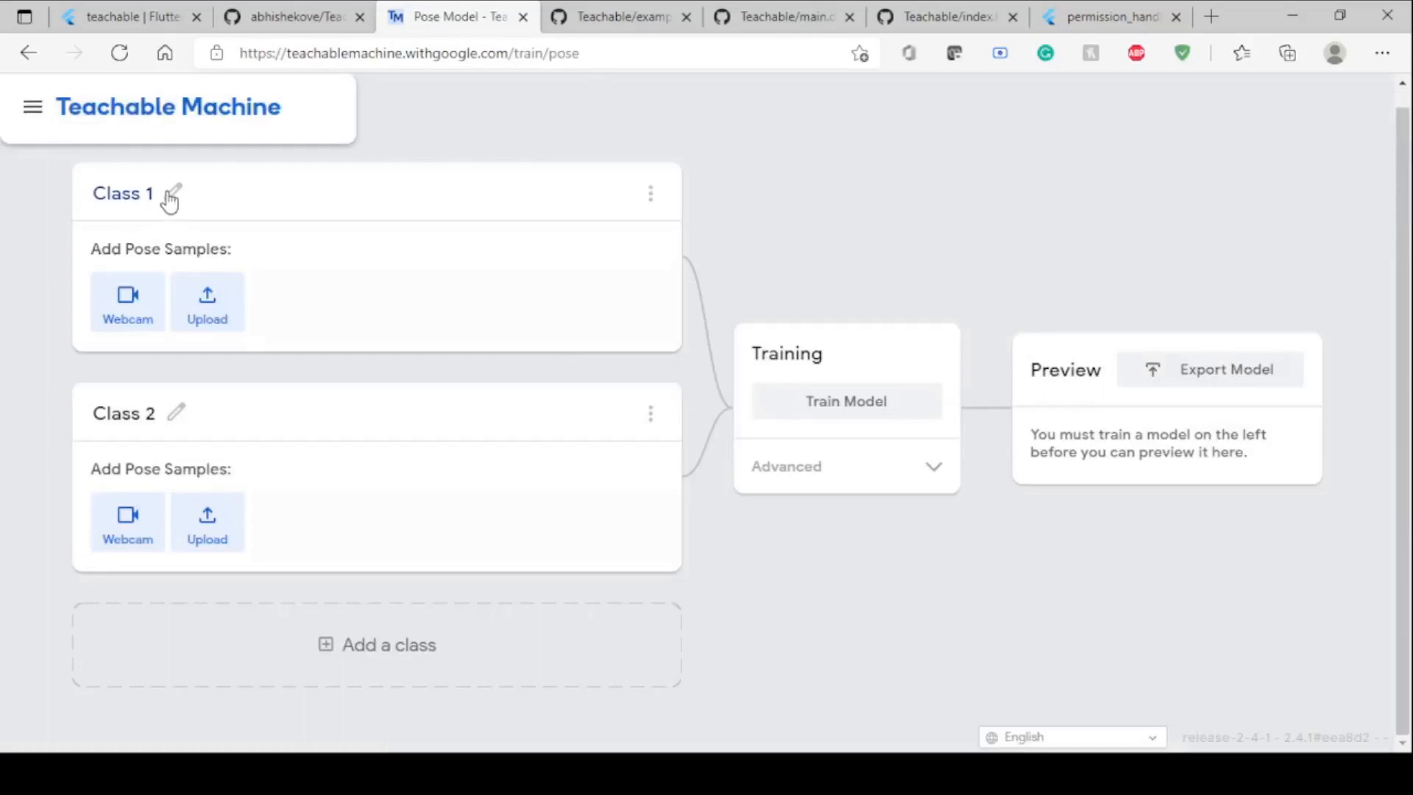
click(207, 301)
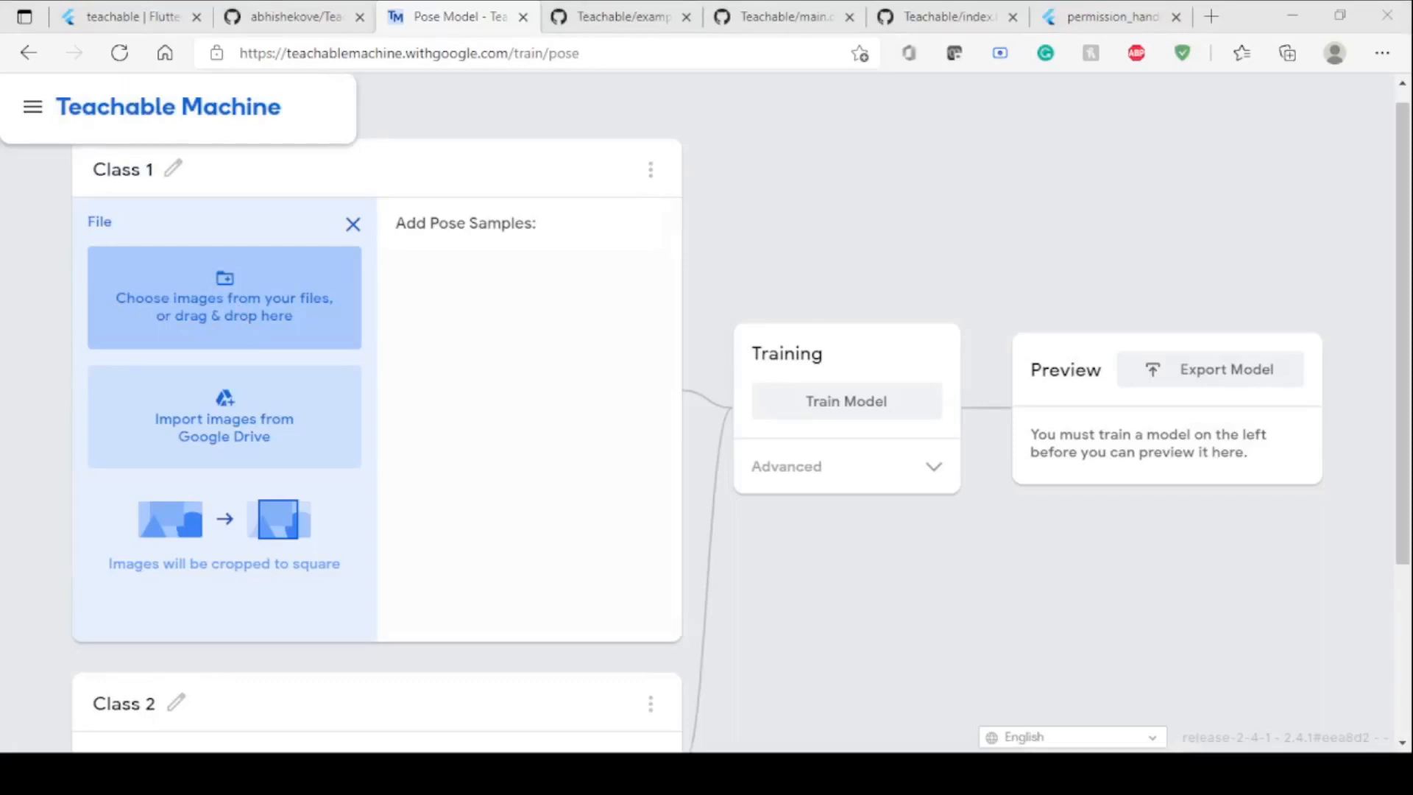
click(224, 298)
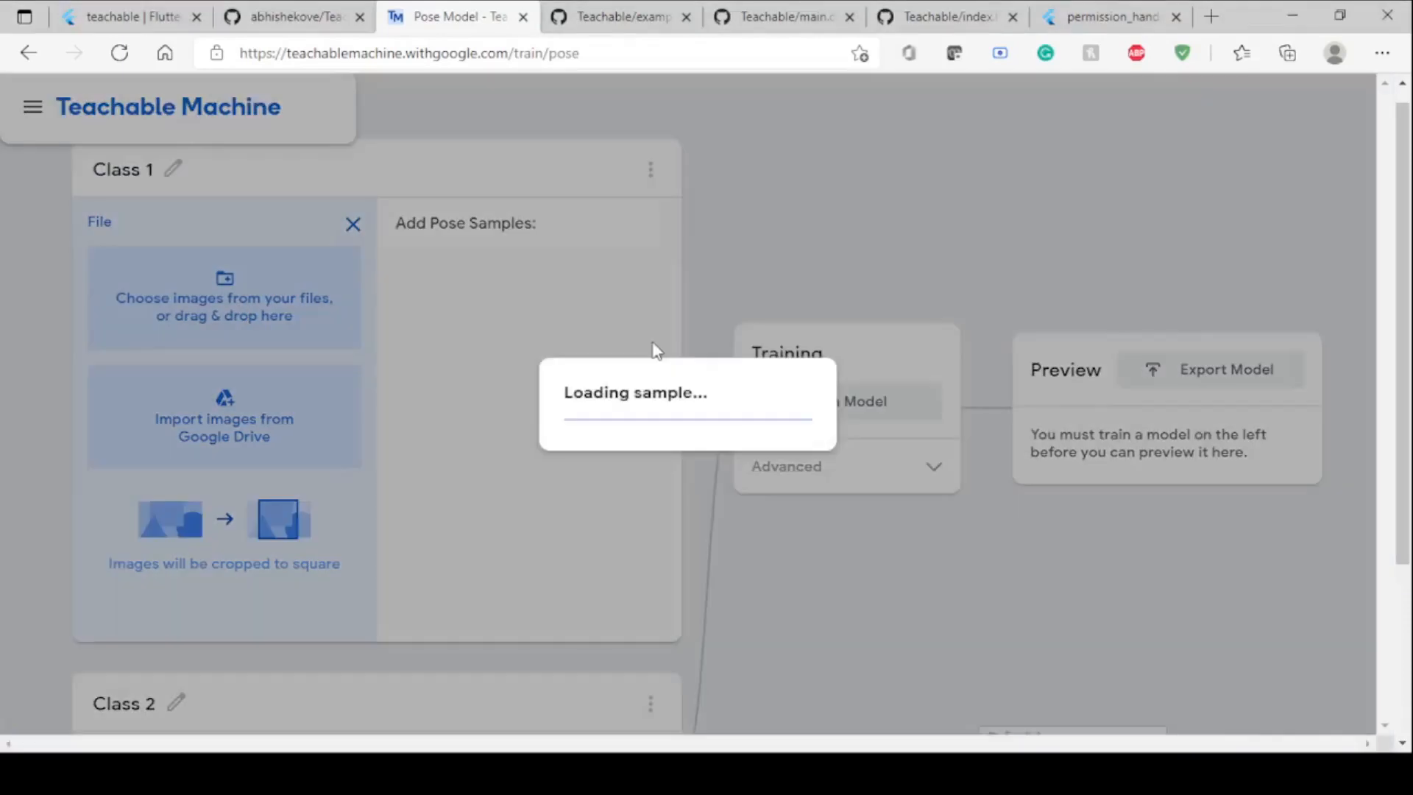
mouse_move(262, 358)
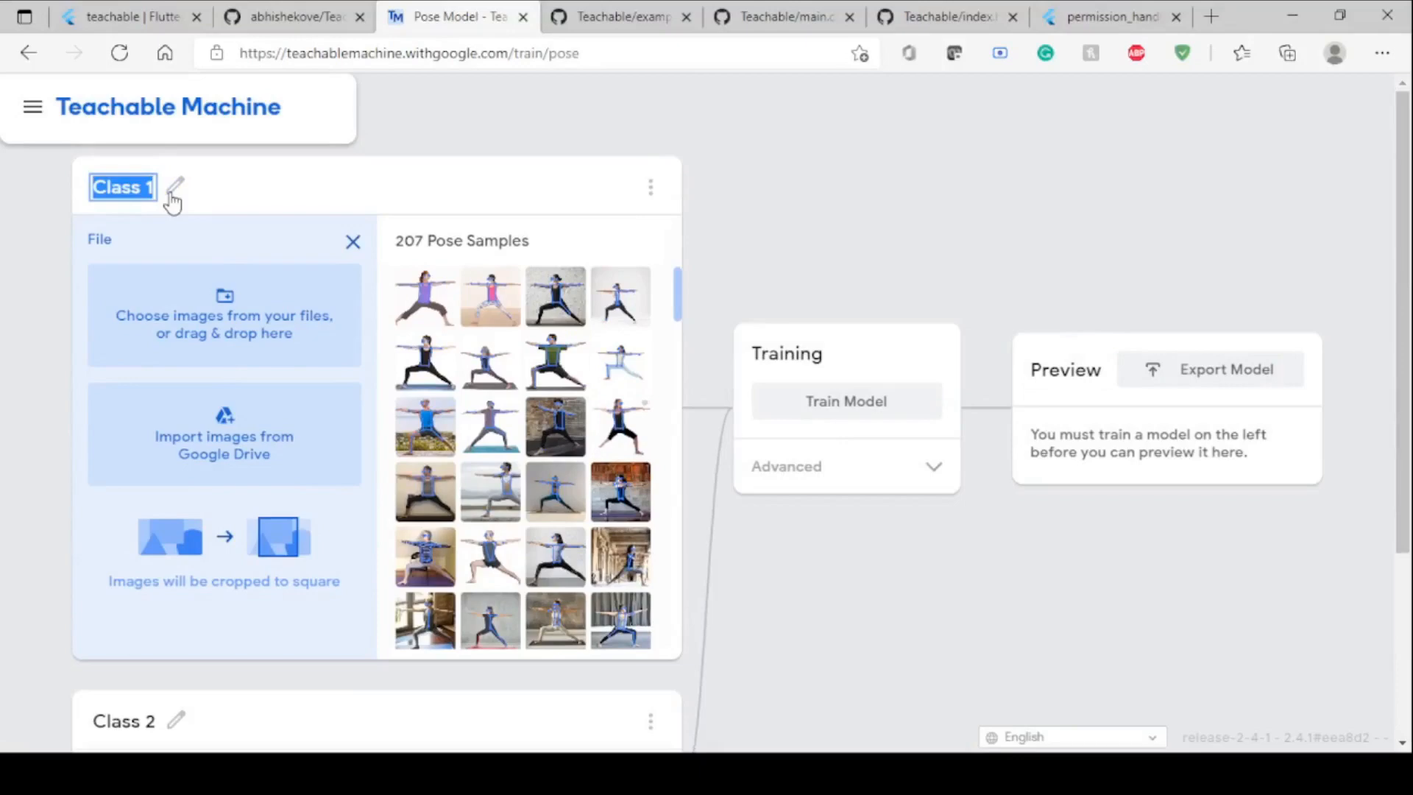
- Rename the first class to 'Warrior 1'
text(Warrior 1)
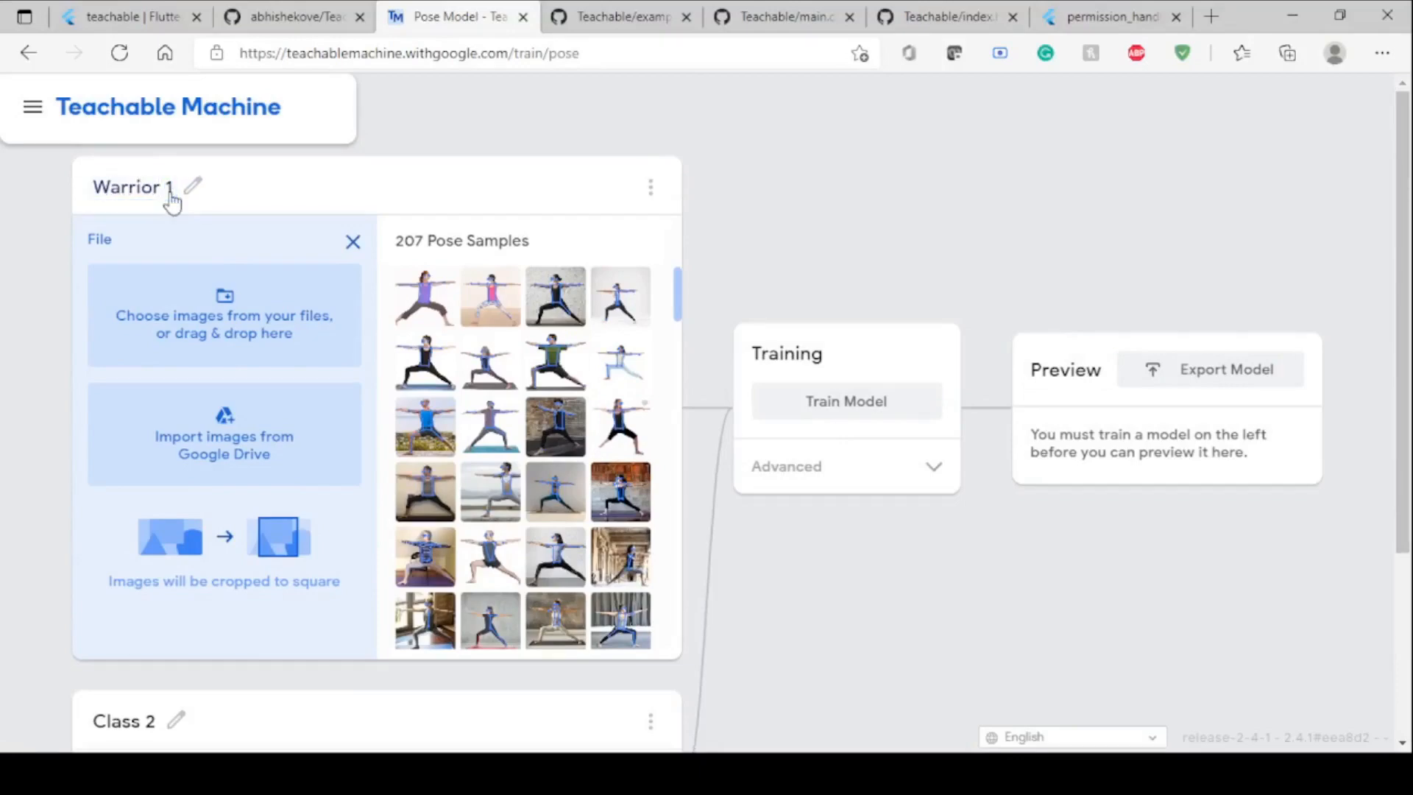
scroll(down, 3)
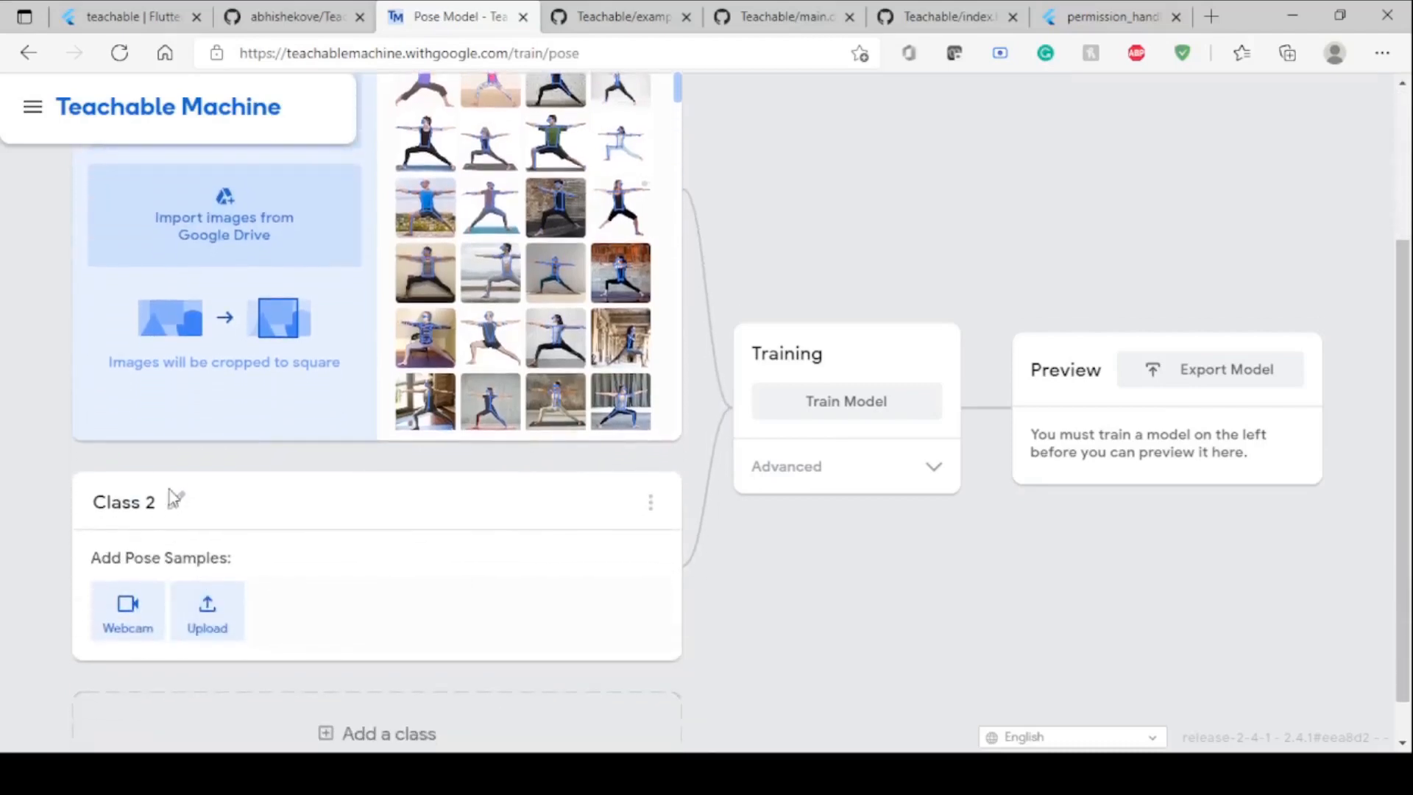
- Rename the second class to 'Tree Pose', upload its 91 samples and start training the model
double_click(124, 502)
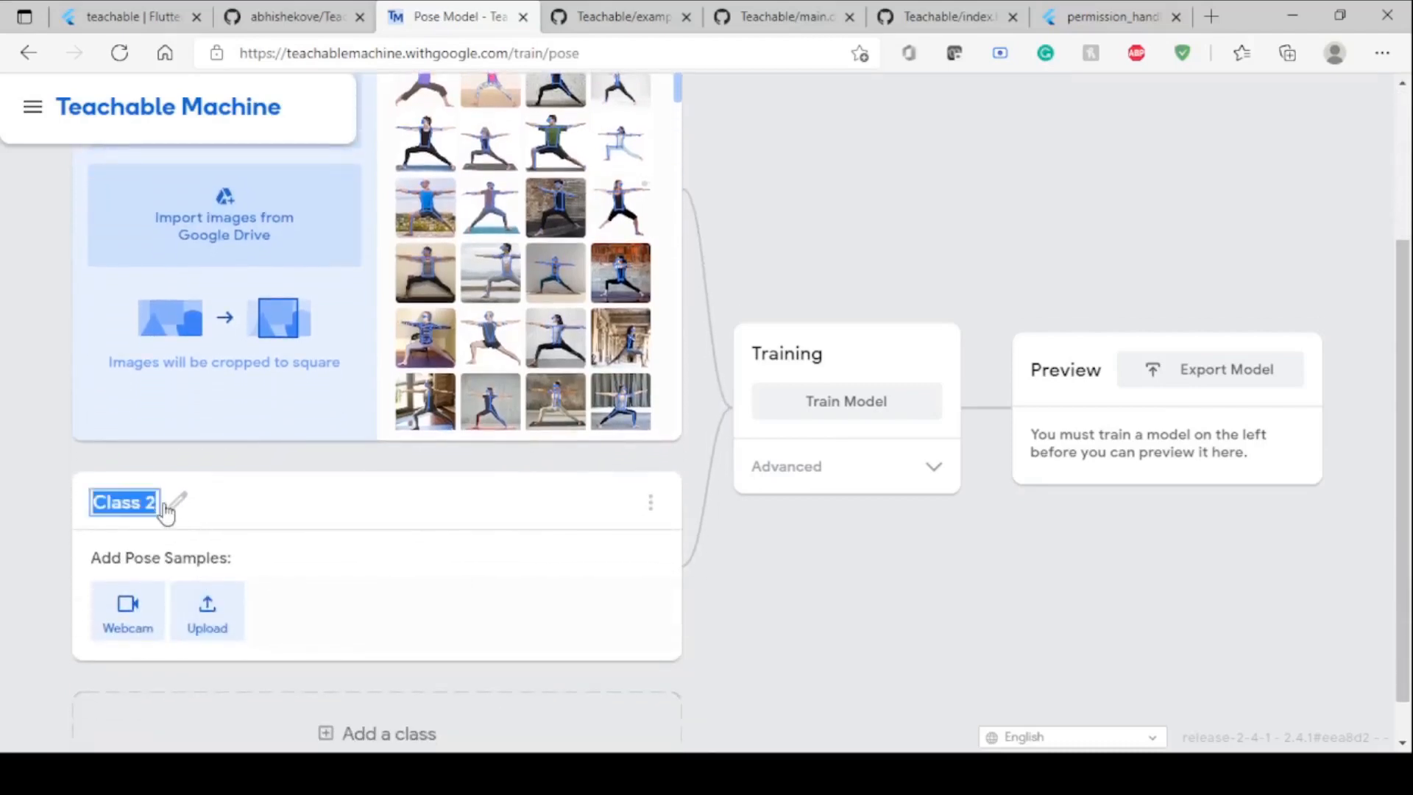
text(Tree Pose)
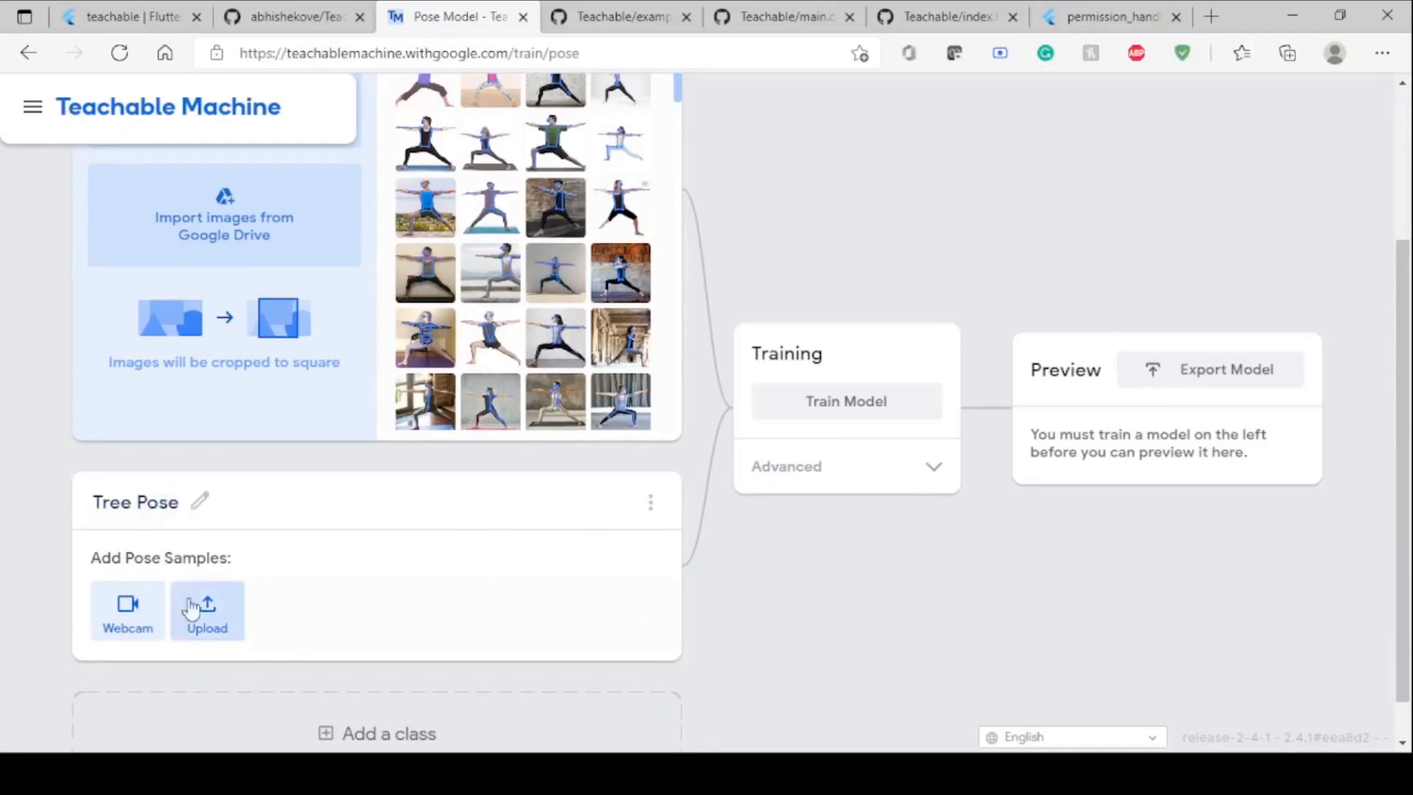
click(208, 612)
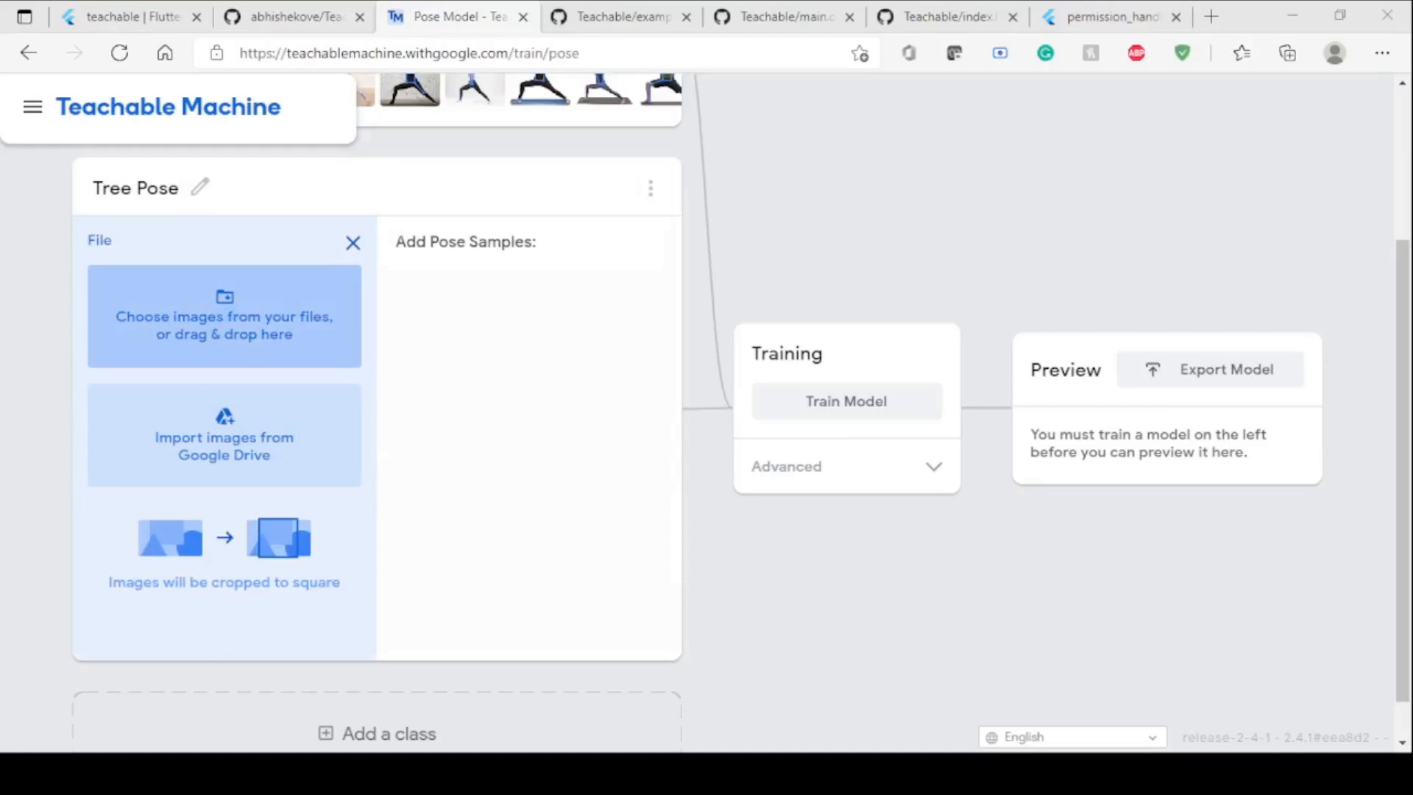
click(223, 315)
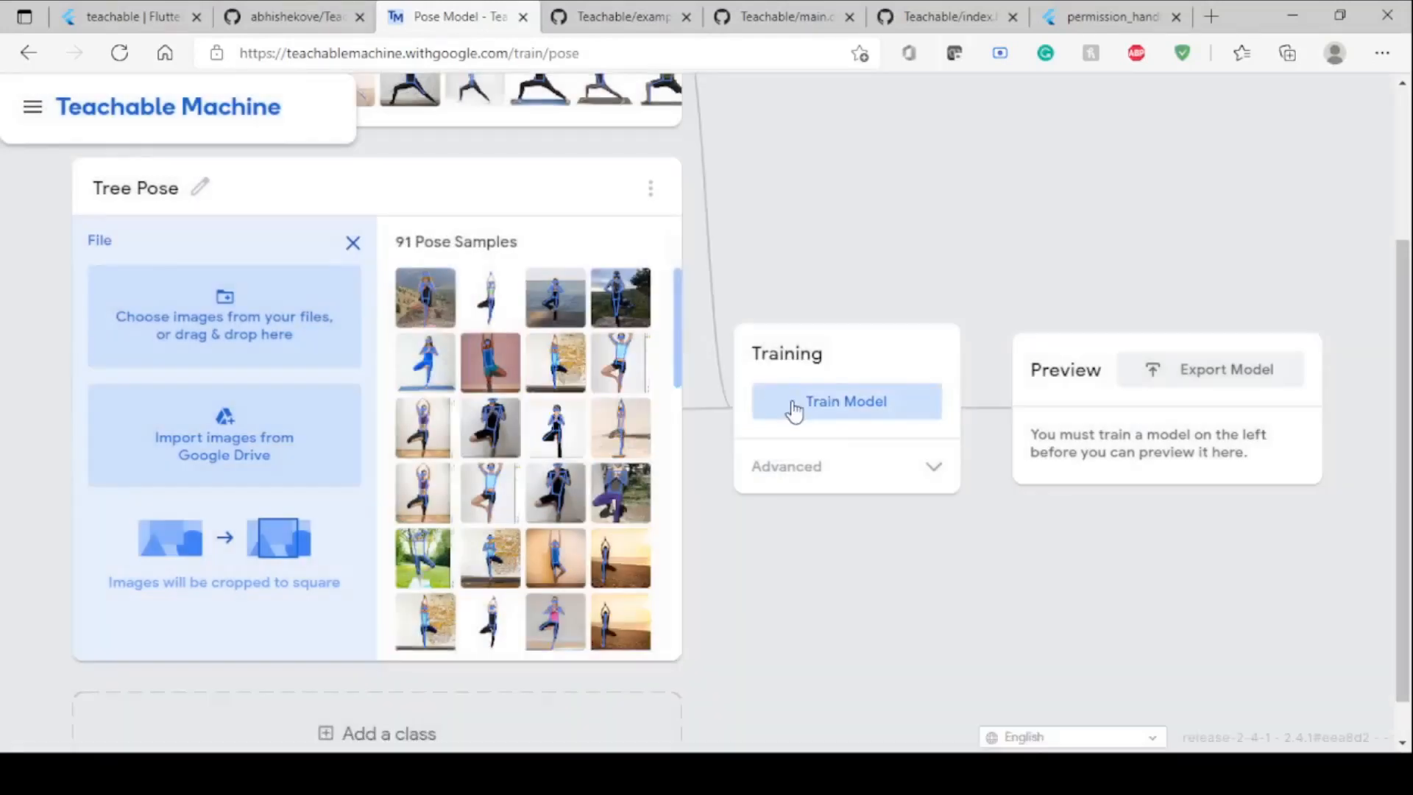
click(845, 400)
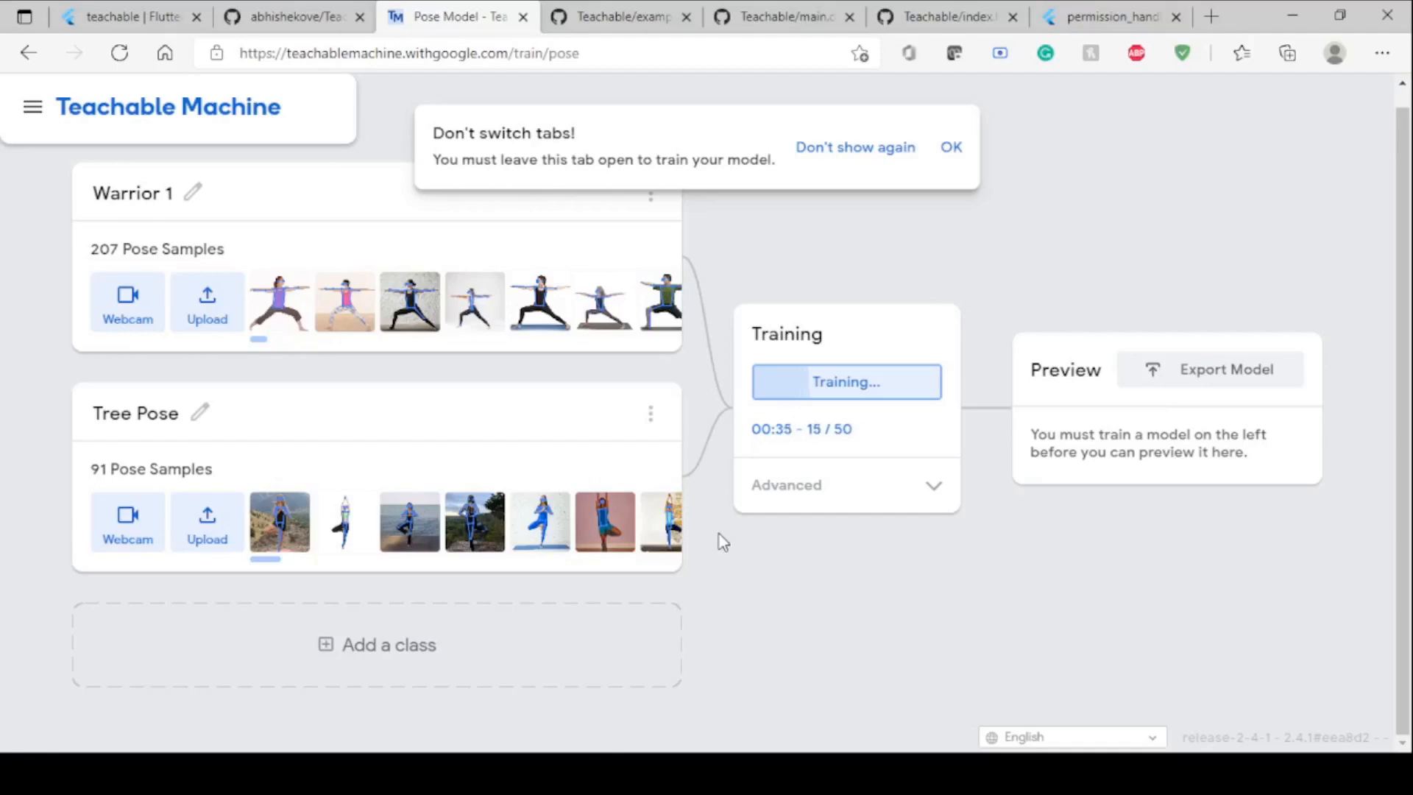
mouse_move(911, 239)
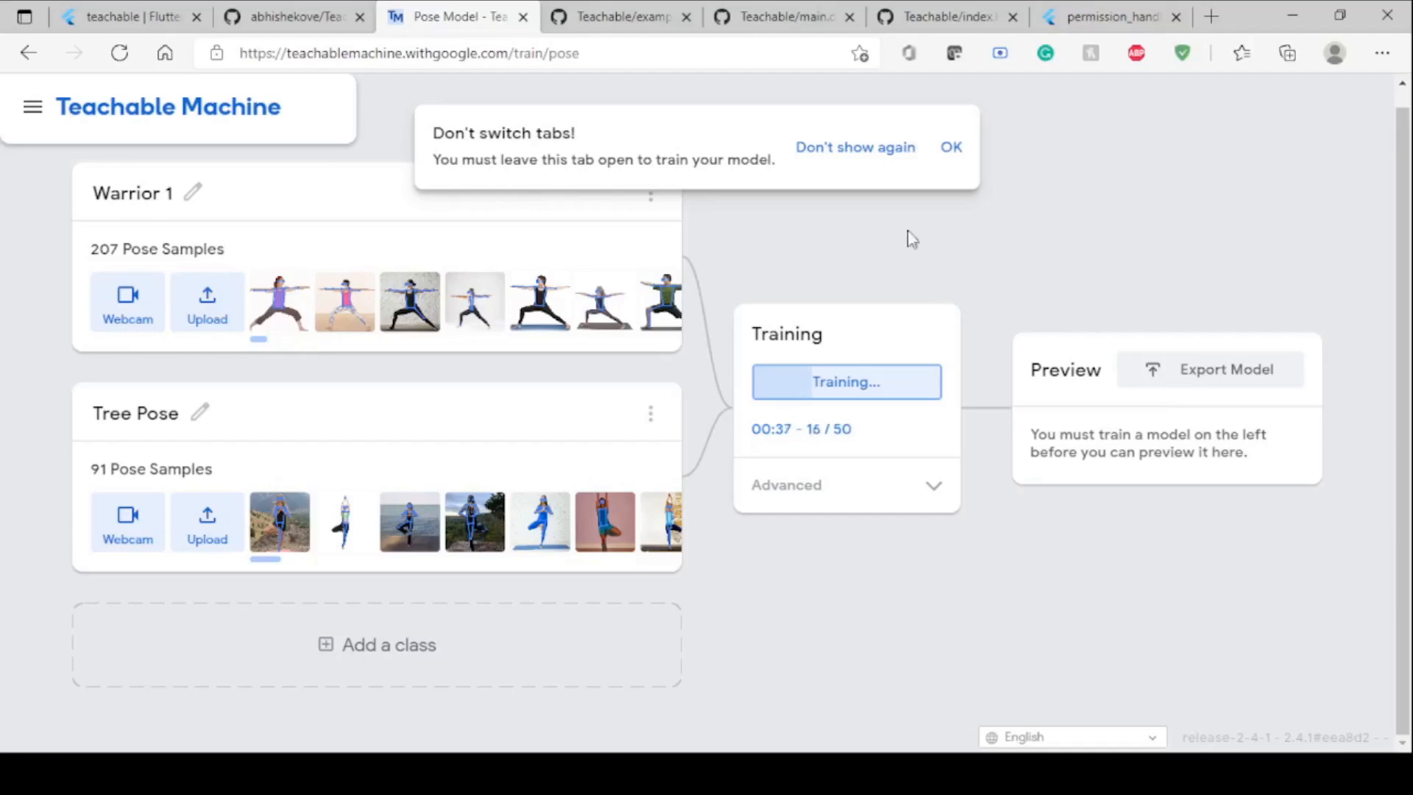
- Acknowledge the keep-tab-open warning while the pose model trains
click(949, 147)
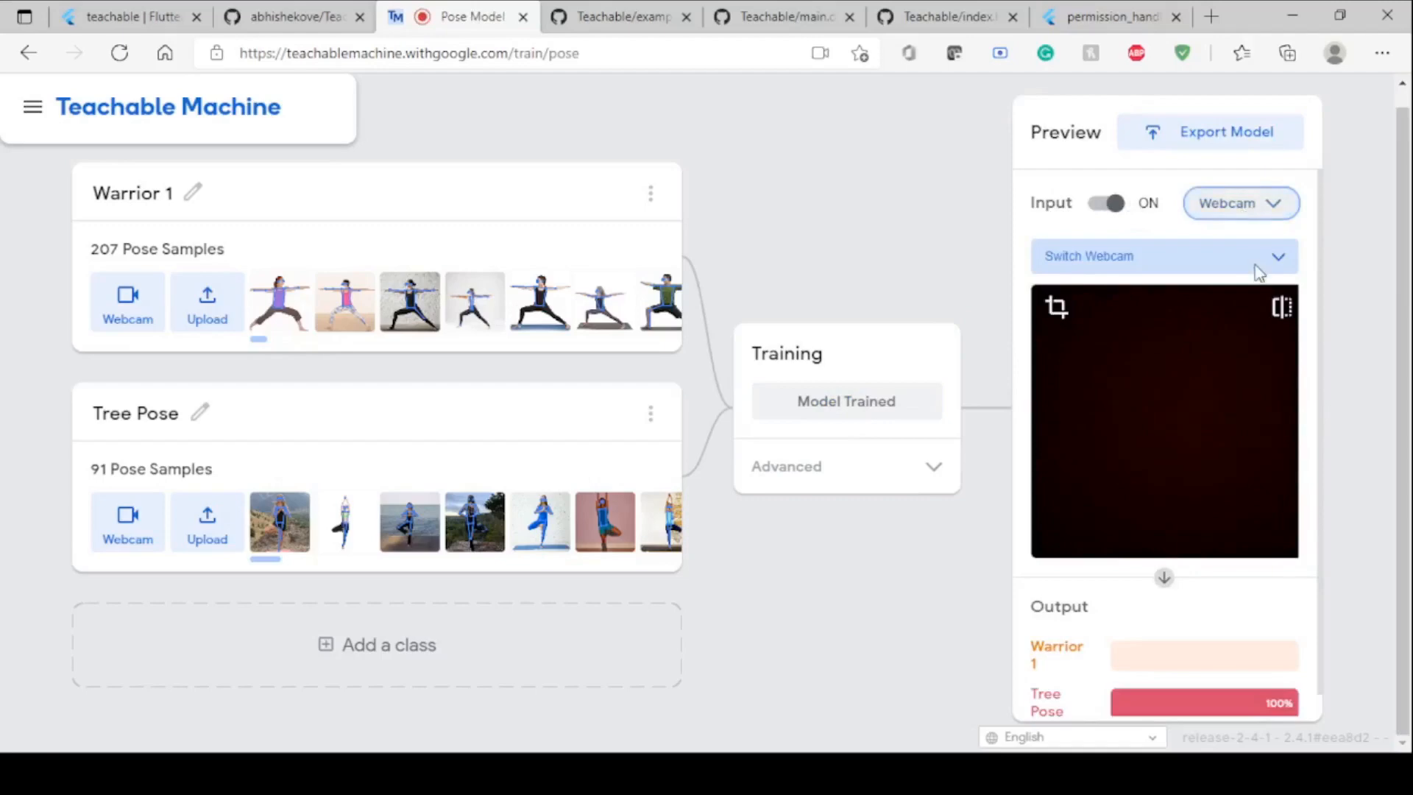
- Export the trained model by uploading it to the cloud for a shareable link
click(1241, 203)
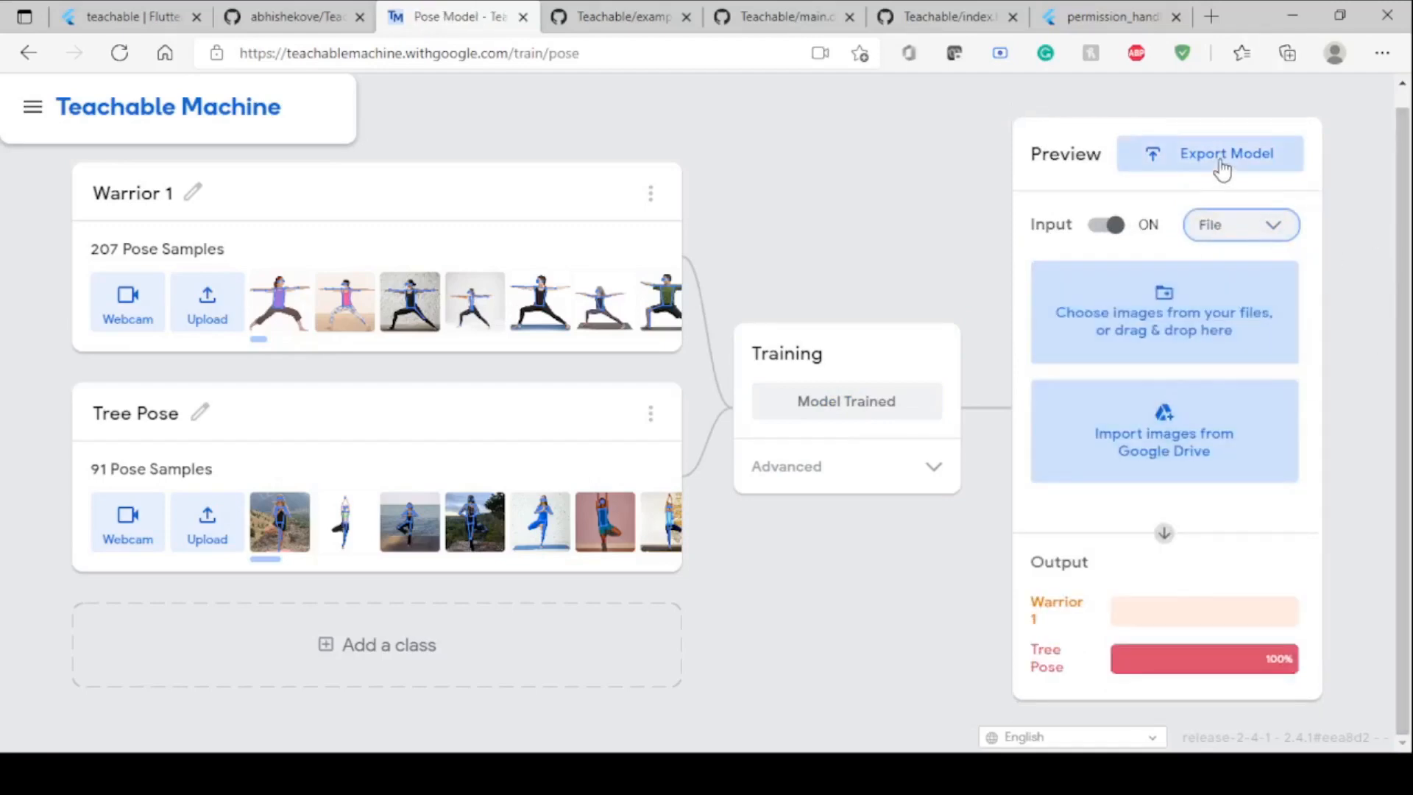
click(1225, 153)
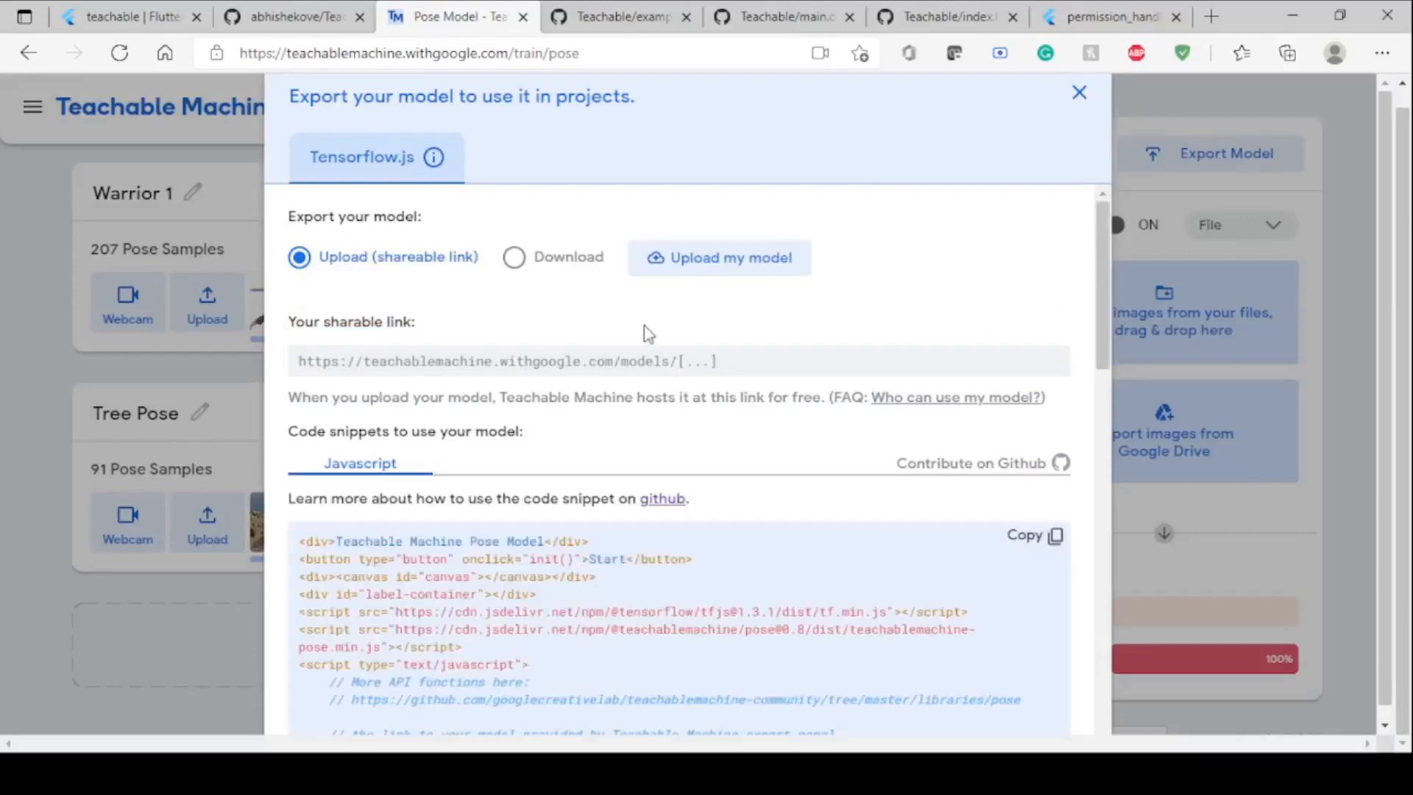
mouse_move(719, 362)
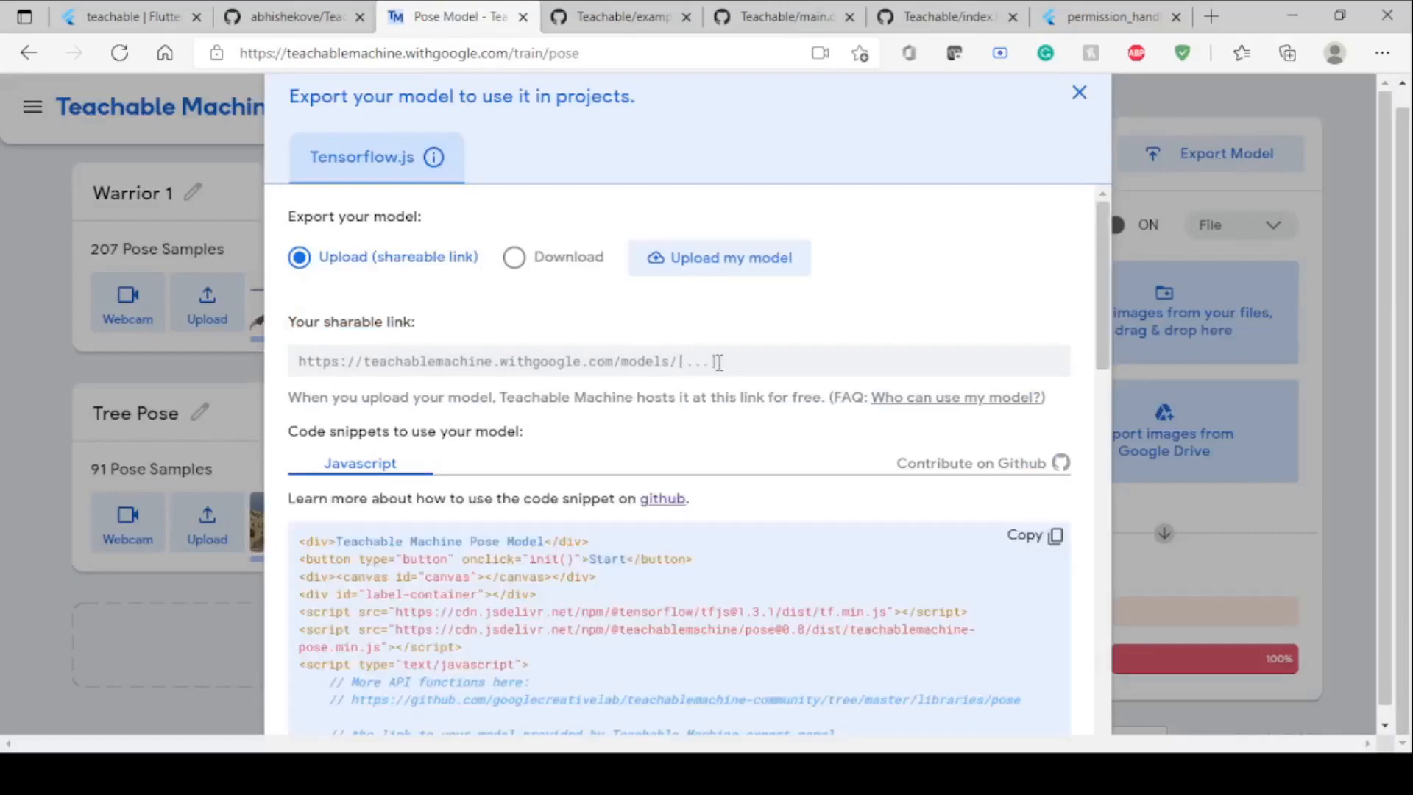
mouse_move(1106, 327)
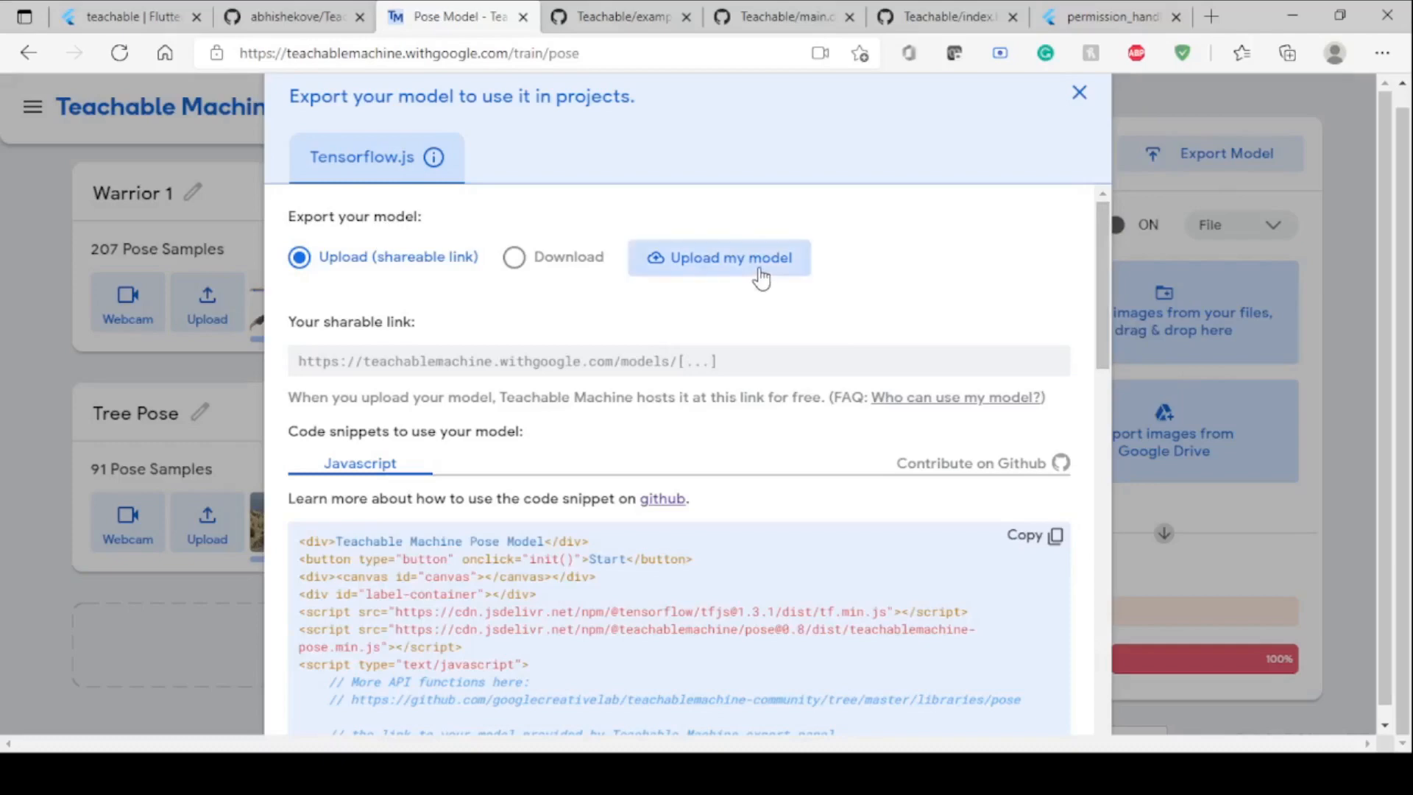
click(720, 258)
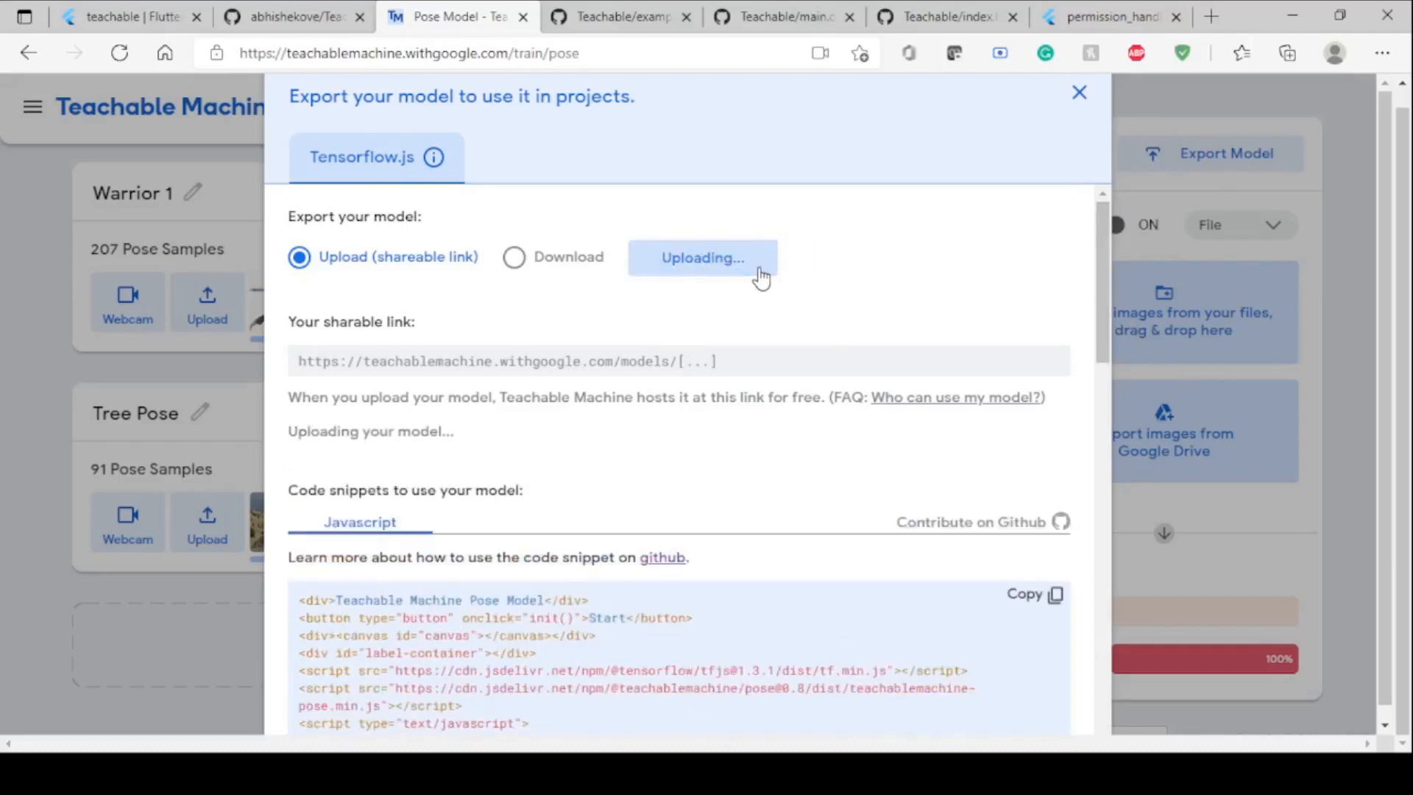
mouse_move(443, 448)
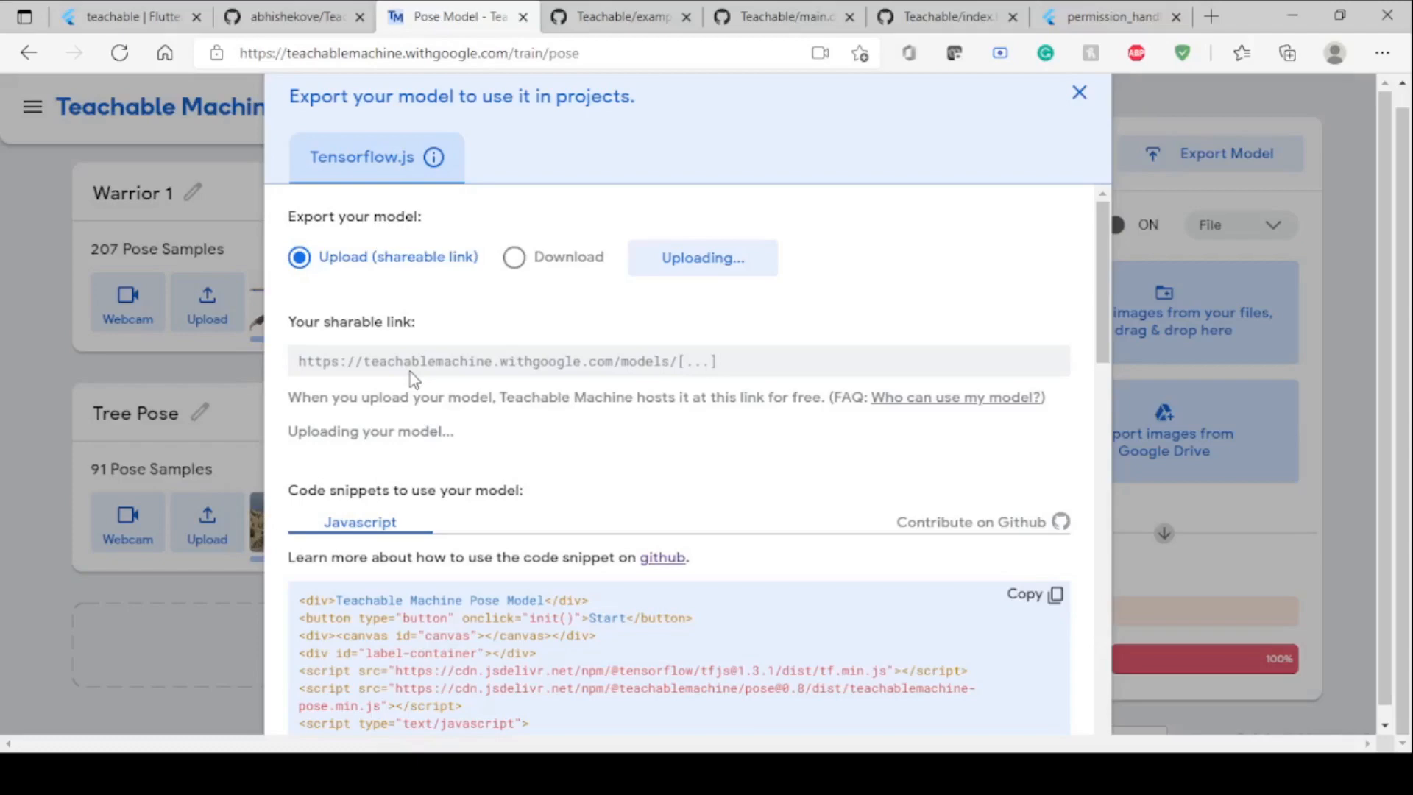
- Copy the shareable model link ending in nIKQh-g_k
scroll(down, 3)
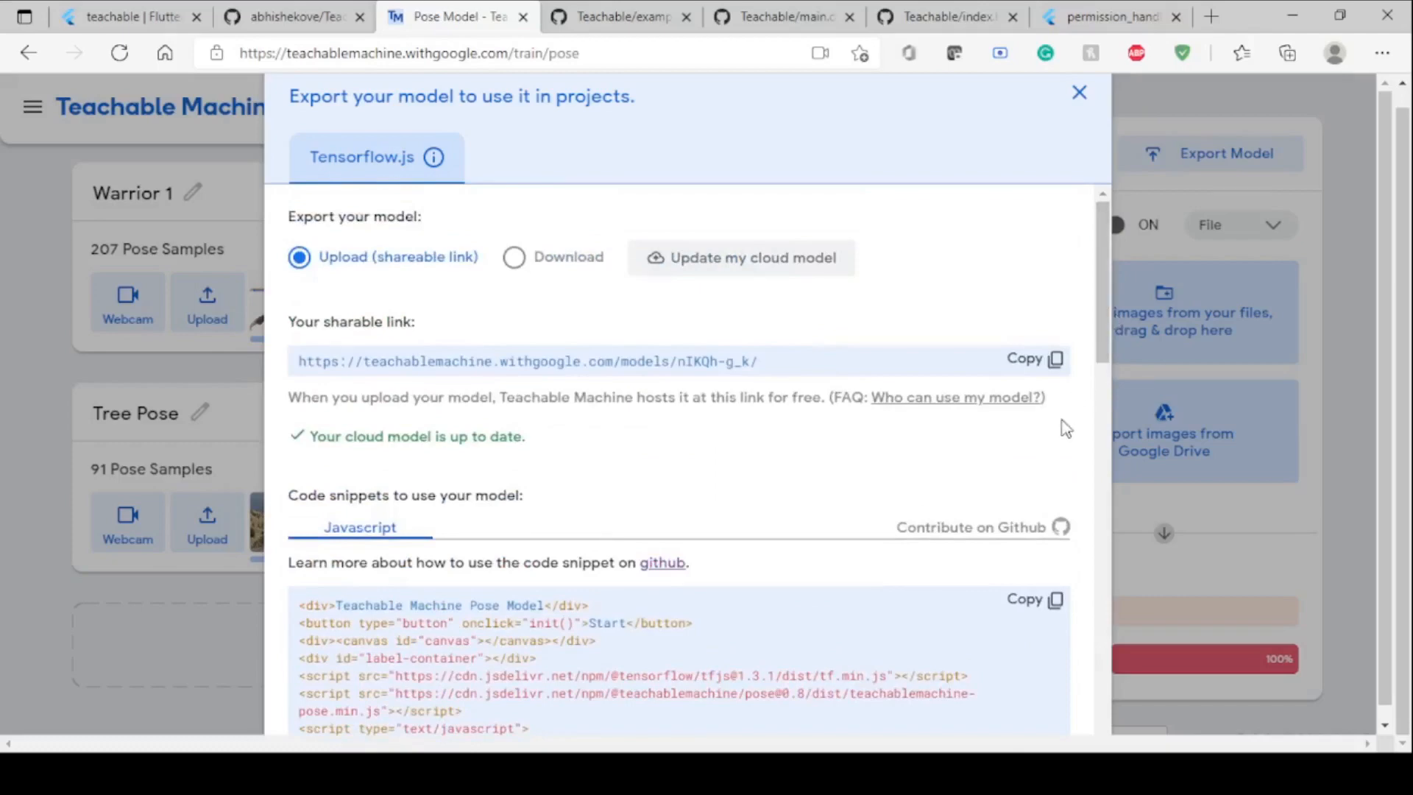
click(1035, 359)
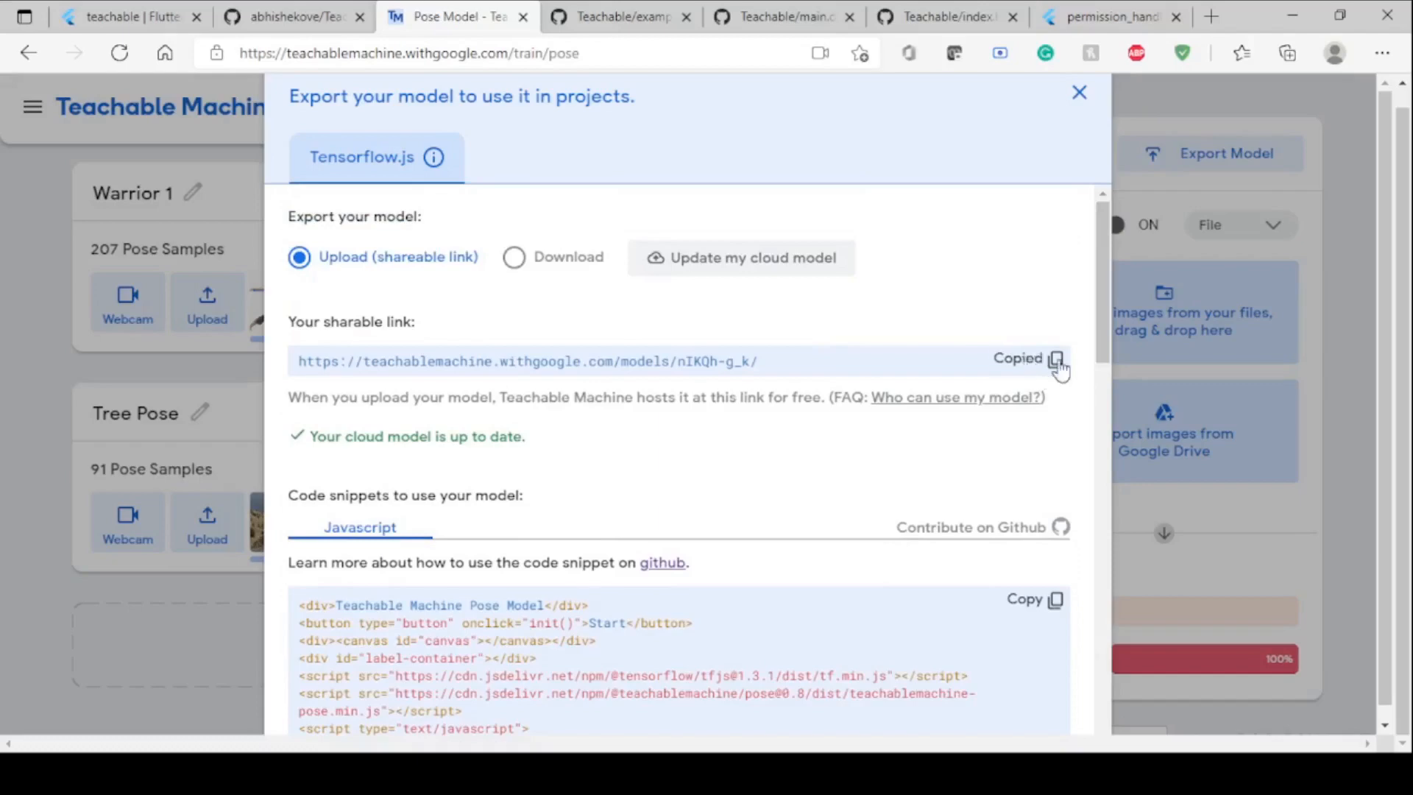
click(1057, 359)
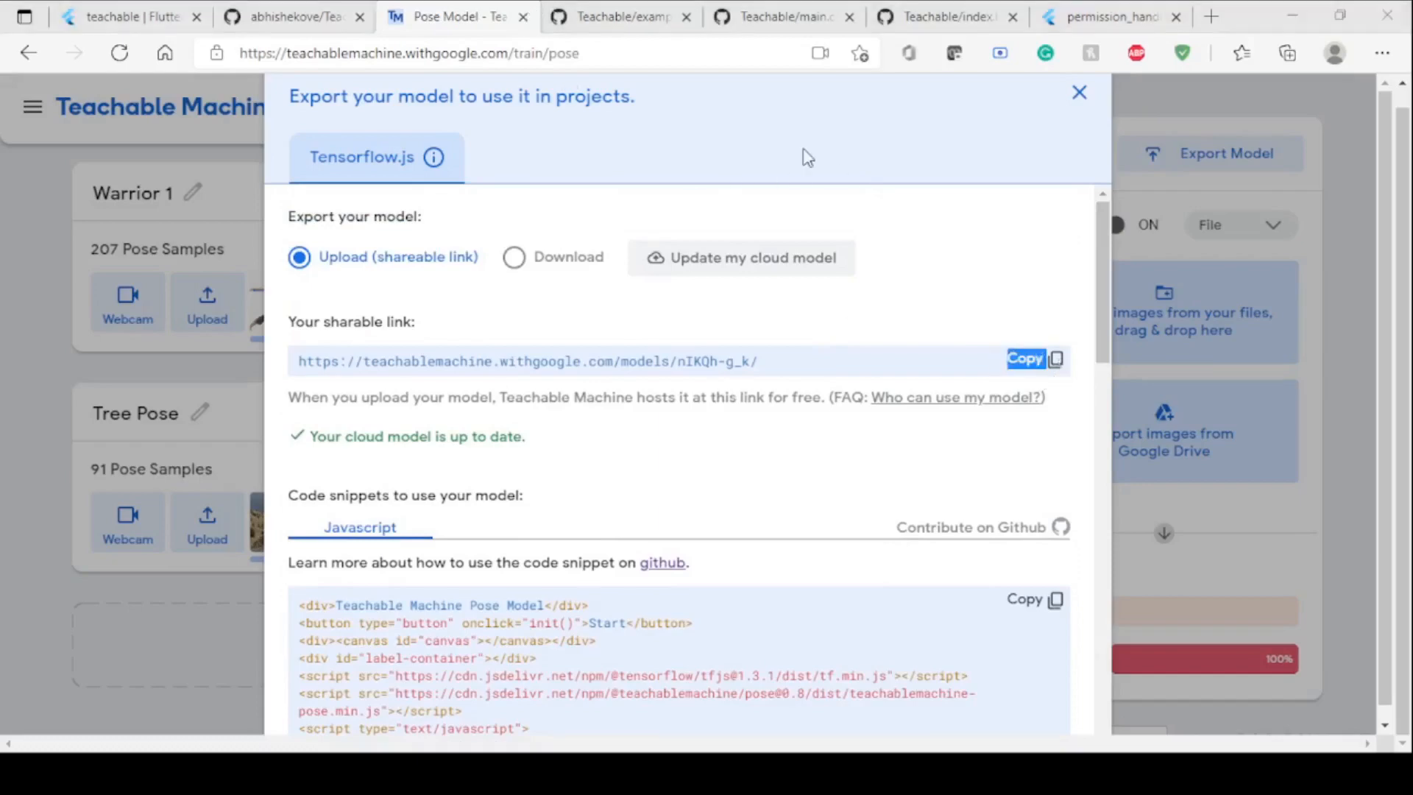
- Glance at pose/index.html on GitHub and return to the example's main.dart build method
click(918, 16)
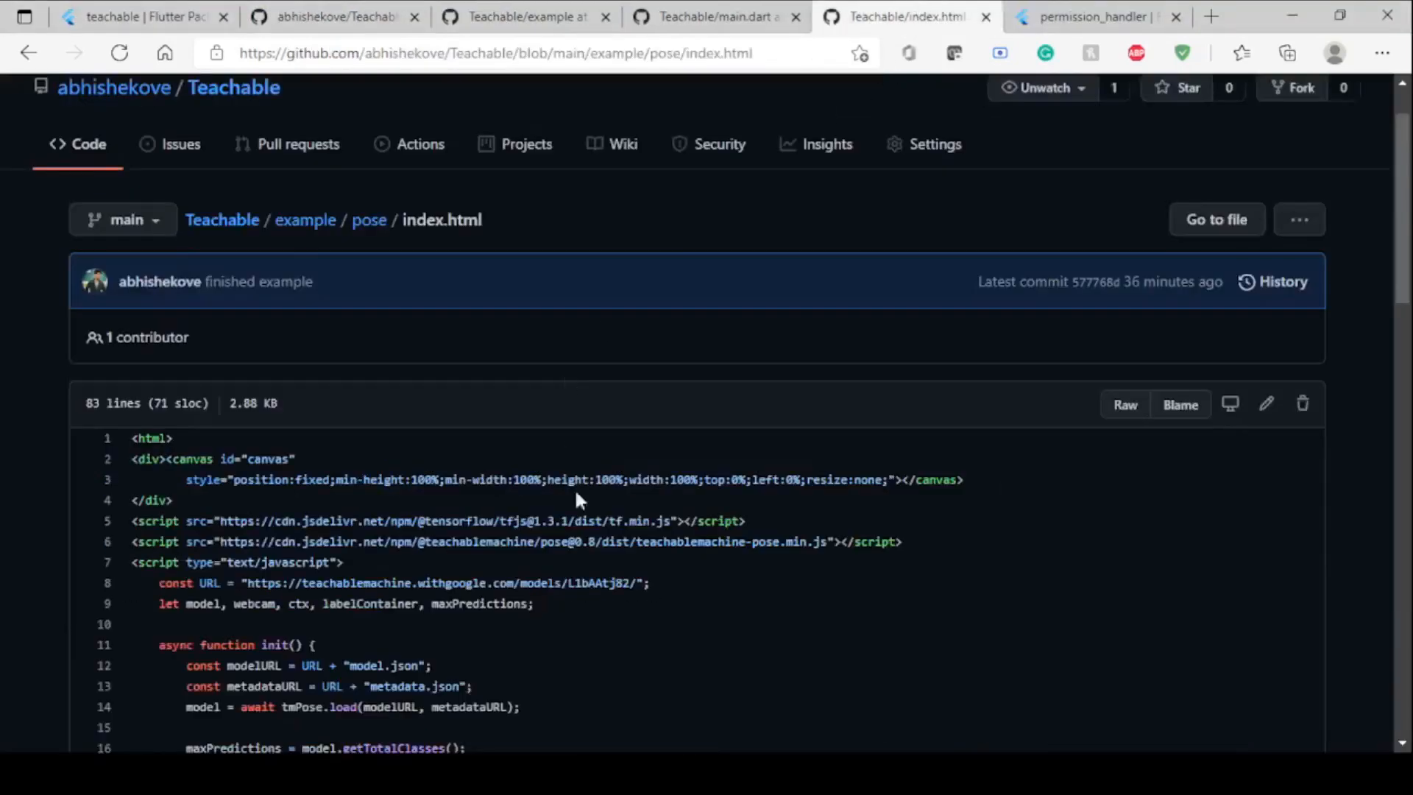
scroll(down, 3)
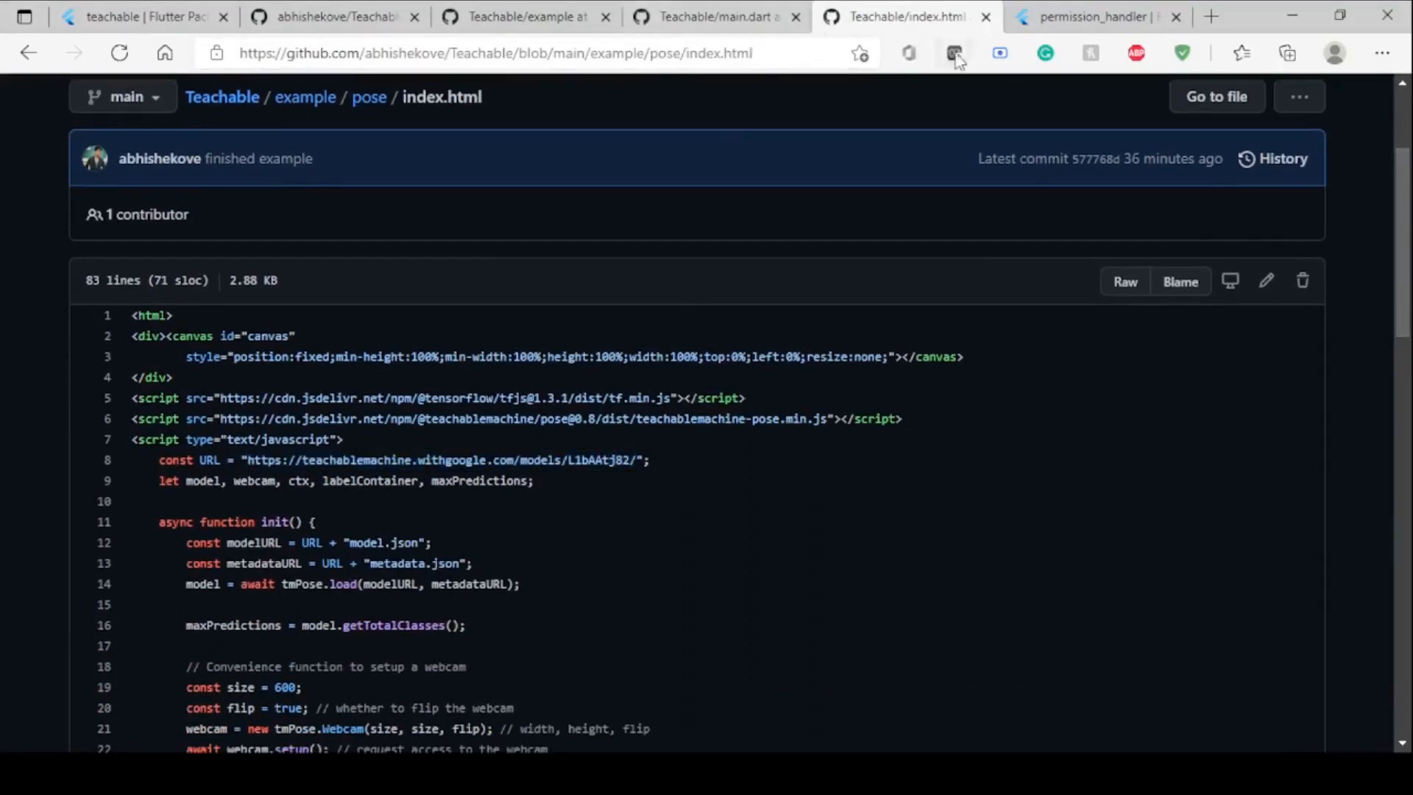
click(712, 16)
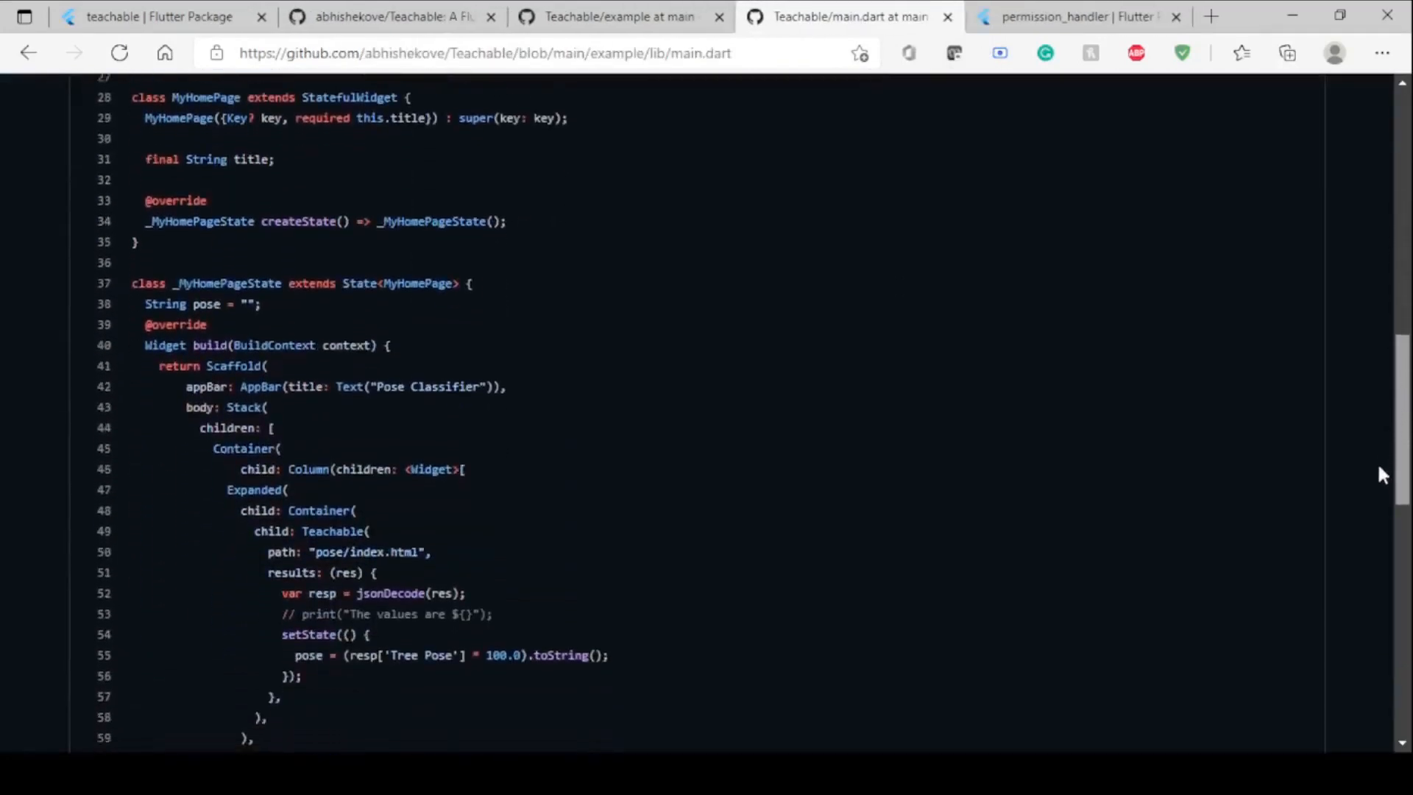
scroll(down, 3)
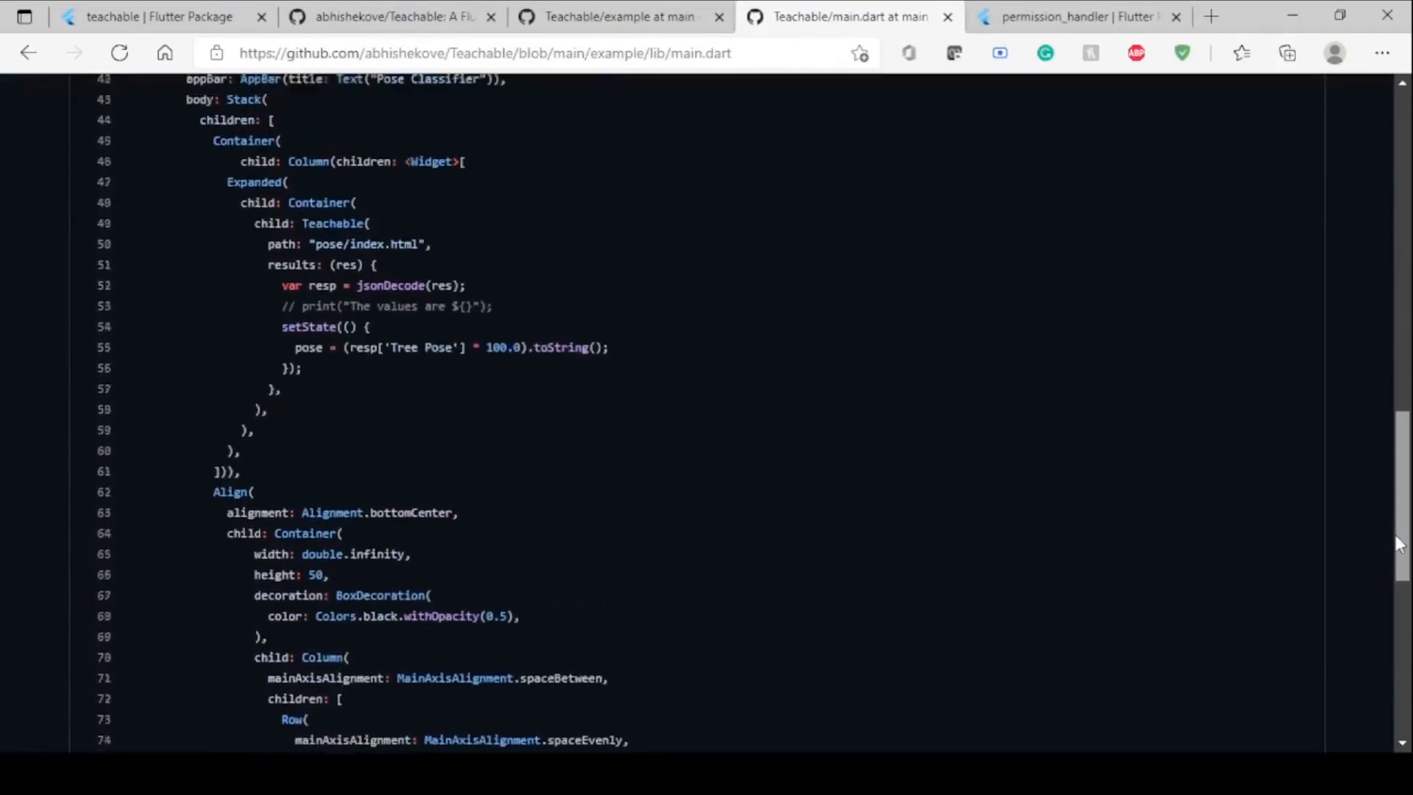
scroll(up, 3)
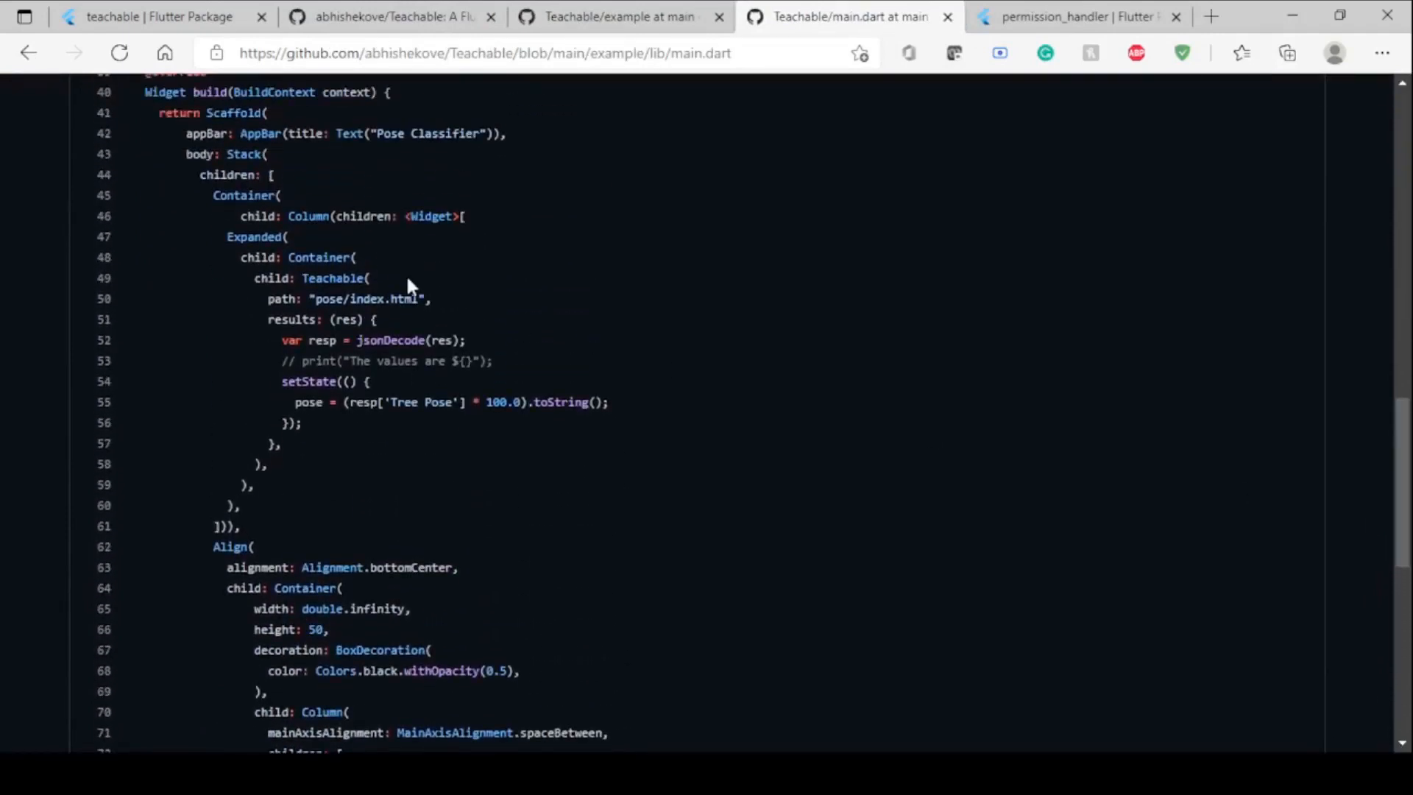
- Highlight the Teachable widget's pose/index.html path and the Tree Pose score handling
double_click(338, 298)
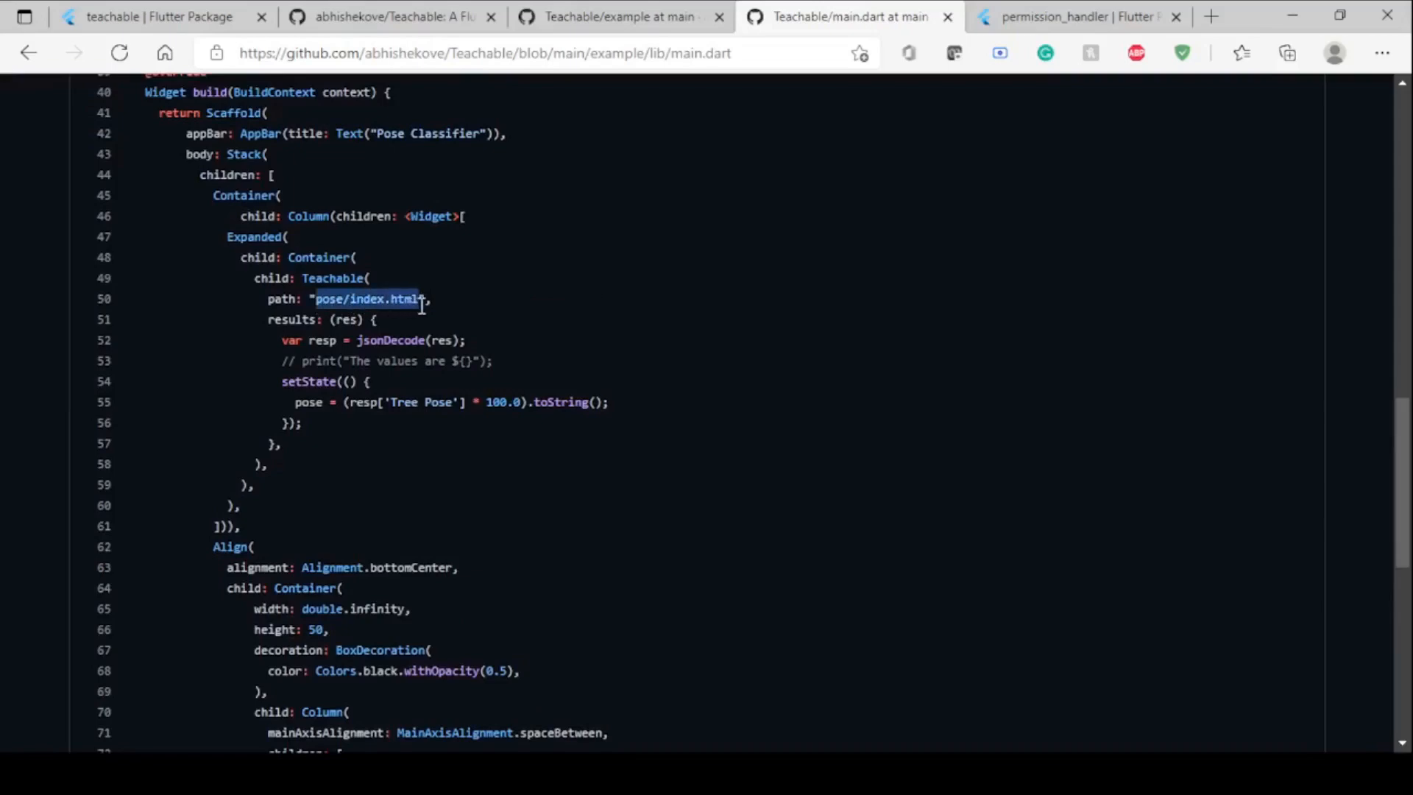
click(331, 319)
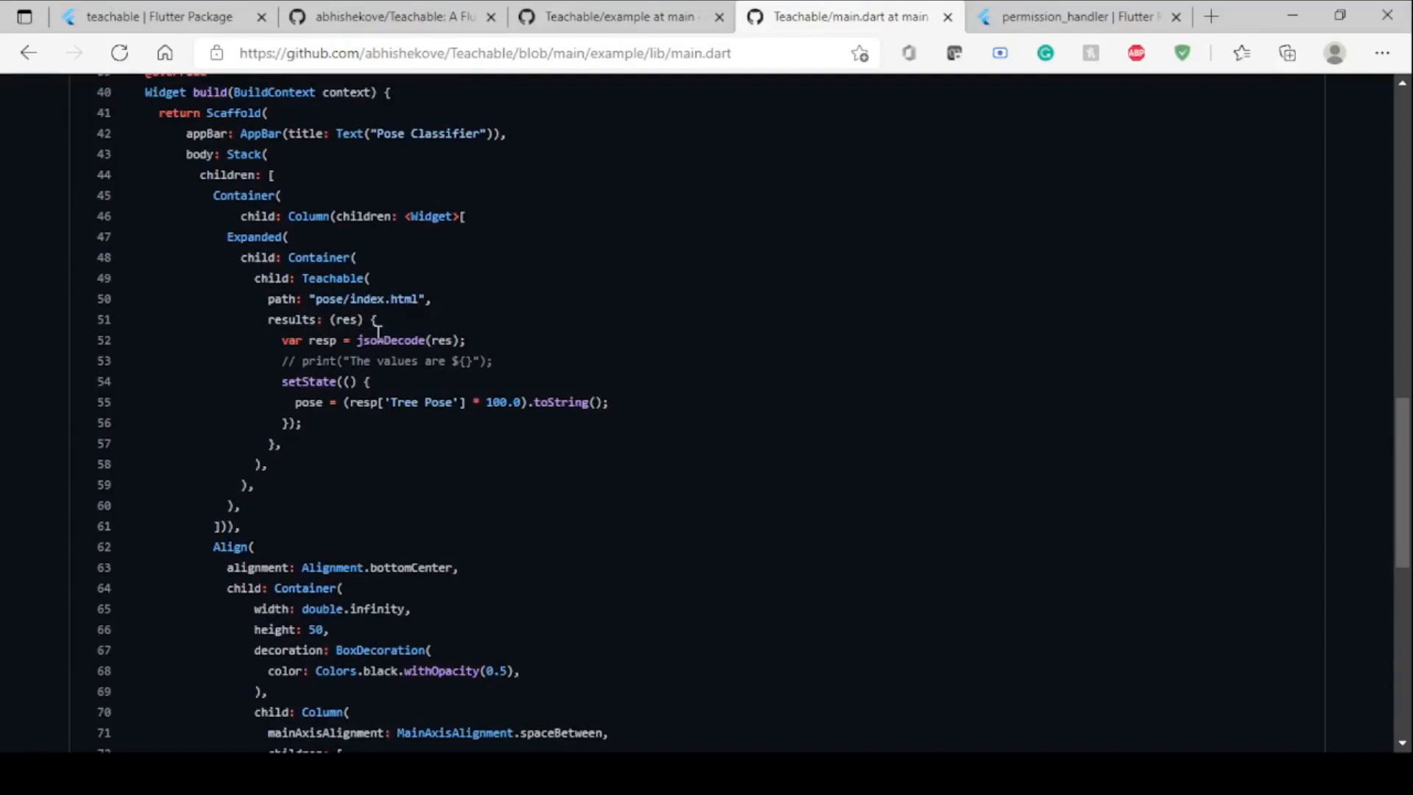
mouse_move(431, 355)
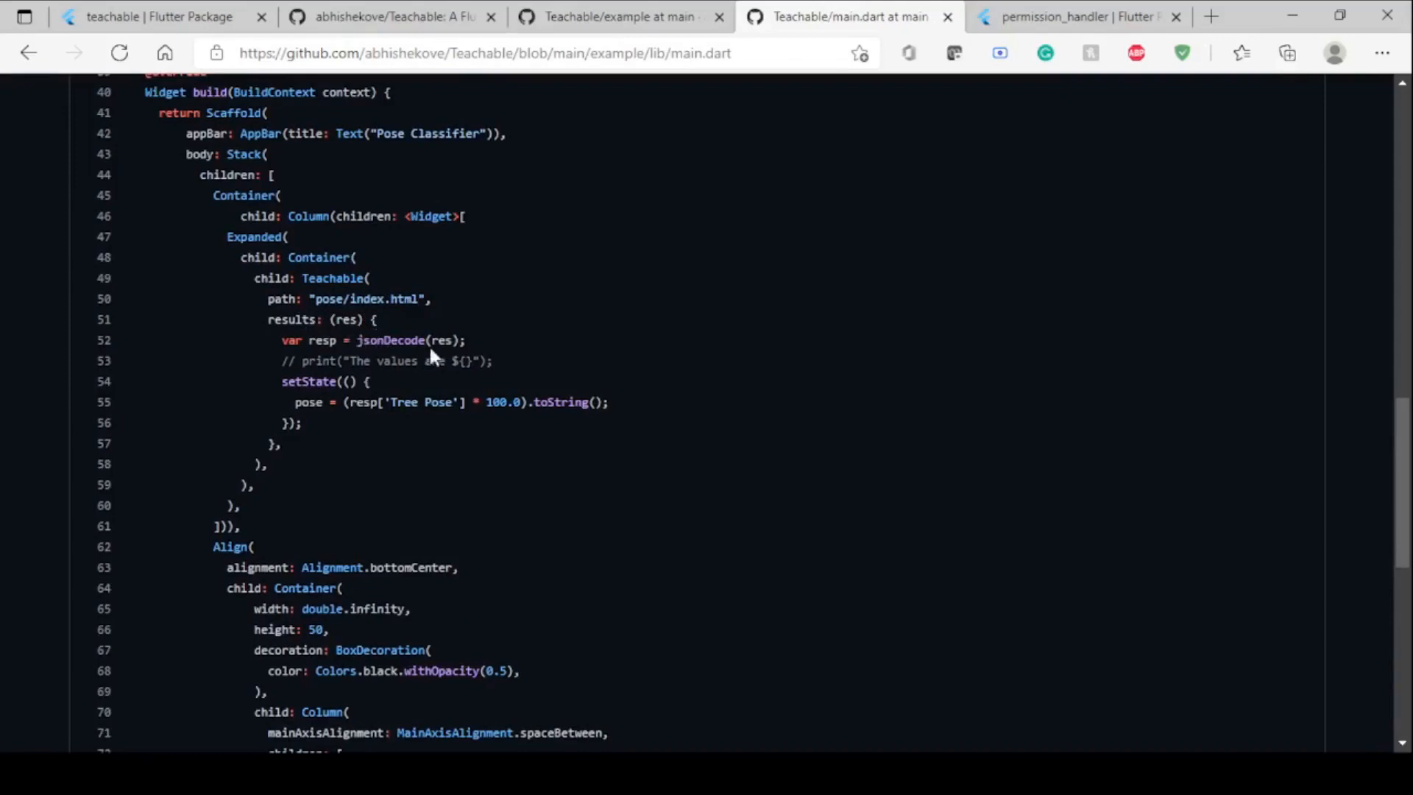
mouse_move(412, 387)
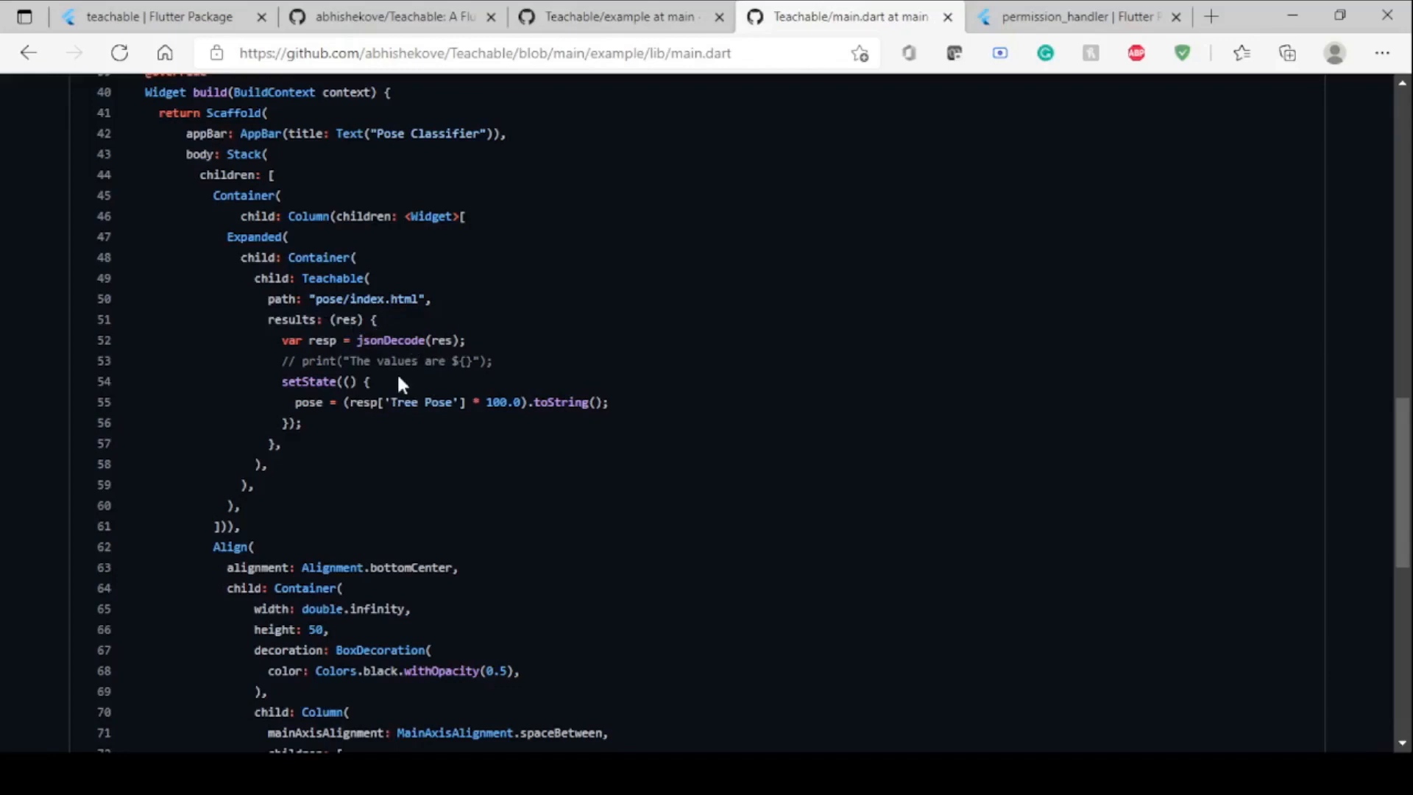
mouse_move(419, 362)
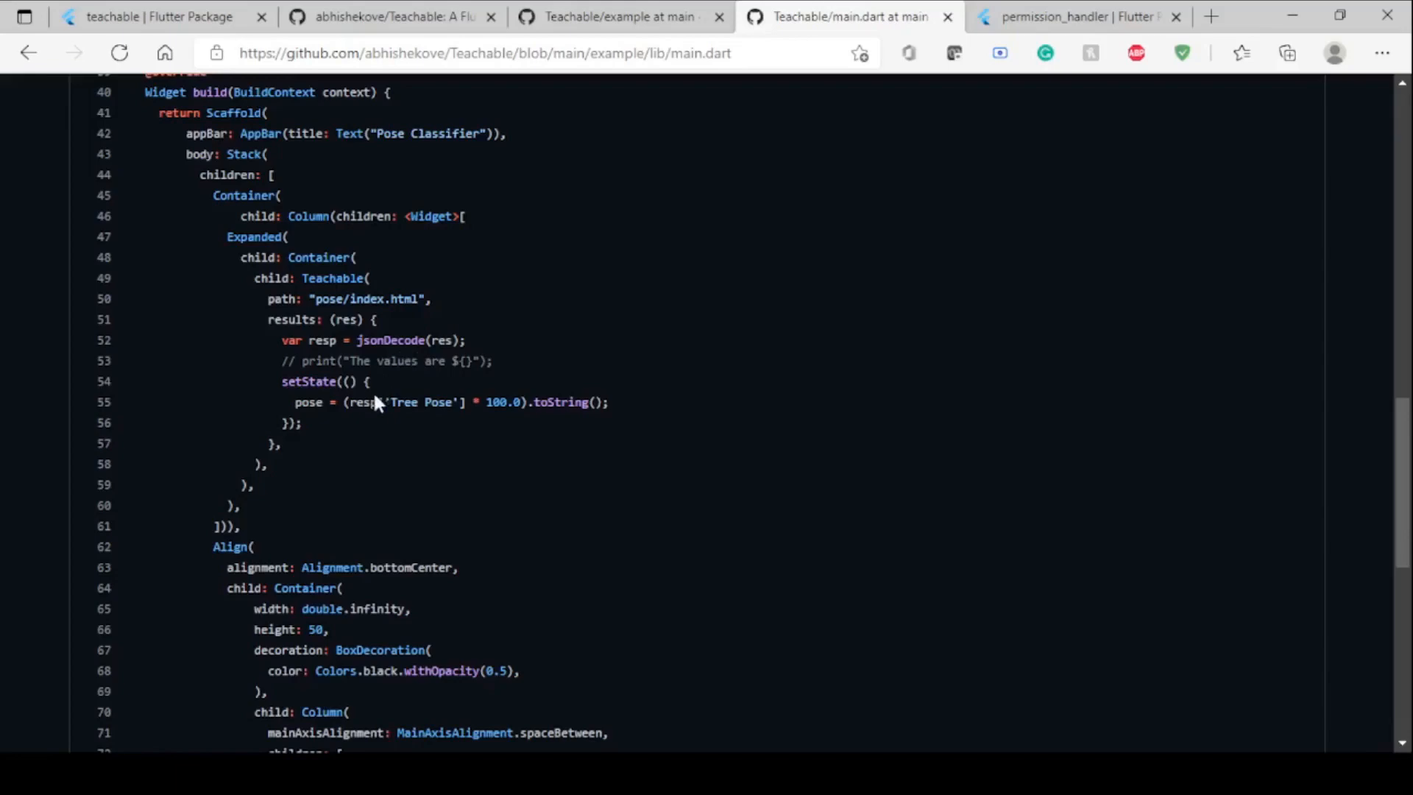
double_click(421, 402)
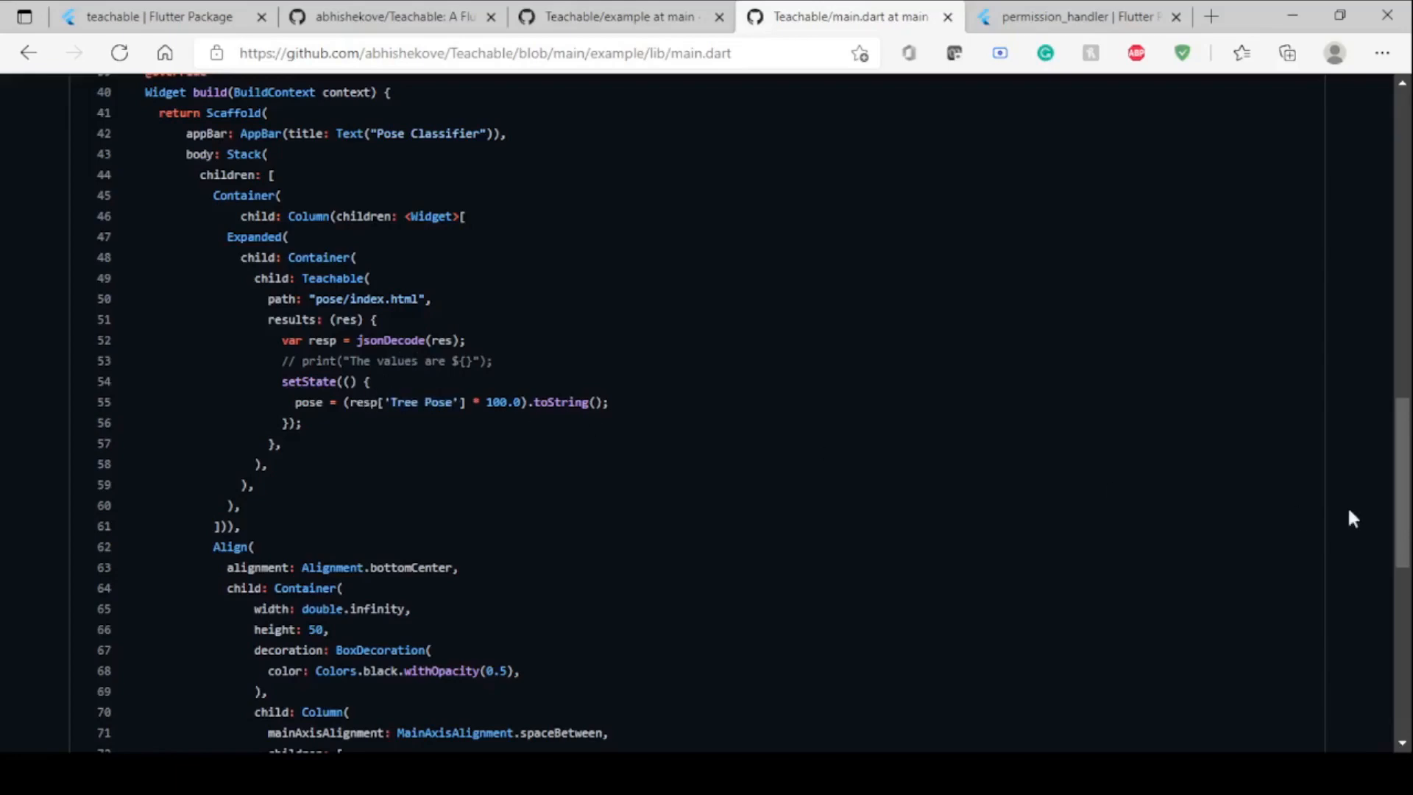
scroll(up, 3)
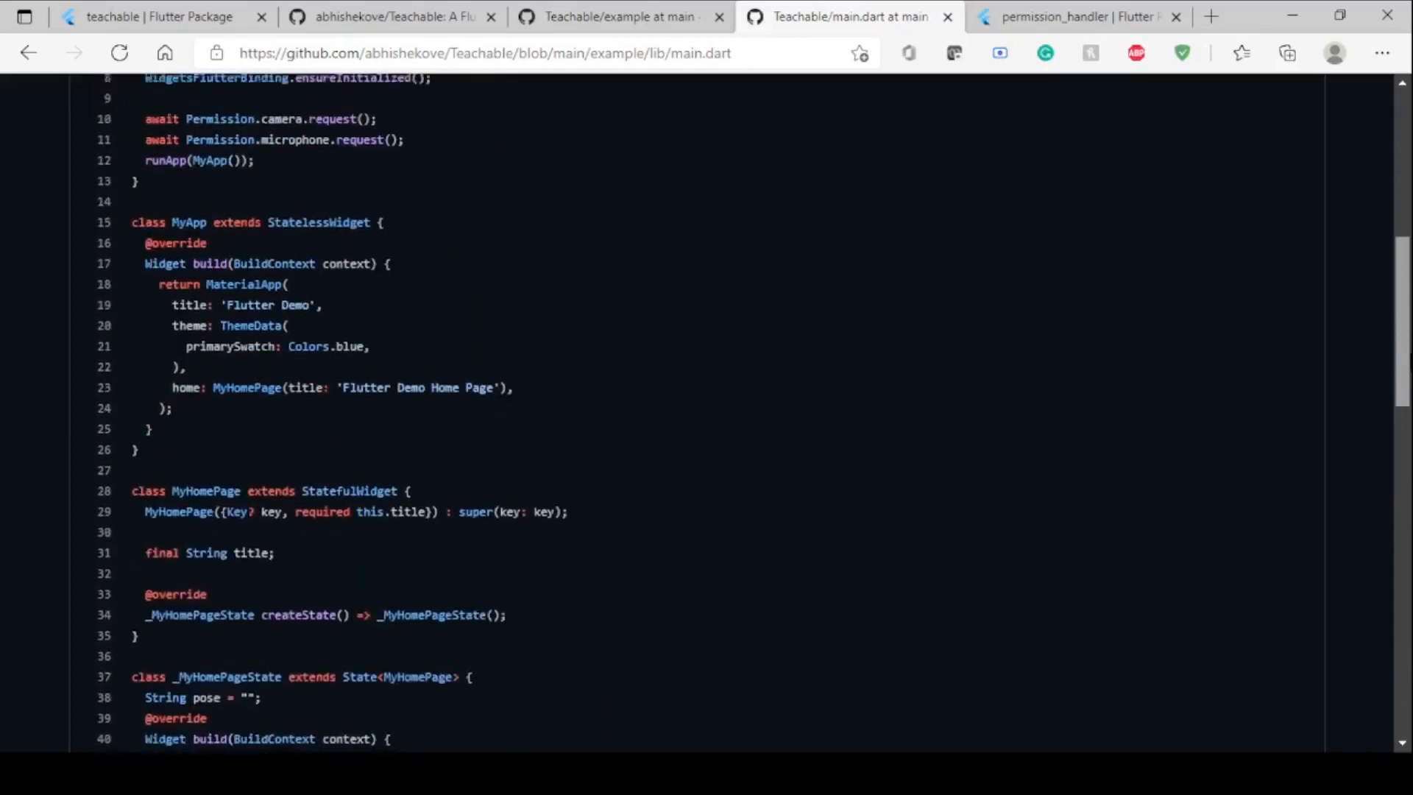